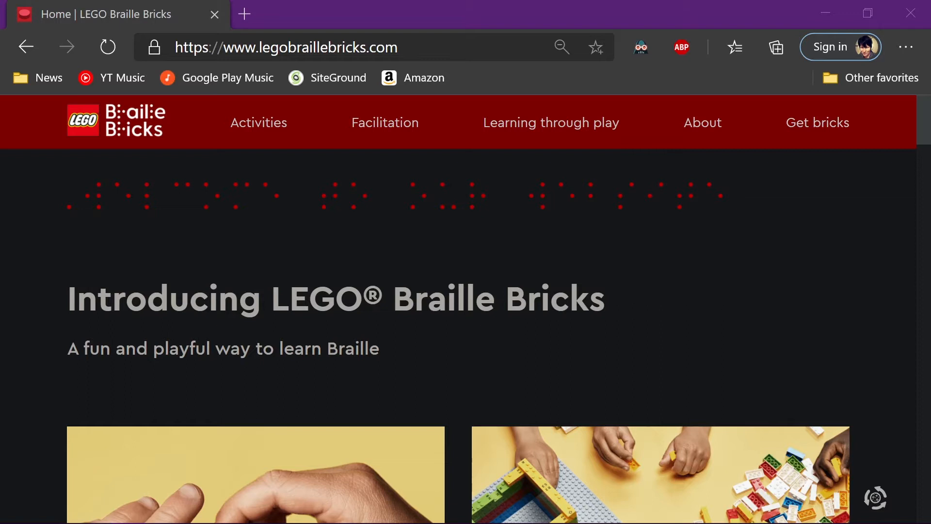
pyautogui.moveTo(48, 383)
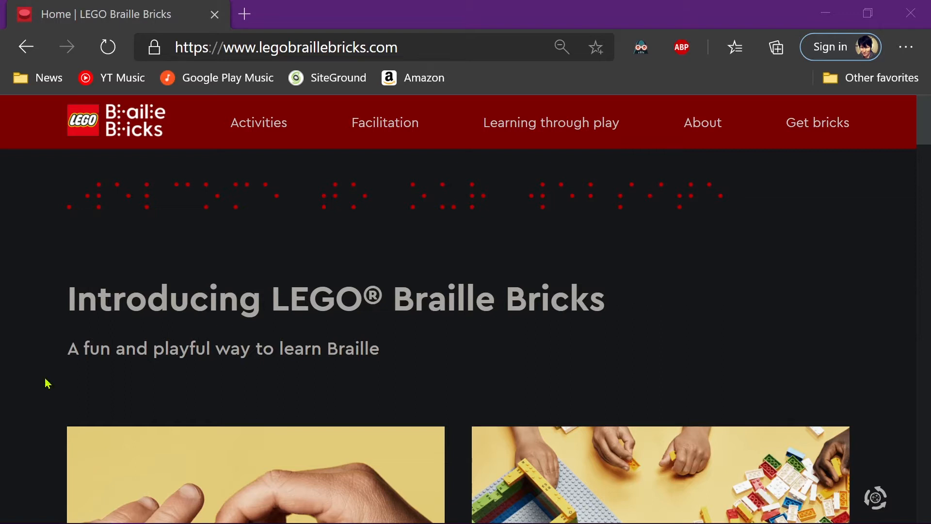
pyautogui.moveTo(647, 90)
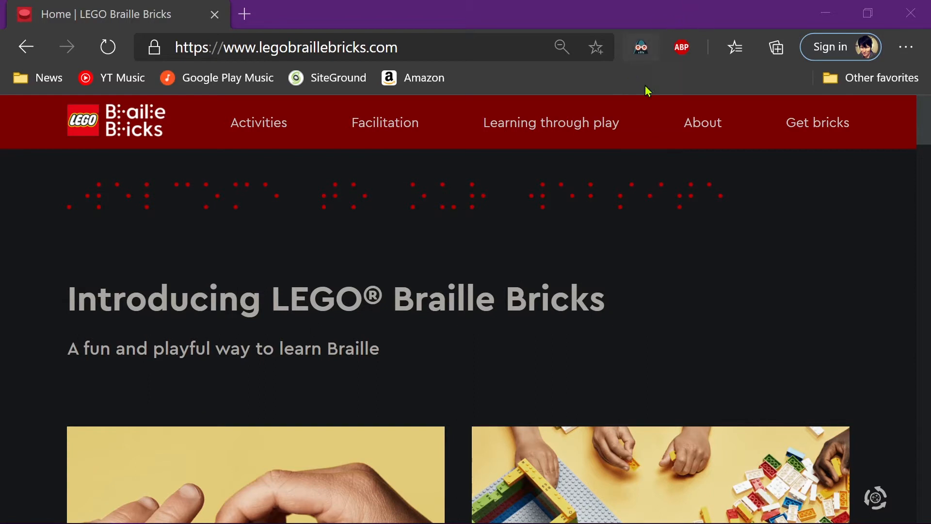
# Toggle the dark mode extension off to show the original page, then back on for the site.
pyautogui.click(640, 47)
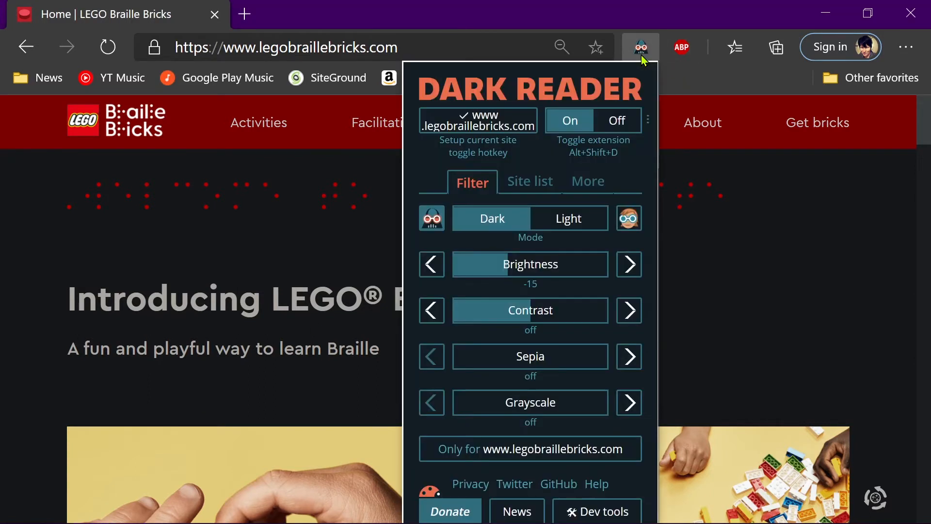
pyautogui.moveTo(616, 113)
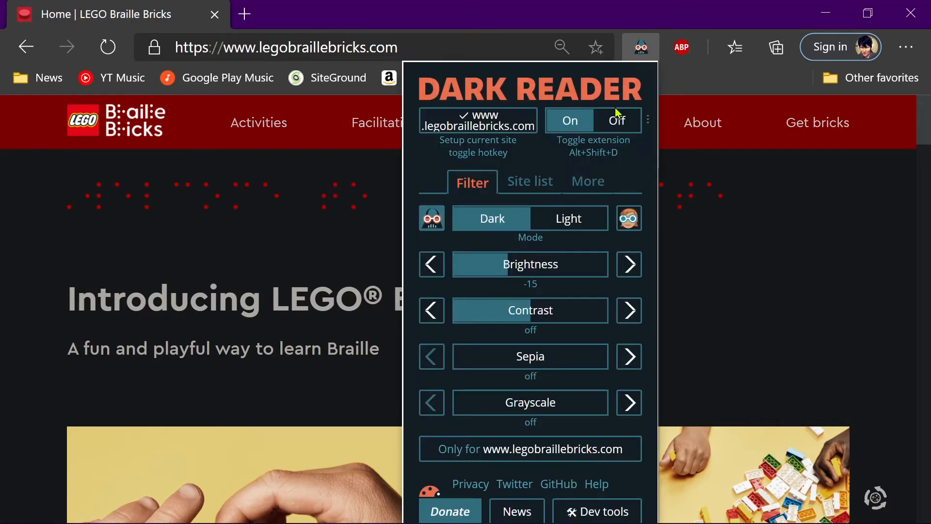
pyautogui.click(617, 120)
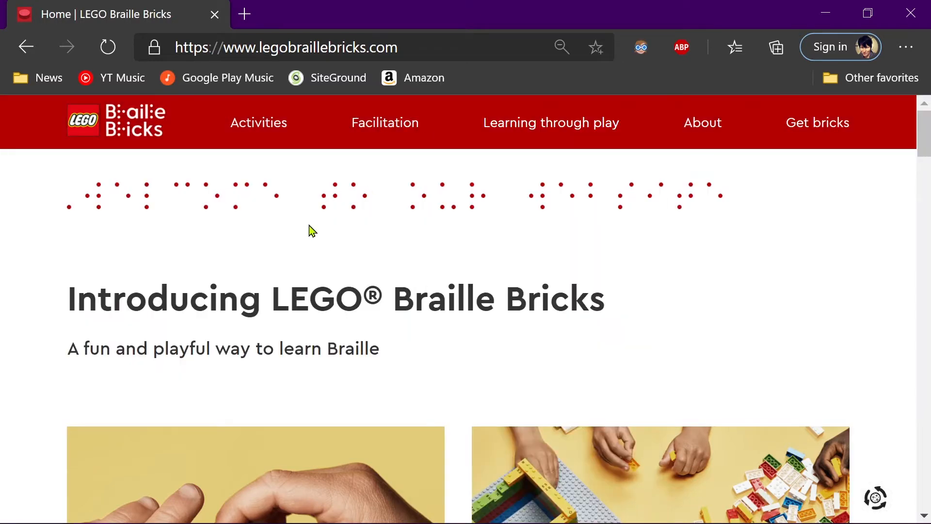
pyautogui.scroll(-3)
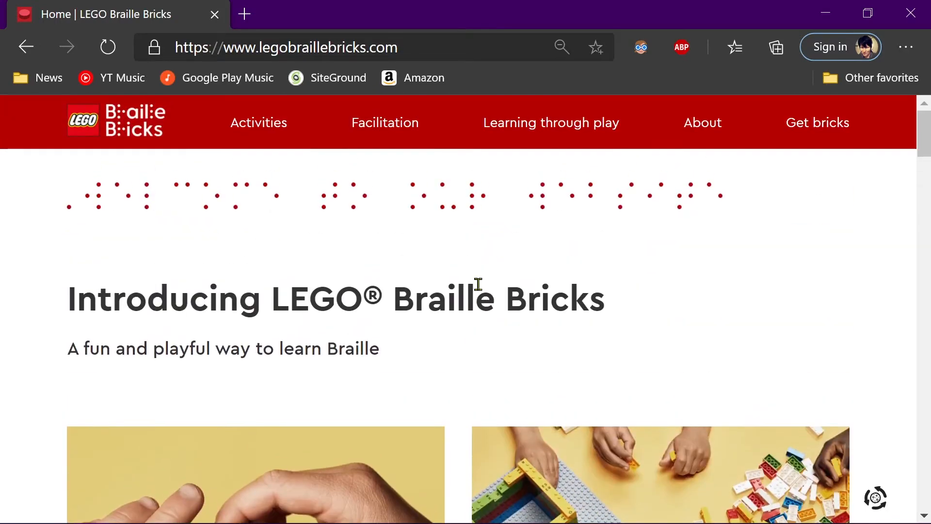
pyautogui.click(640, 46)
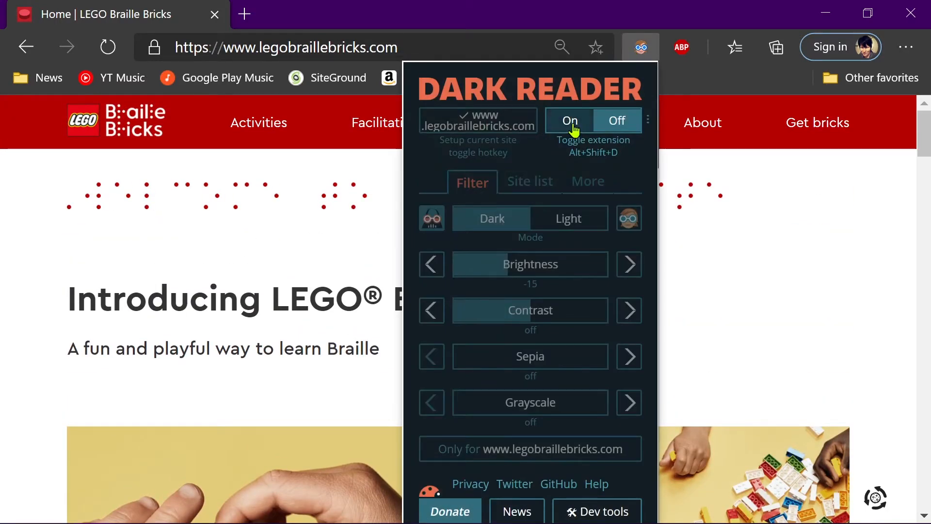
pyautogui.click(569, 120)
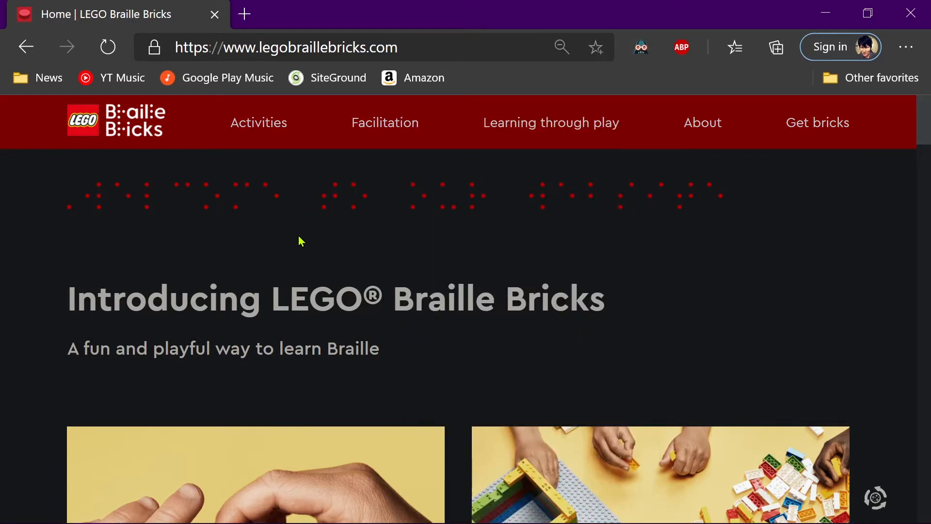
pyautogui.moveTo(143, 247)
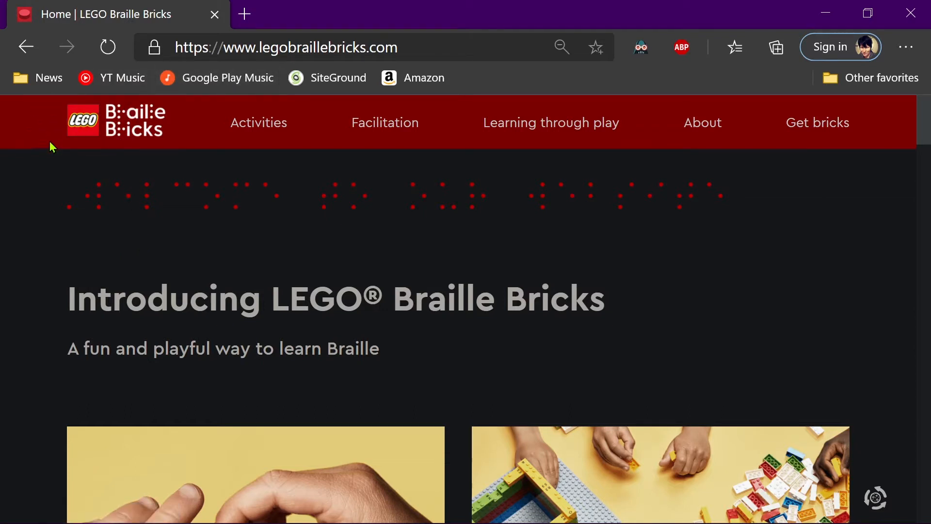
pyautogui.moveTo(41, 168)
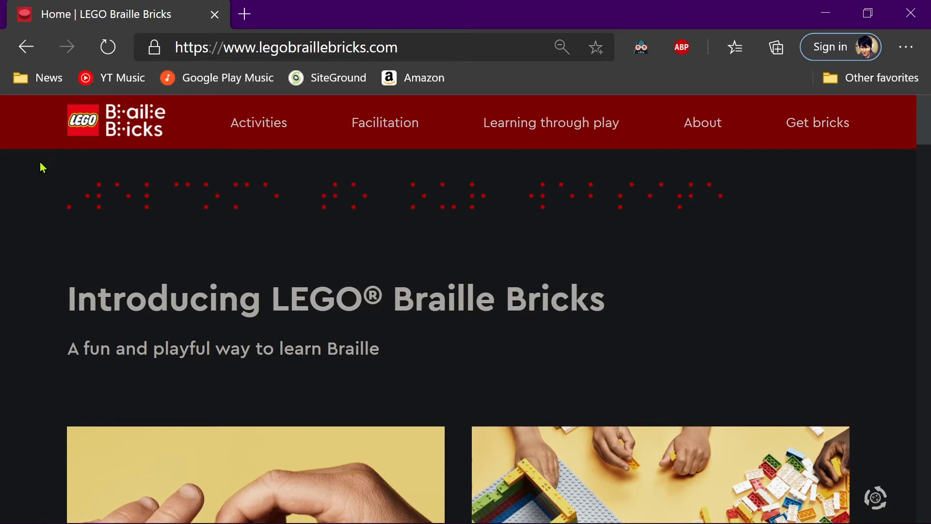
pyautogui.moveTo(49, 168)
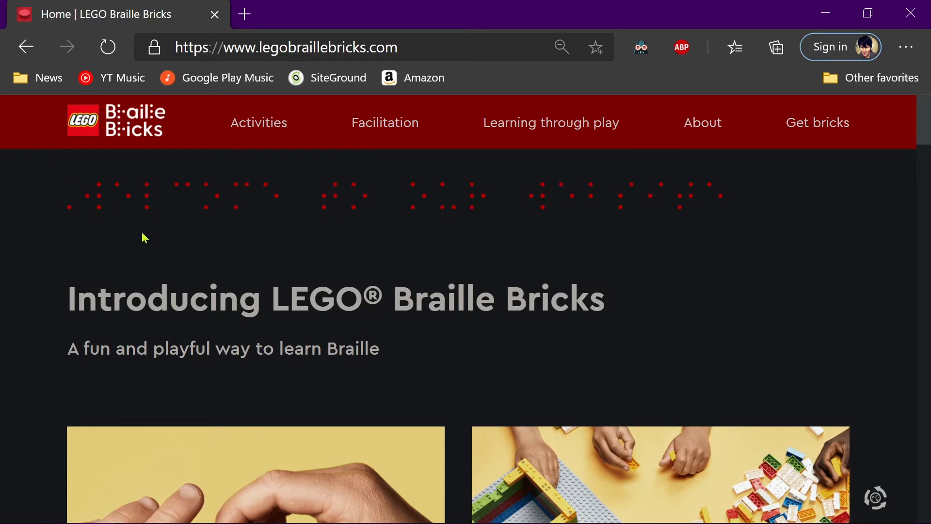
pyautogui.moveTo(149, 230)
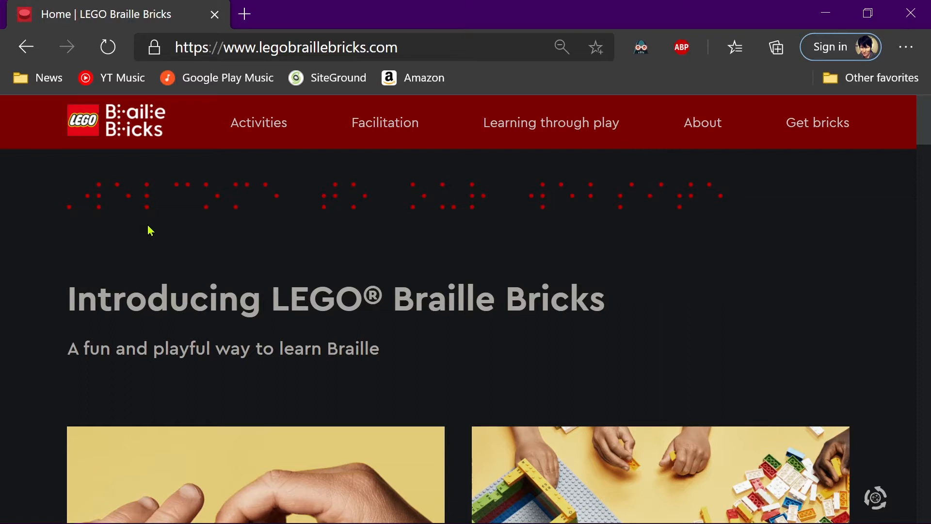
pyautogui.moveTo(148, 162)
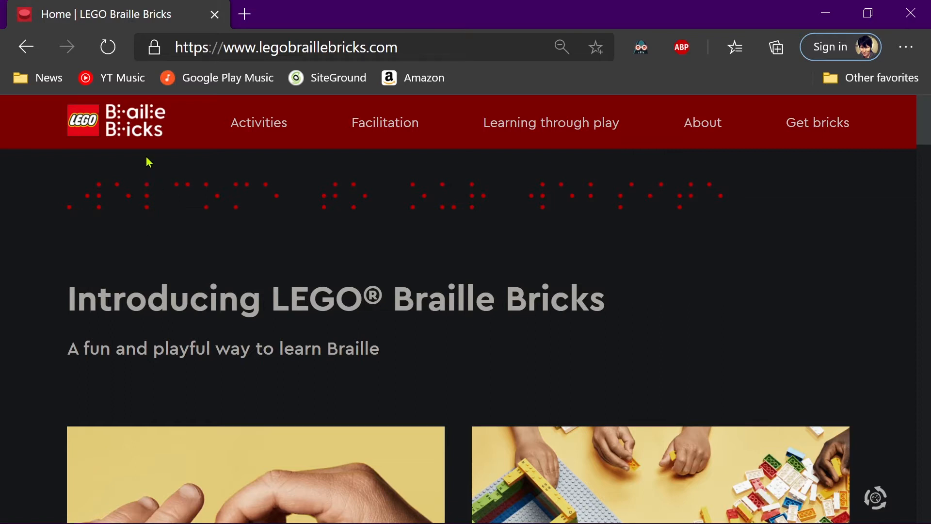
pyautogui.moveTo(368, 180)
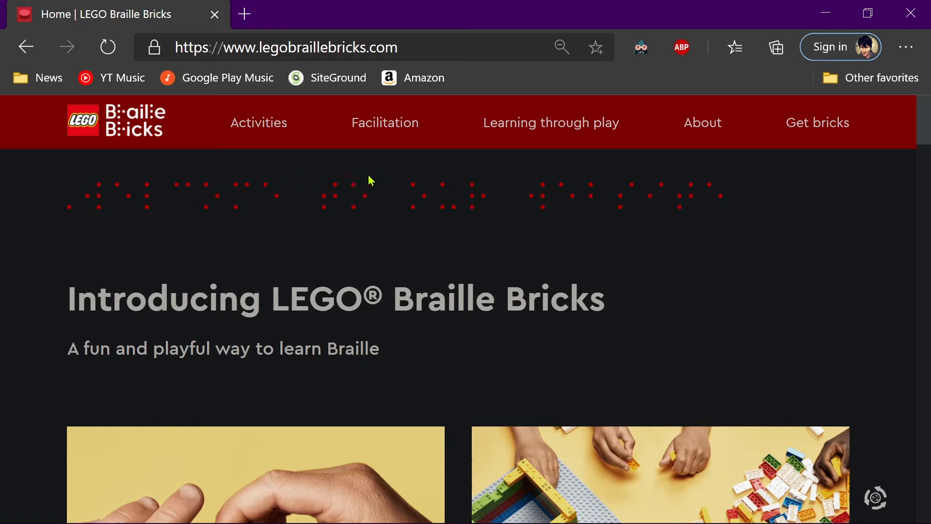
pyautogui.moveTo(620, 143)
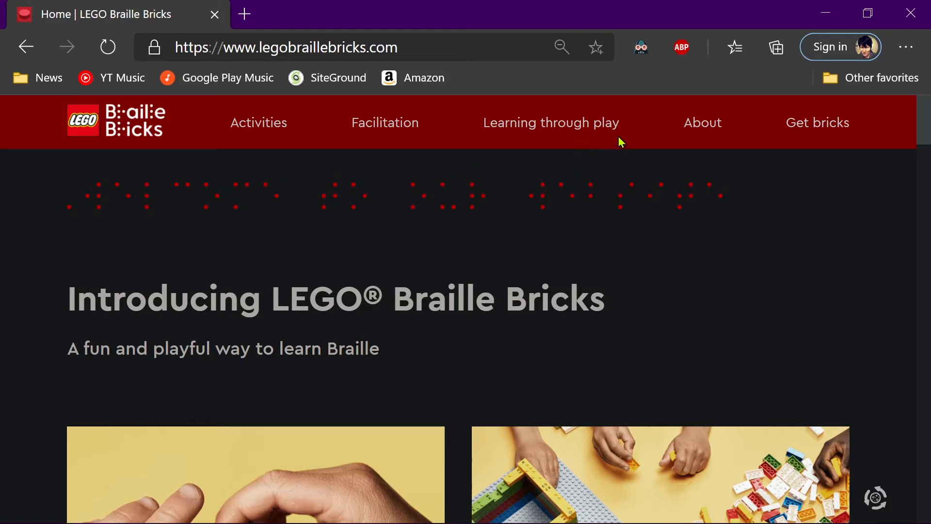
pyautogui.moveTo(816, 122)
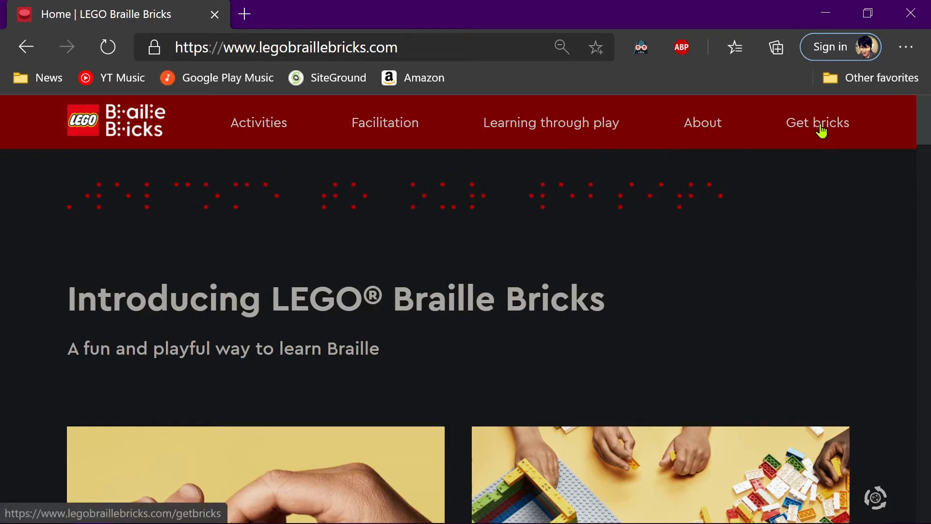
pyautogui.moveTo(153, 148)
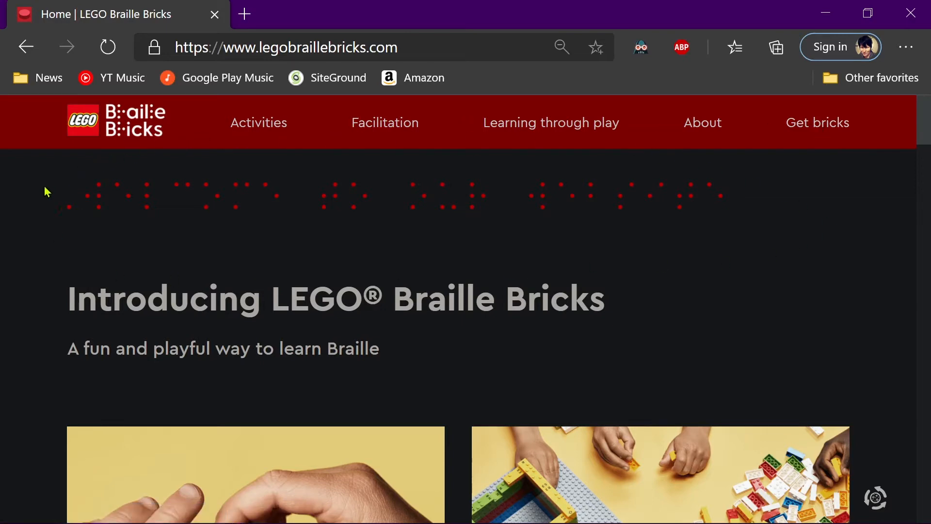
pyautogui.moveTo(693, 239)
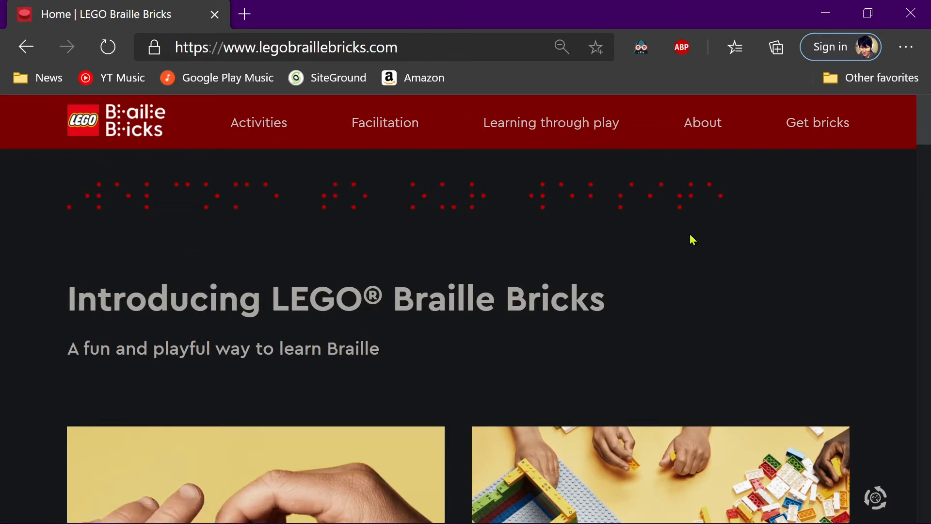
pyautogui.moveTo(752, 218)
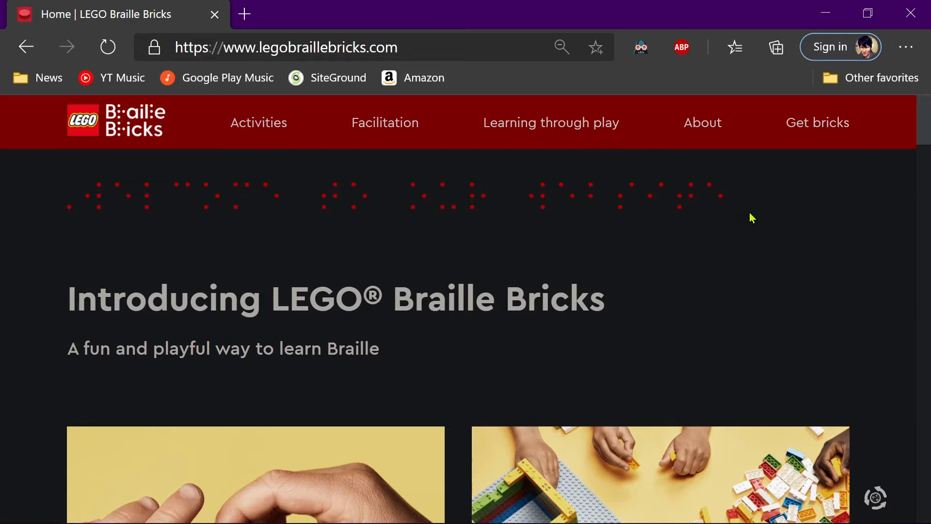
pyautogui.moveTo(267, 221)
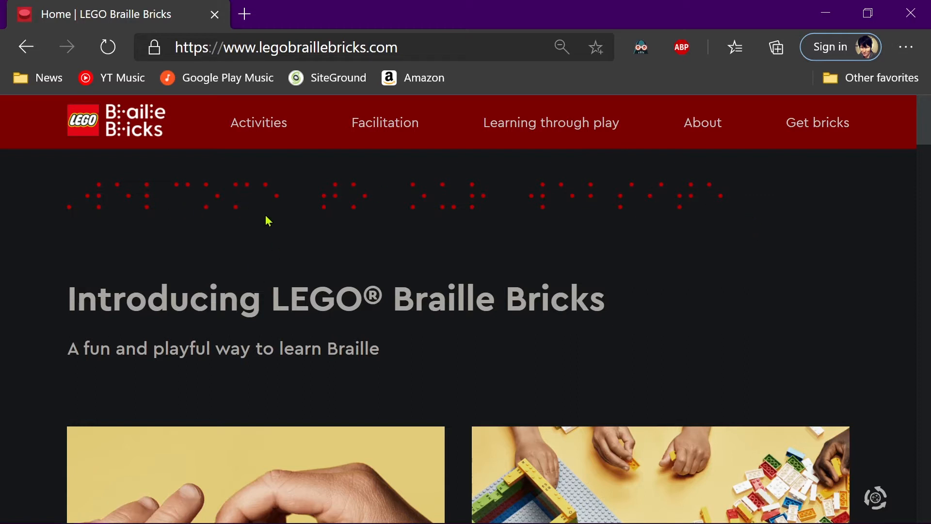
pyautogui.moveTo(273, 221)
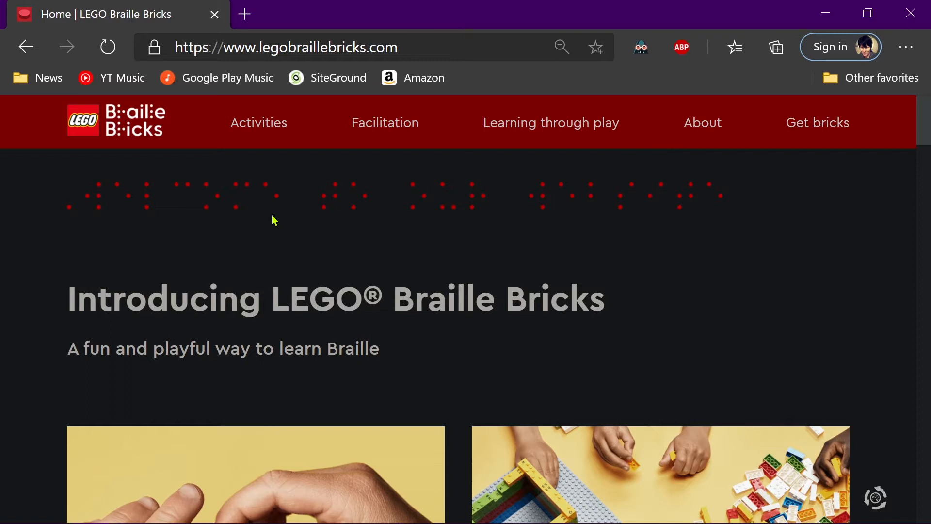
pyautogui.moveTo(282, 220)
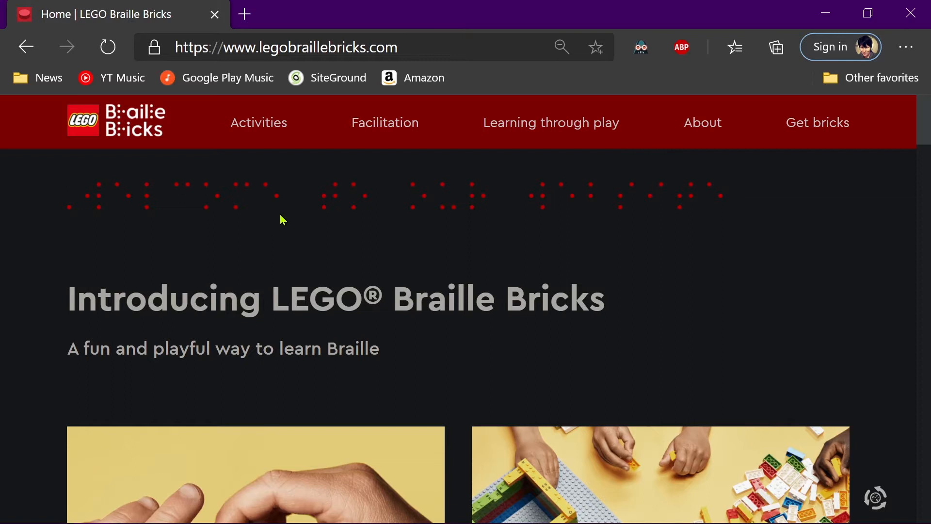
pyautogui.moveTo(278, 222)
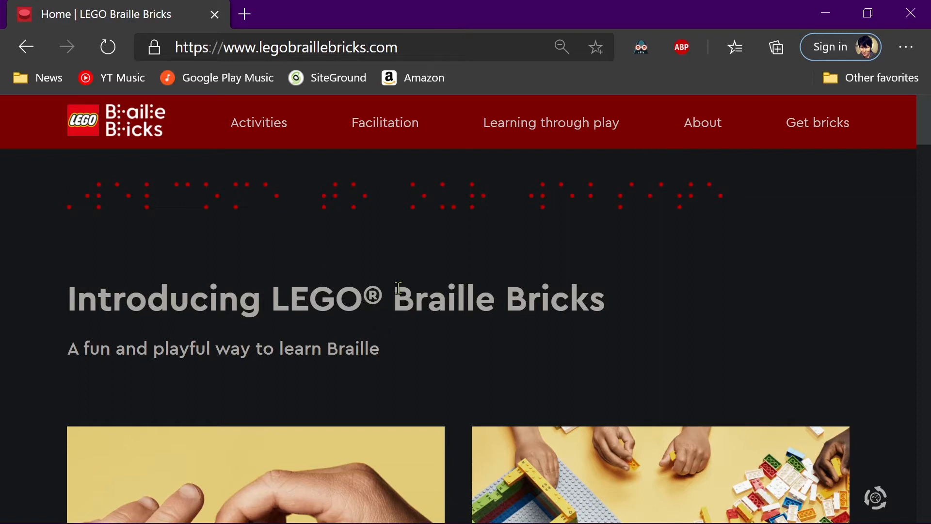
# Scroll the homepage down to the About and Learning through play sections.
pyautogui.scroll(-3)
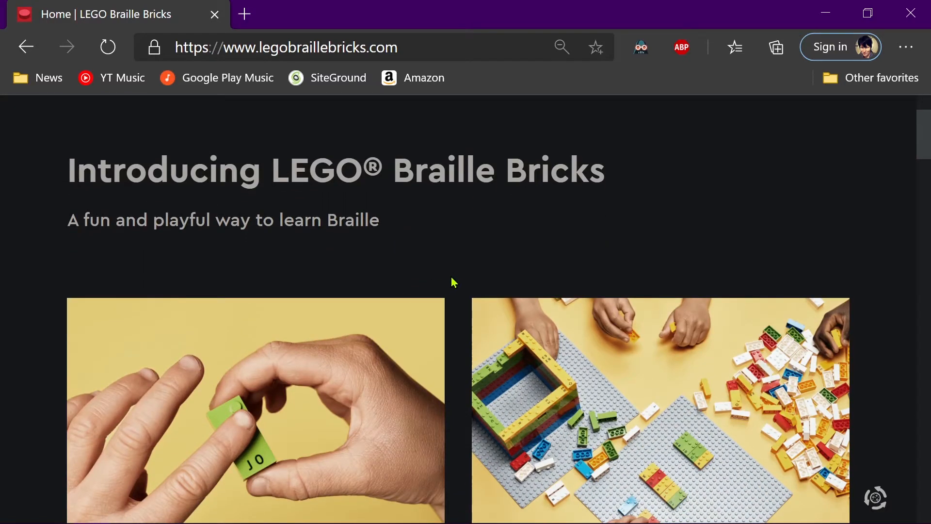
pyautogui.moveTo(440, 288)
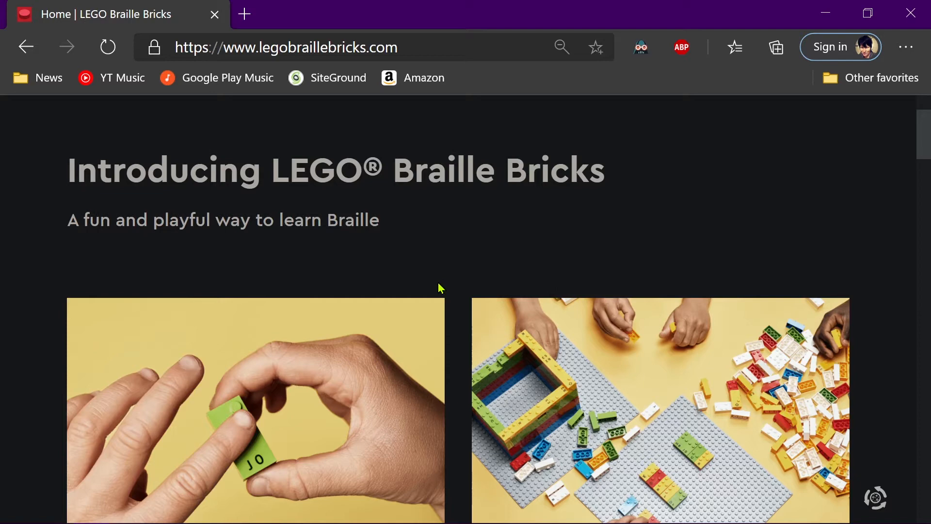
pyautogui.moveTo(464, 243)
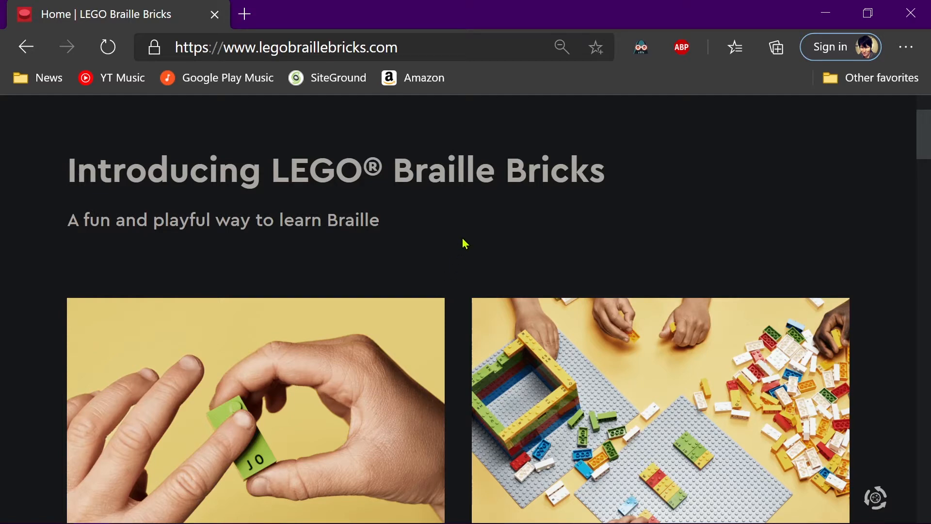
pyautogui.scroll(-3)
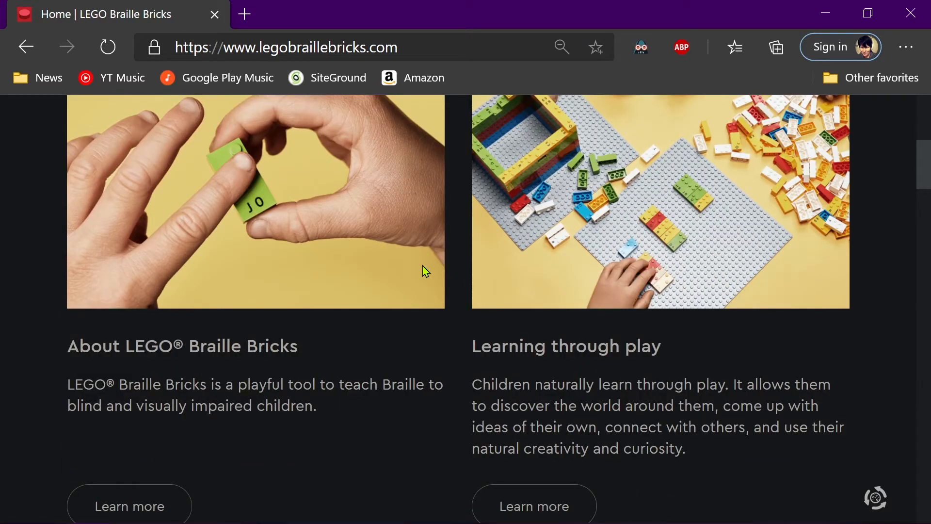
pyautogui.moveTo(221, 463)
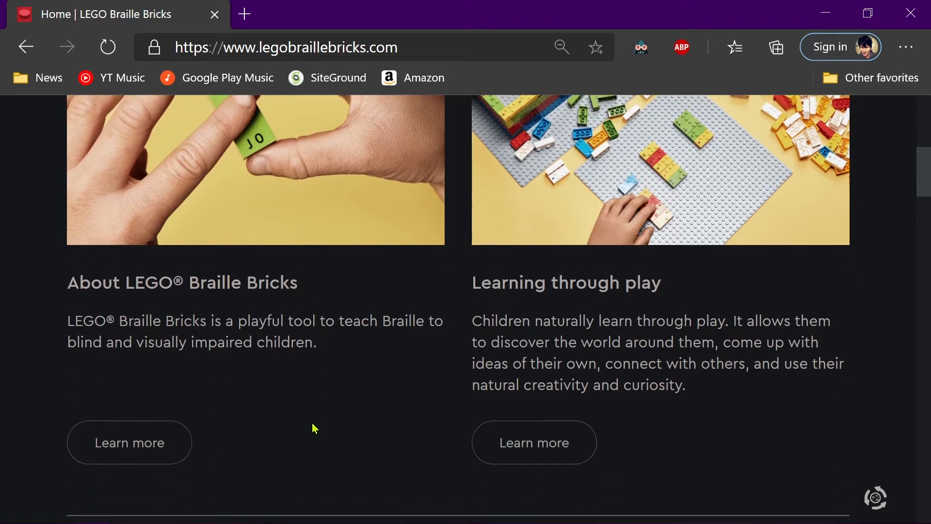
pyautogui.moveTo(129, 442)
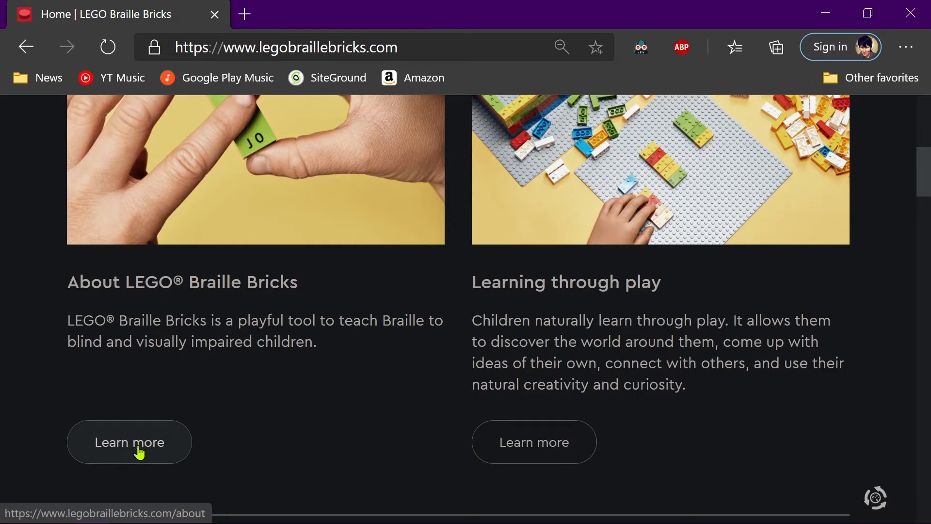
# Scroll the About page down to the embedded 'How LEGO Braille Bricks help kids learn!' video and play it.
pyautogui.click(129, 442)
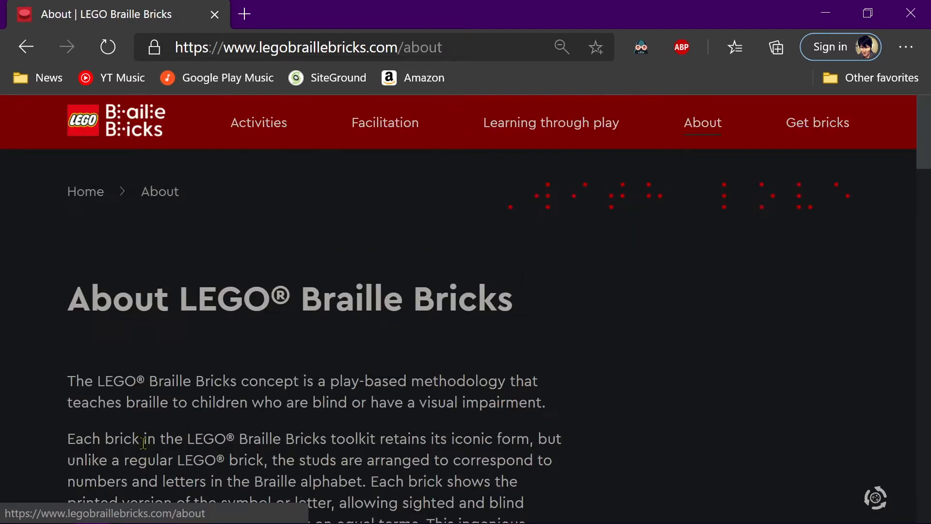
pyautogui.scroll(-3)
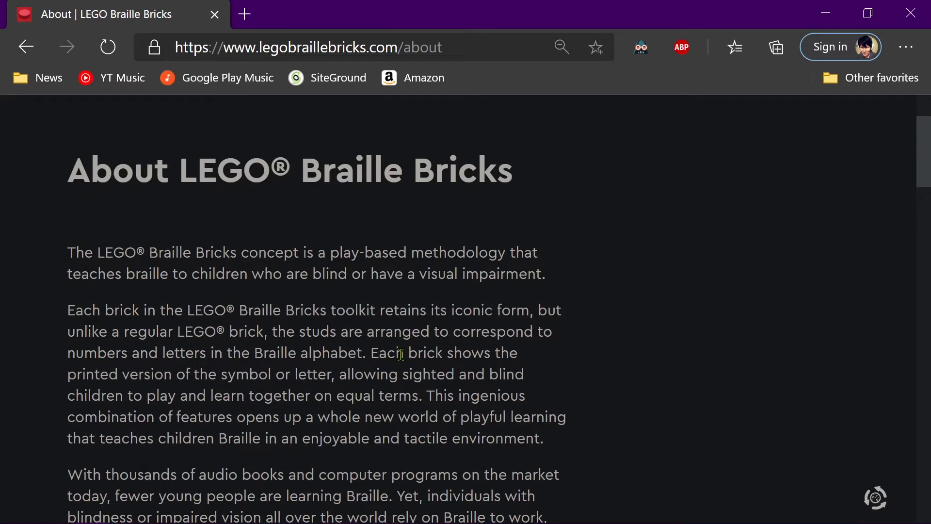
pyautogui.click(561, 46)
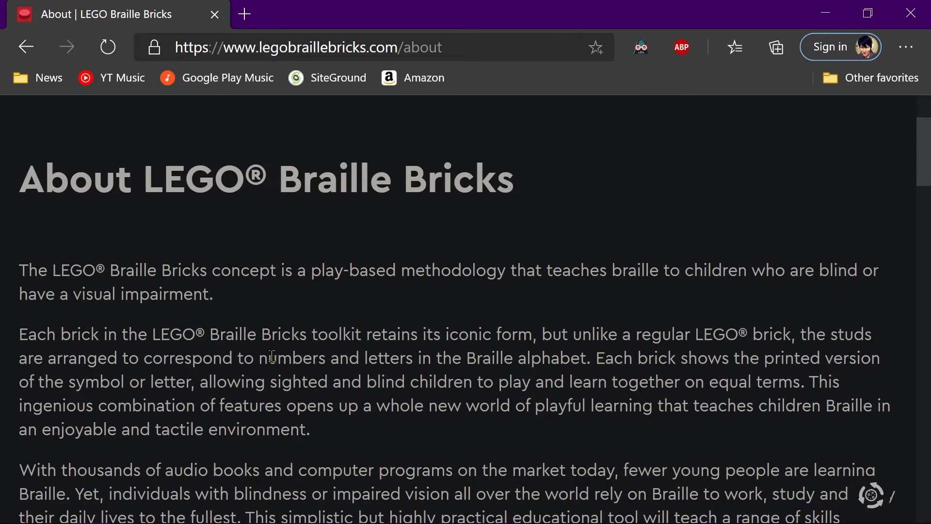
pyautogui.scroll(-3)
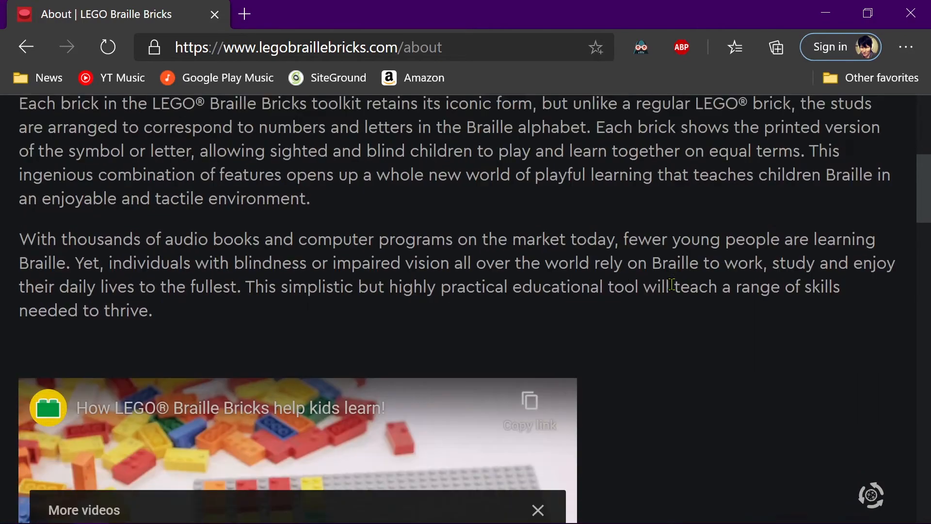
pyautogui.scroll(-3)
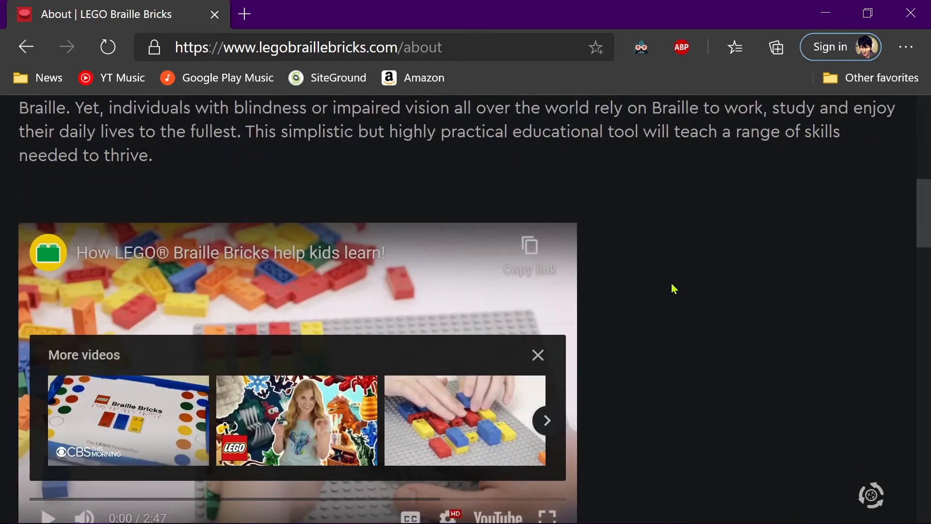
pyautogui.scroll(-3)
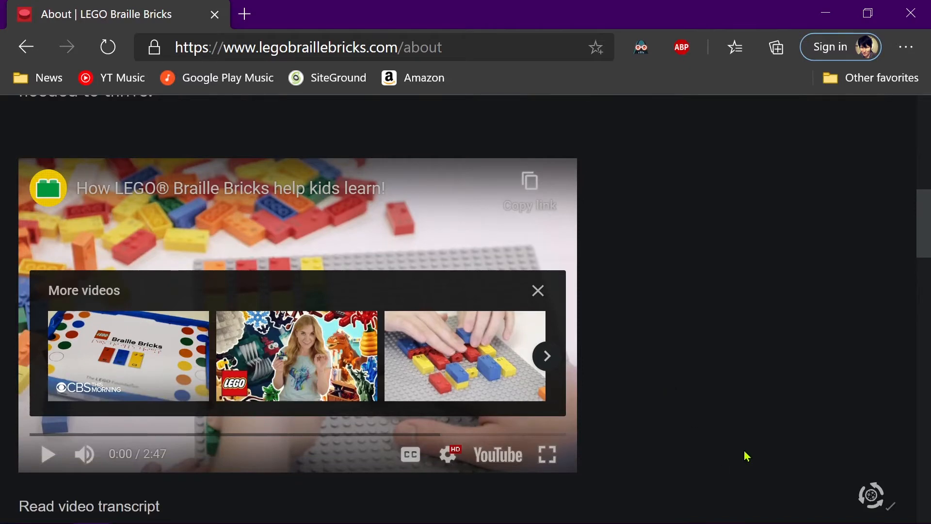
pyautogui.click(538, 290)
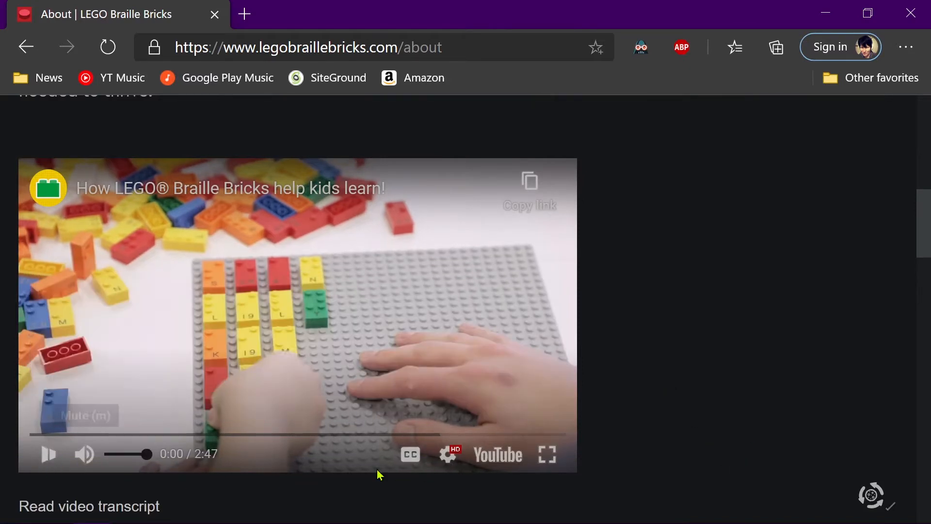
pyautogui.click(546, 454)
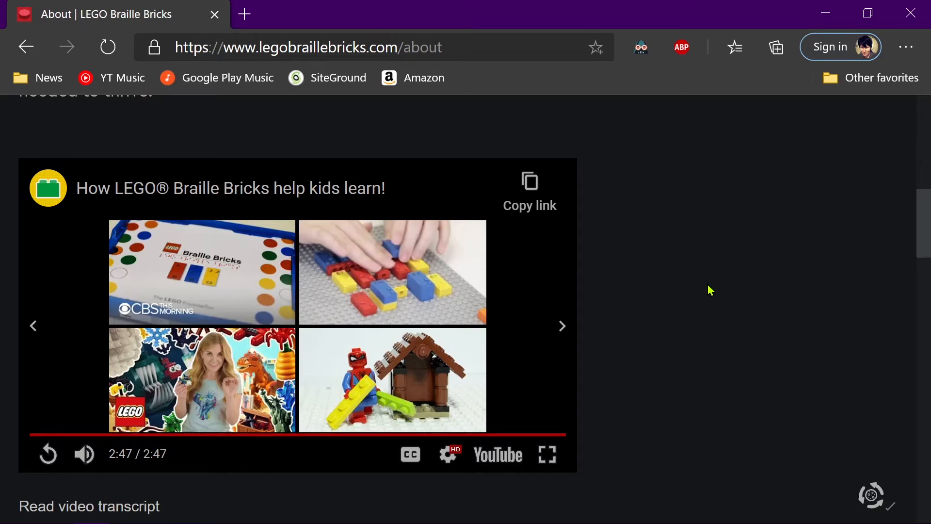
pyautogui.moveTo(560, 332)
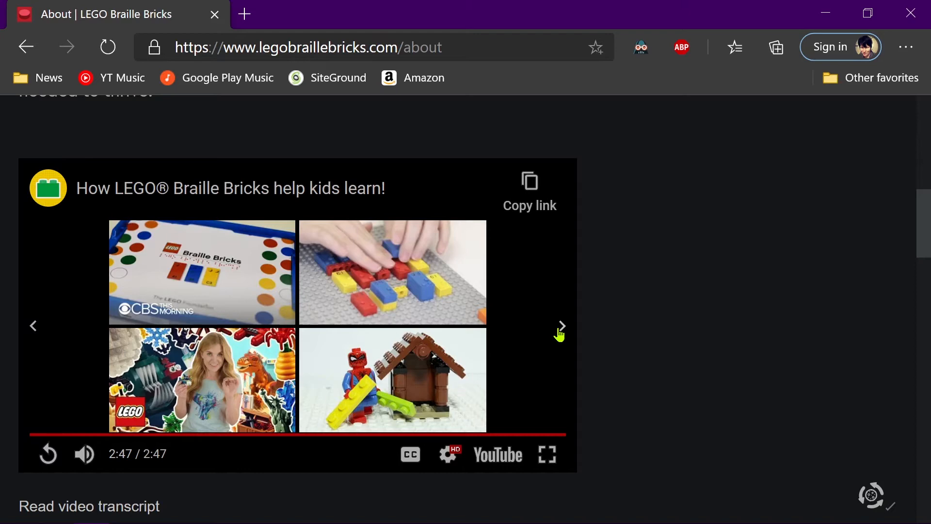
pyautogui.moveTo(634, 314)
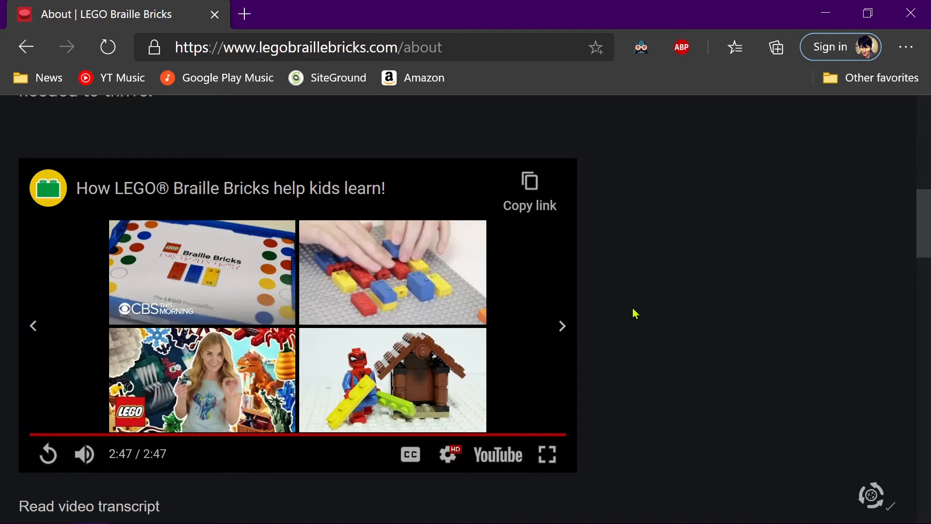
pyautogui.moveTo(673, 285)
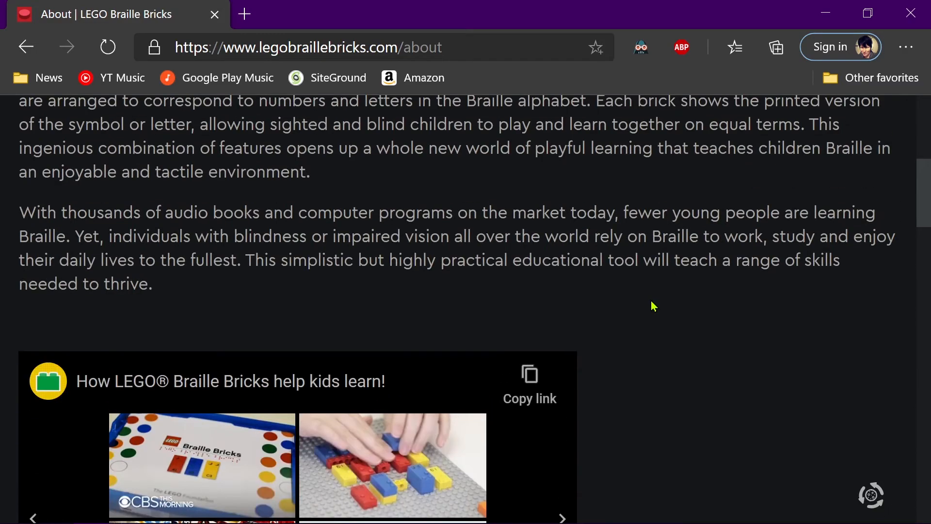
# Scroll the About page back up toward its heading and introduction.
pyautogui.scroll(3)
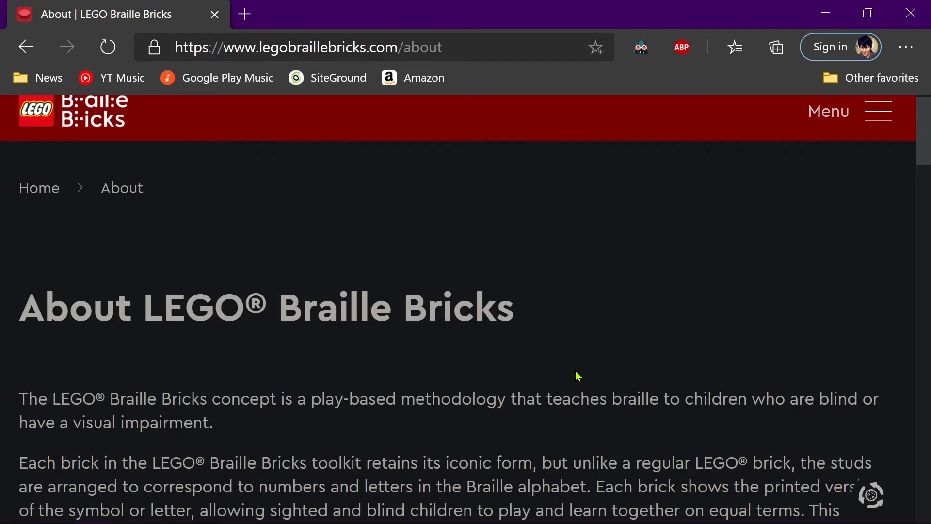
pyautogui.moveTo(576, 375)
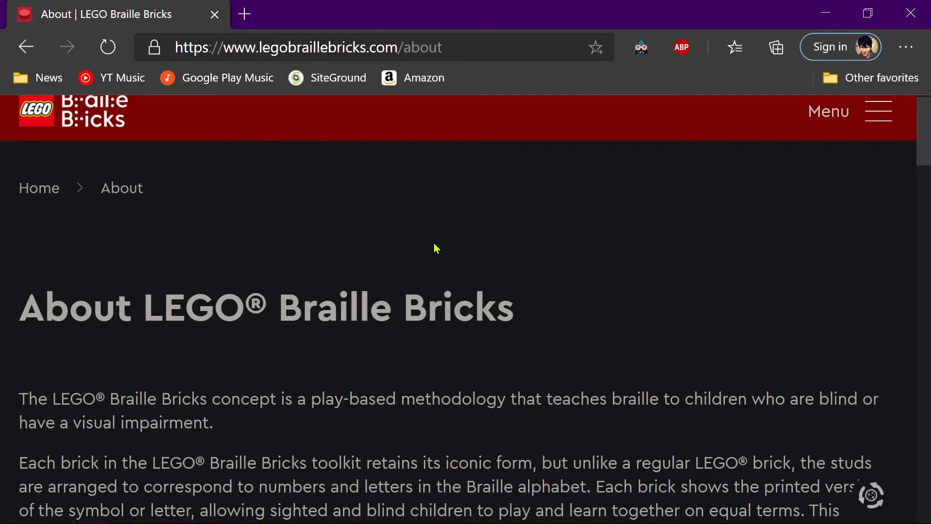
pyautogui.moveTo(449, 256)
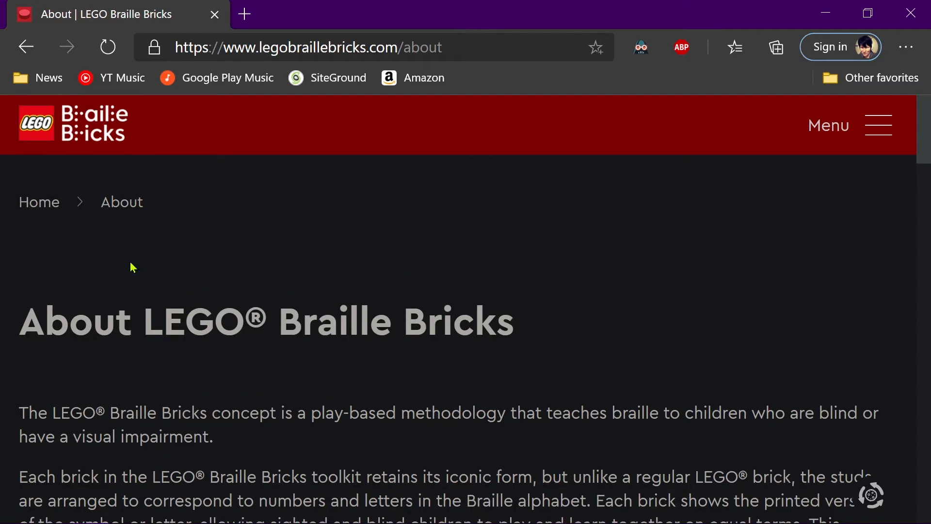
# Scroll past the video to the About the LEGO Foundation and LEGO Group sections.
pyautogui.scroll(-3)
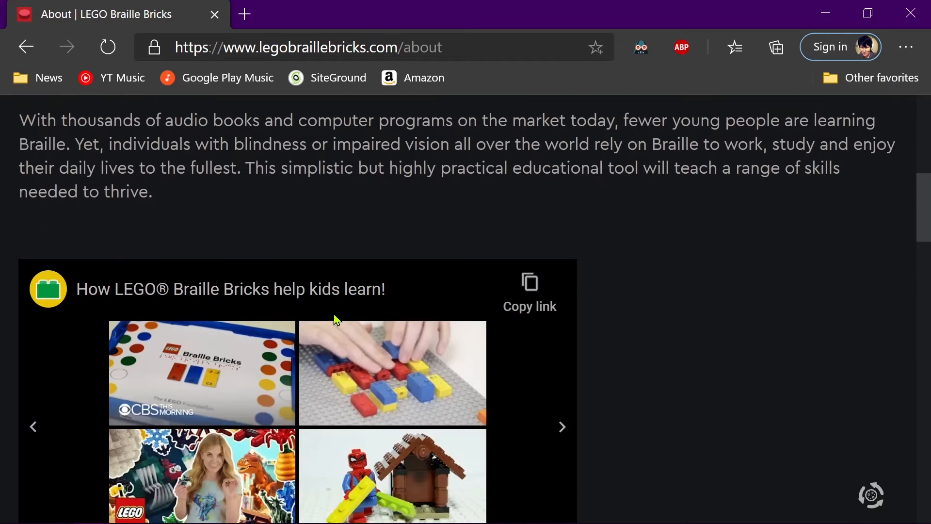
pyautogui.scroll(-3)
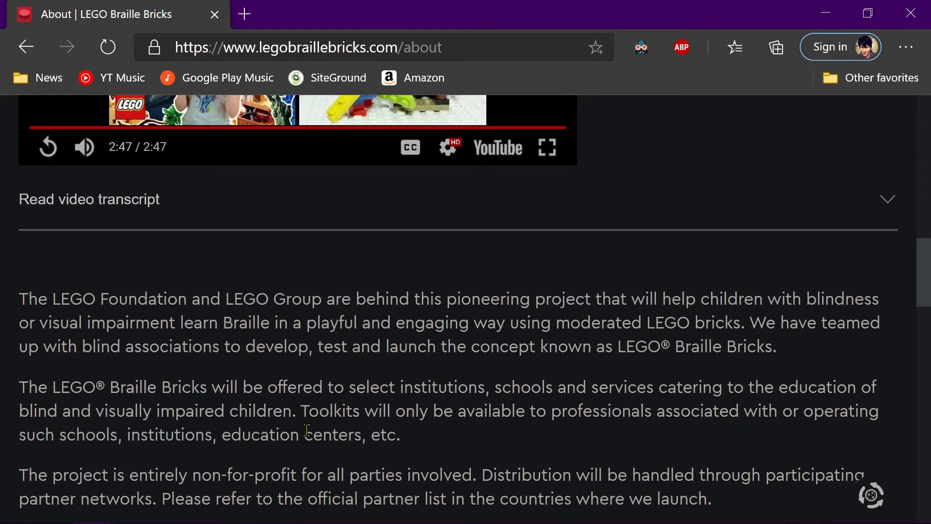
pyautogui.scroll(-3)
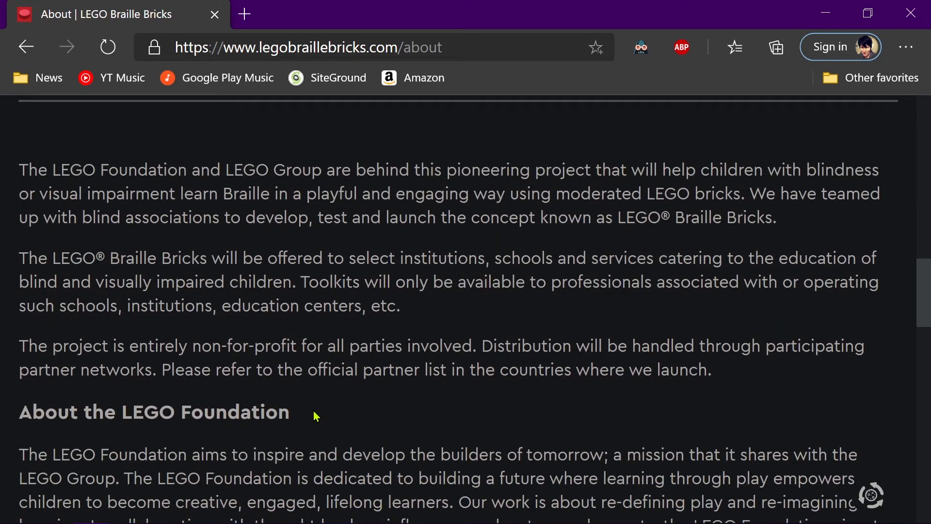
pyautogui.moveTo(407, 387)
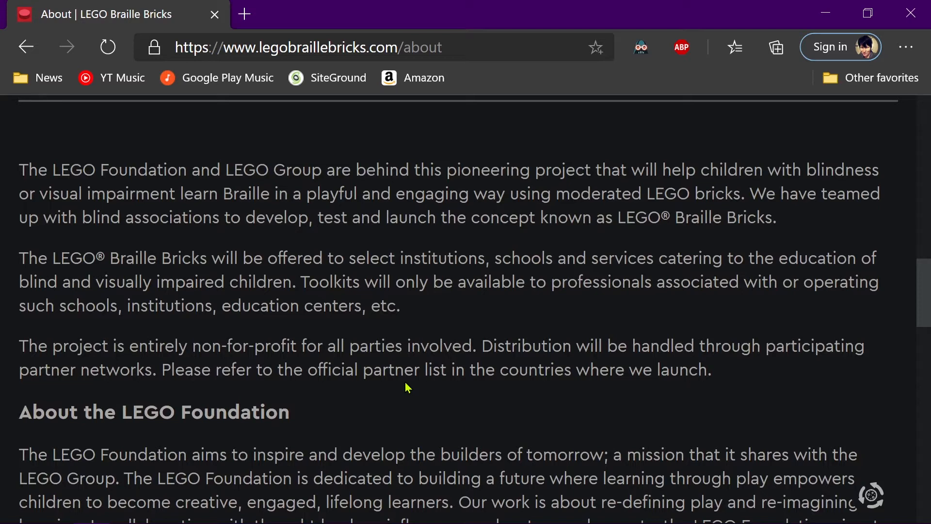
pyautogui.scroll(-3)
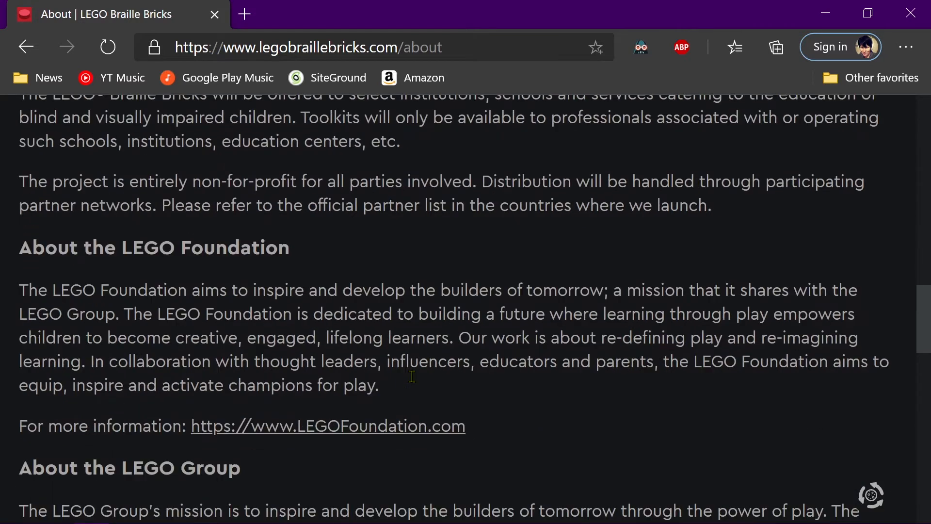
pyautogui.scroll(-3)
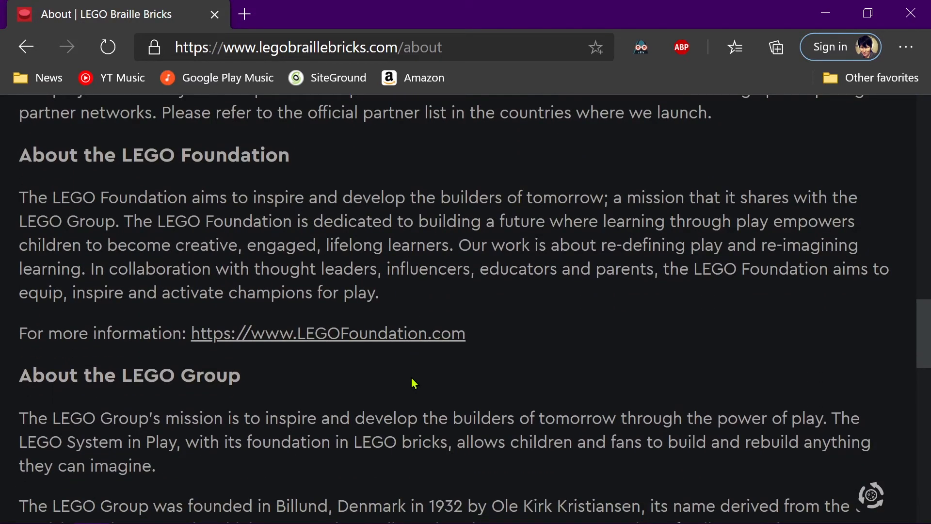
pyautogui.moveTo(640, 265)
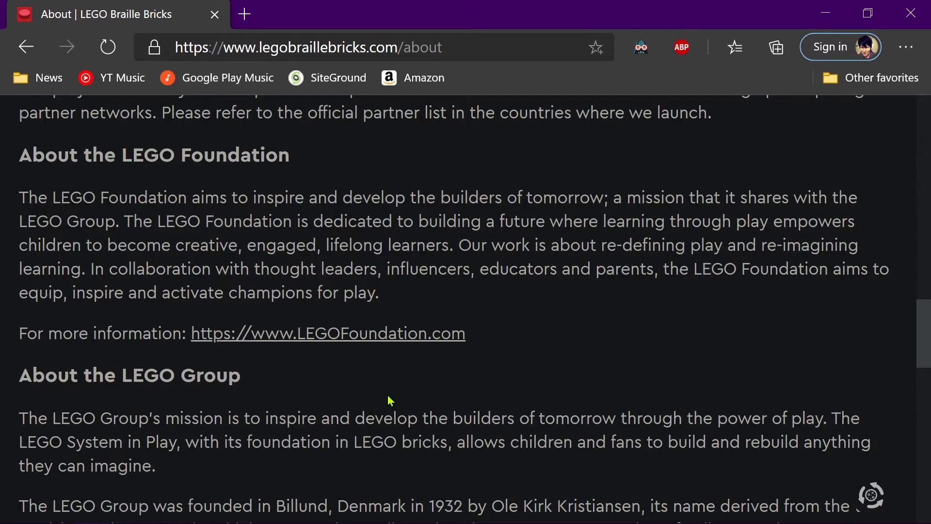
pyautogui.moveTo(476, 396)
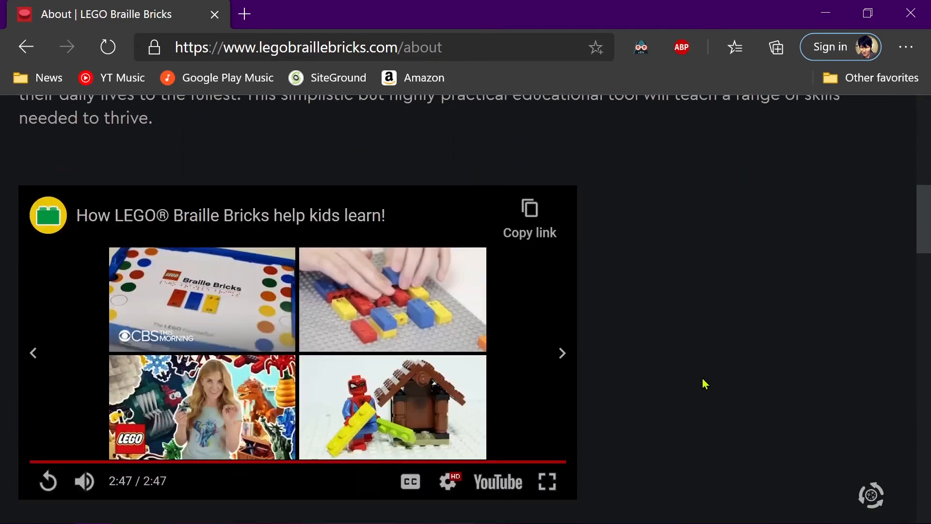
# Scroll the About page near the finished Braille Bricks video.
pyautogui.scroll(-3)
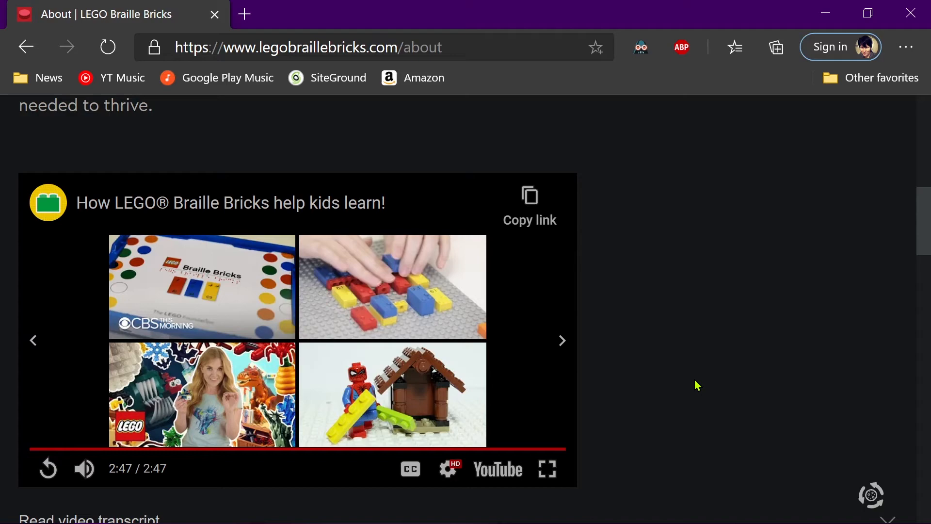
pyautogui.moveTo(641, 357)
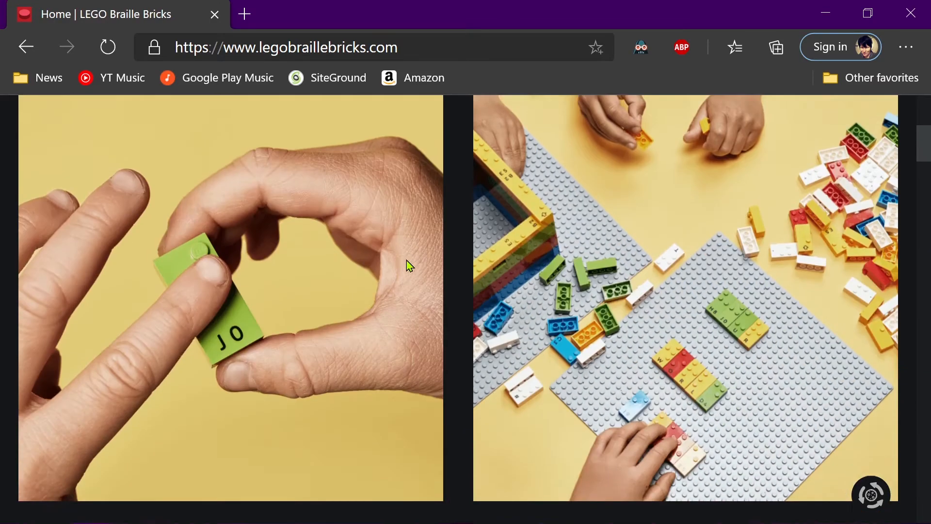
# Scroll the home page past the Quick activity finder to the Apple Trees and Countdown activity cards.
pyautogui.scroll(-3)
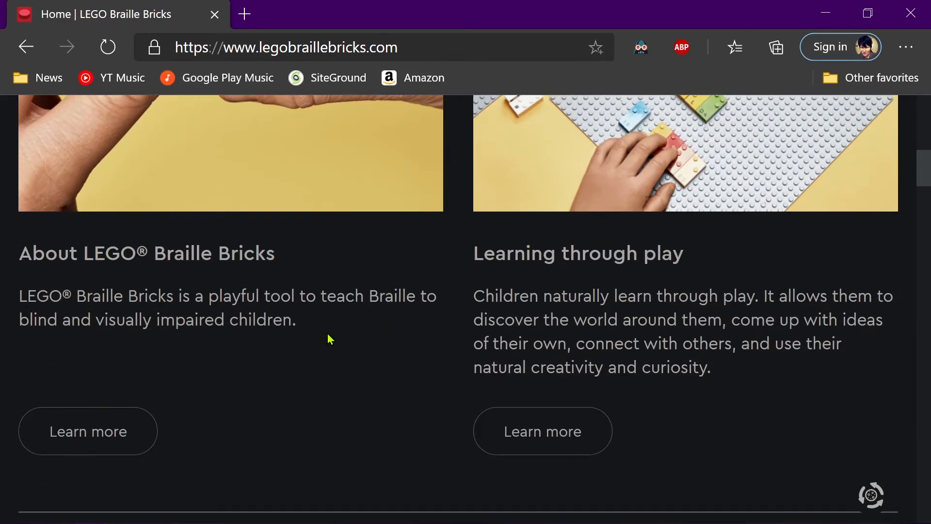
pyautogui.scroll(-3)
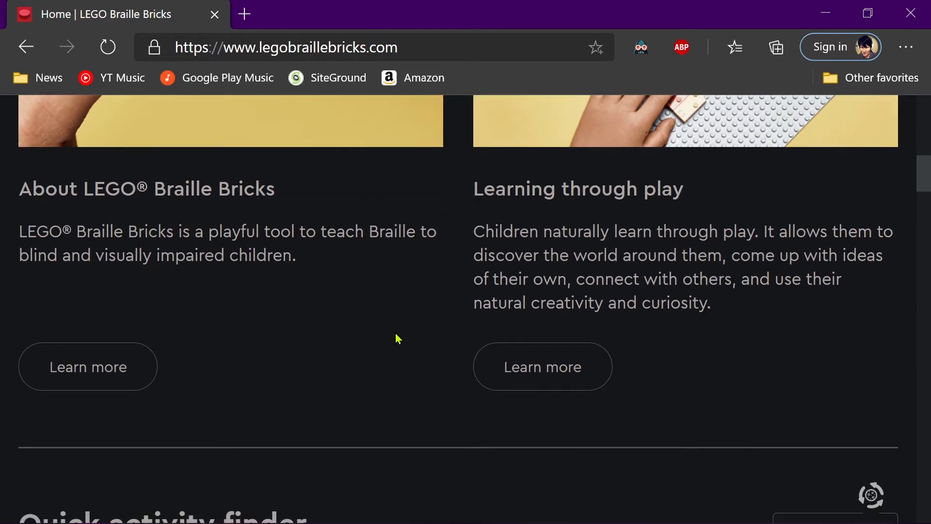
pyautogui.scroll(-3)
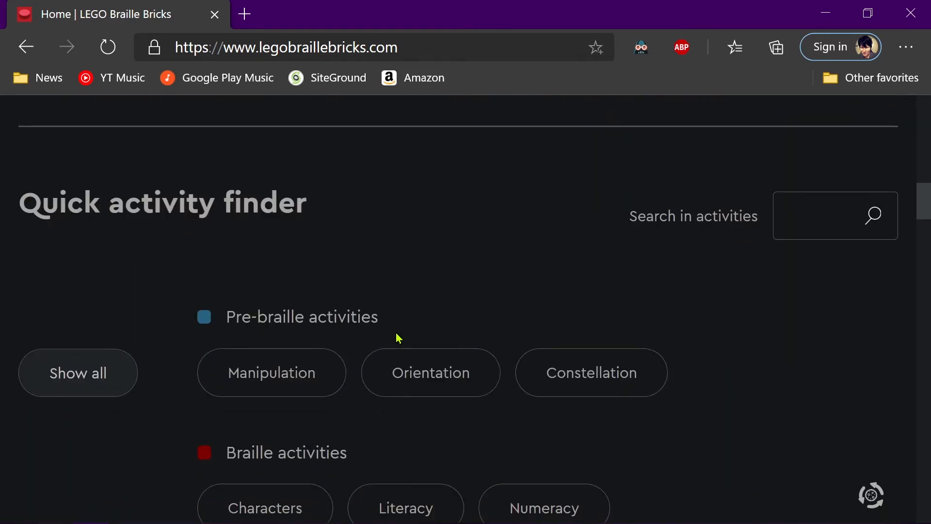
pyautogui.scroll(-3)
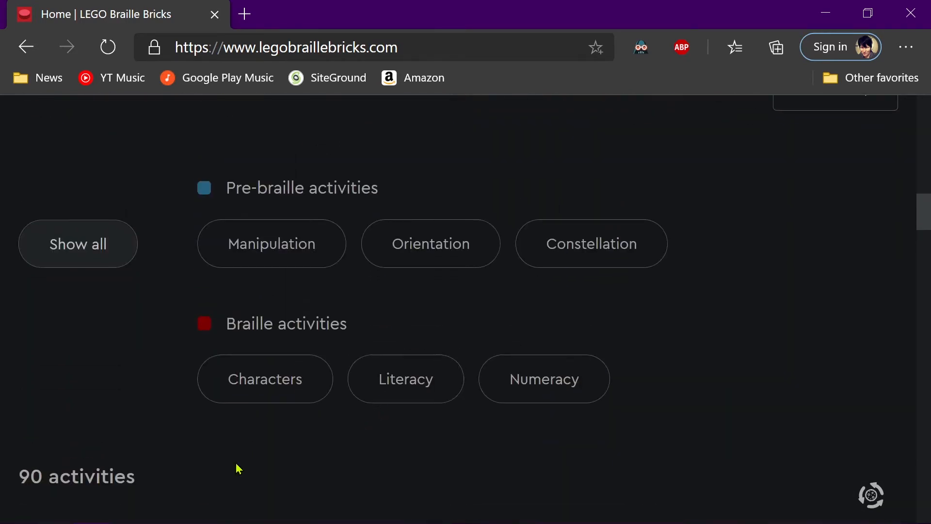
pyautogui.scroll(-3)
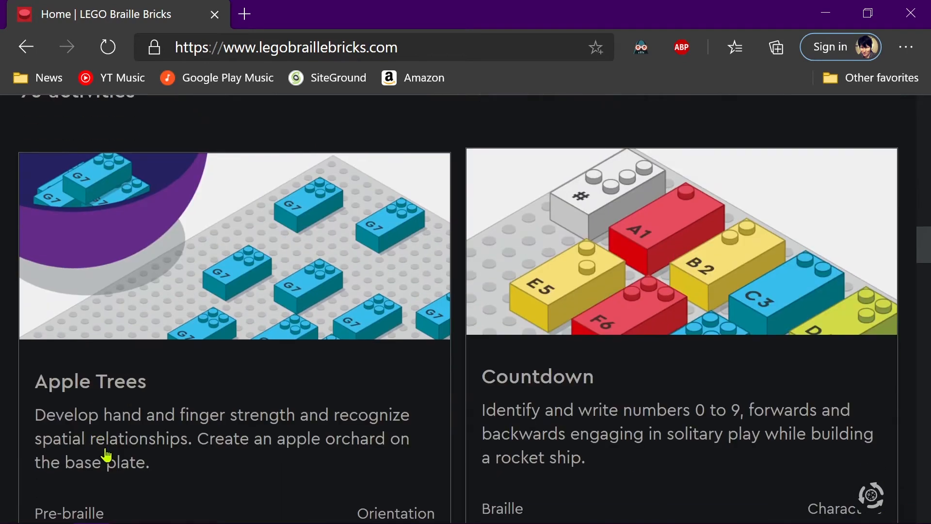
pyautogui.moveTo(128, 445)
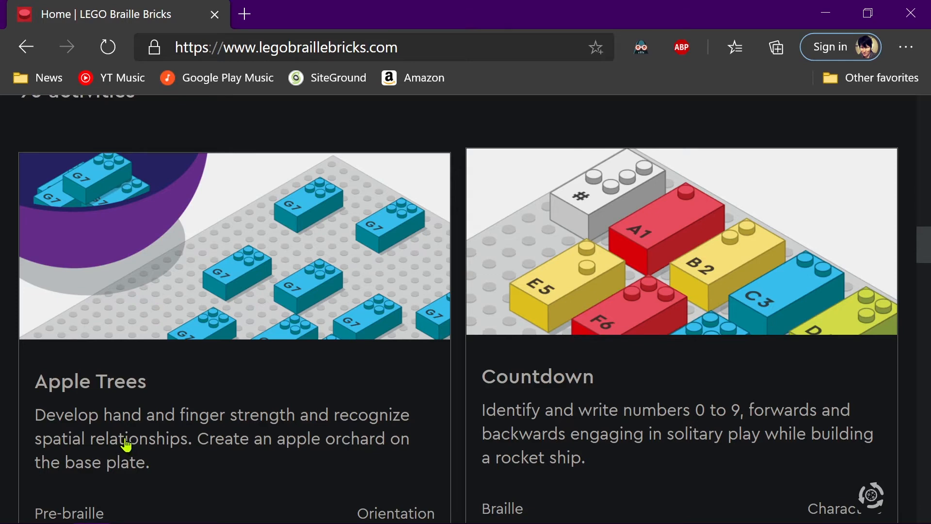
pyautogui.scroll(-3)
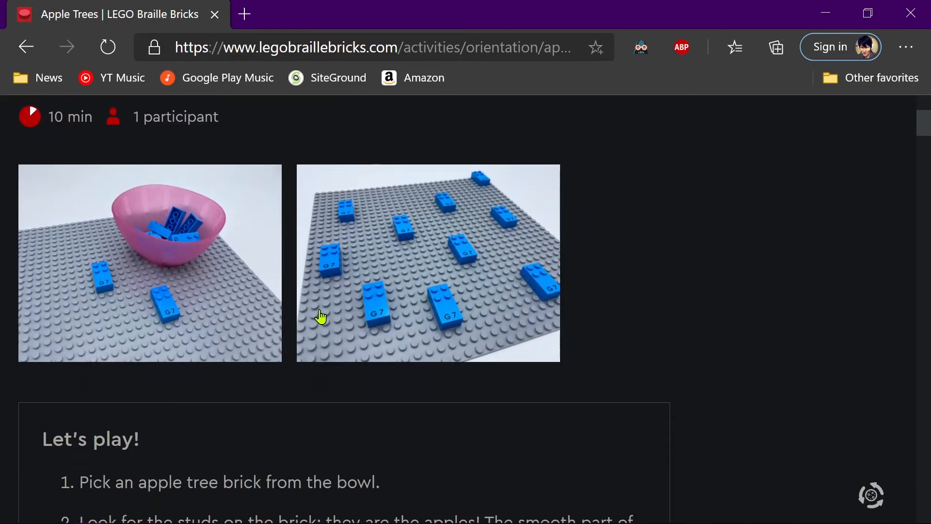
# Scroll the Apple Trees page through its four Let's play steps to How to prepare.
pyautogui.scroll(-3)
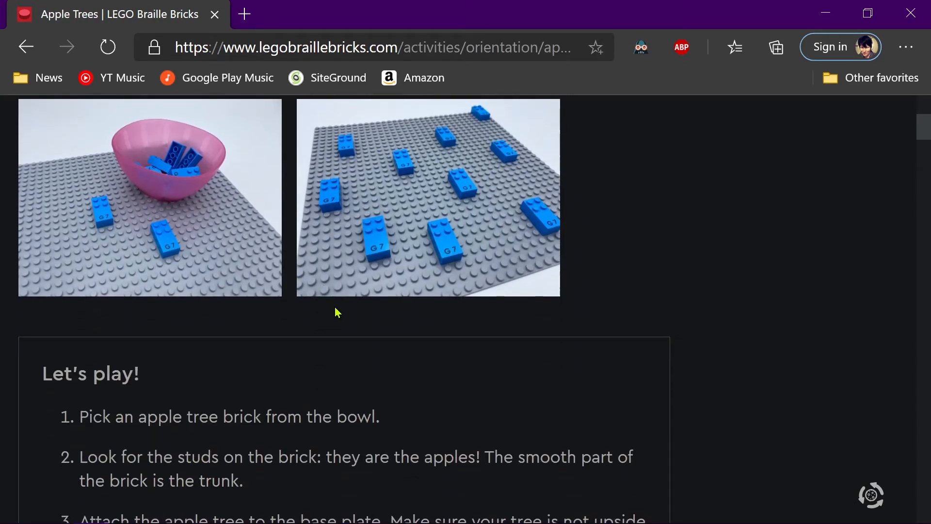
pyautogui.scroll(-3)
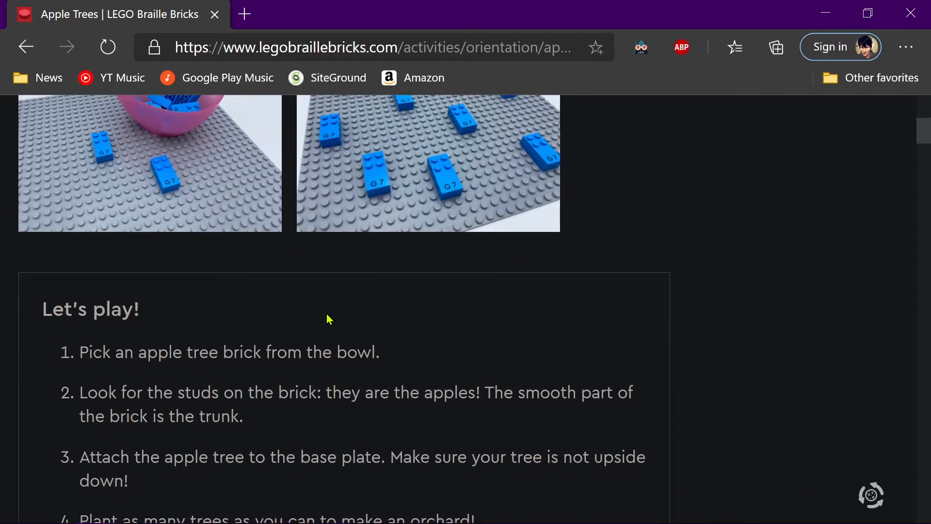
pyautogui.moveTo(469, 369)
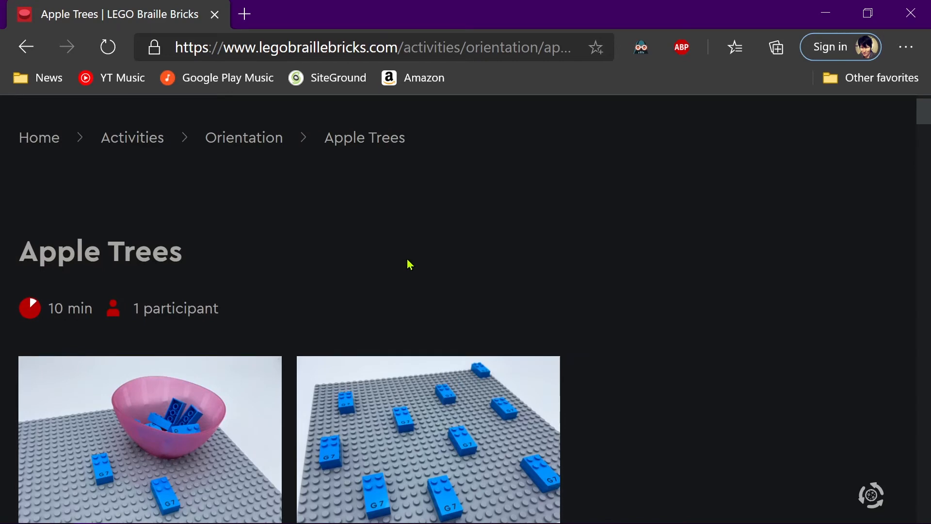
pyautogui.moveTo(373, 293)
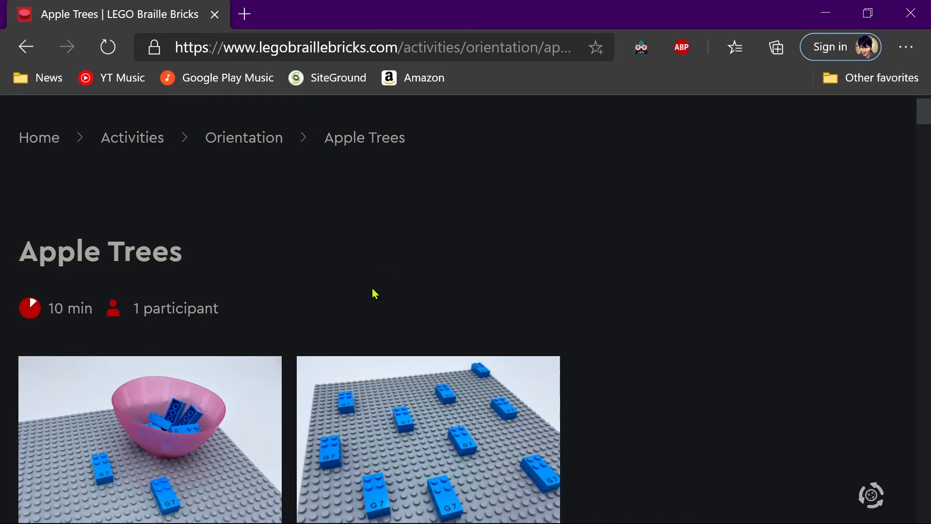
pyautogui.moveTo(379, 290)
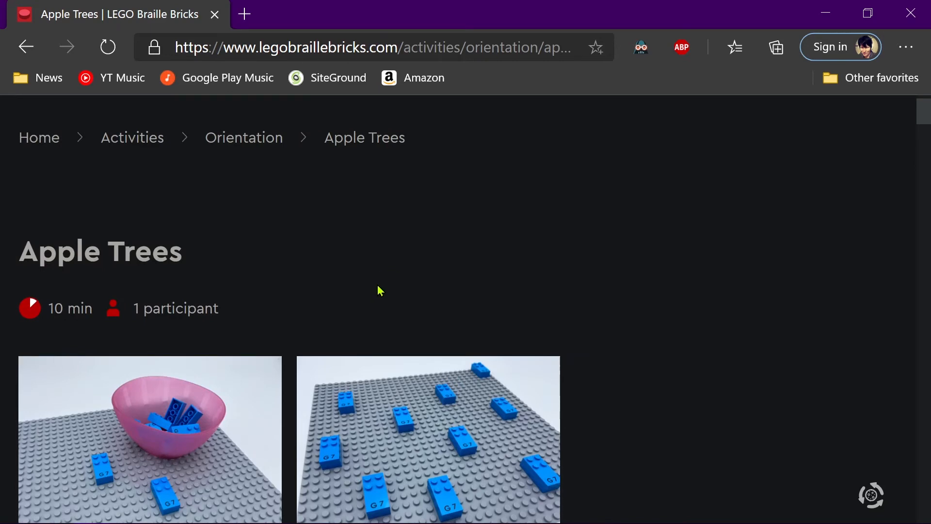
pyautogui.scroll(-3)
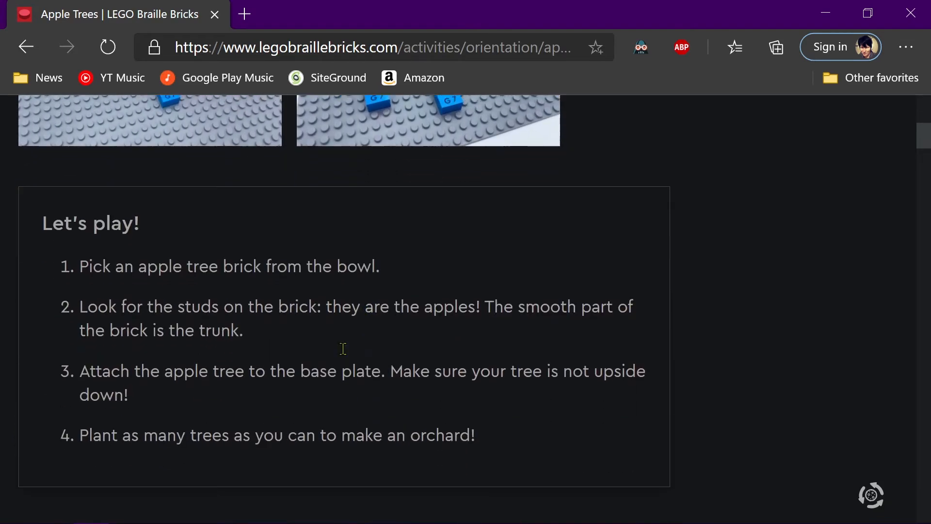
pyautogui.scroll(-3)
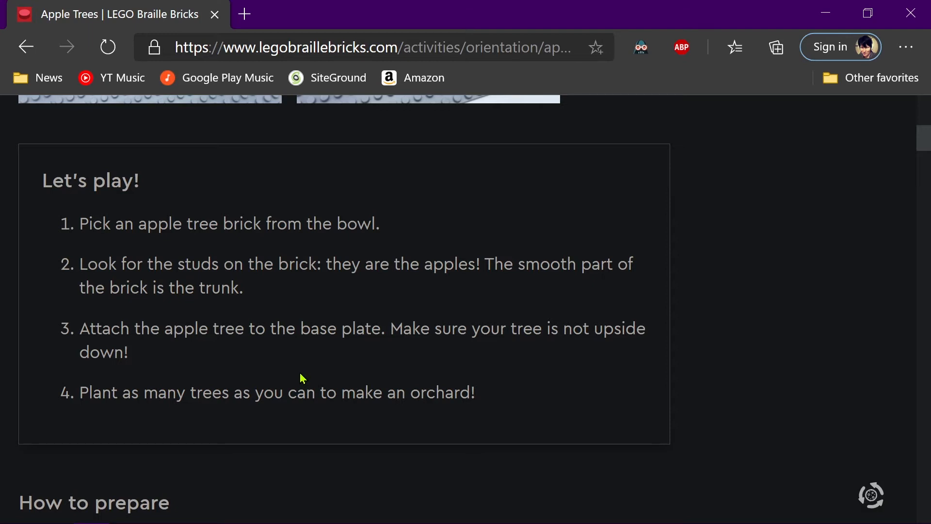
pyautogui.scroll(-3)
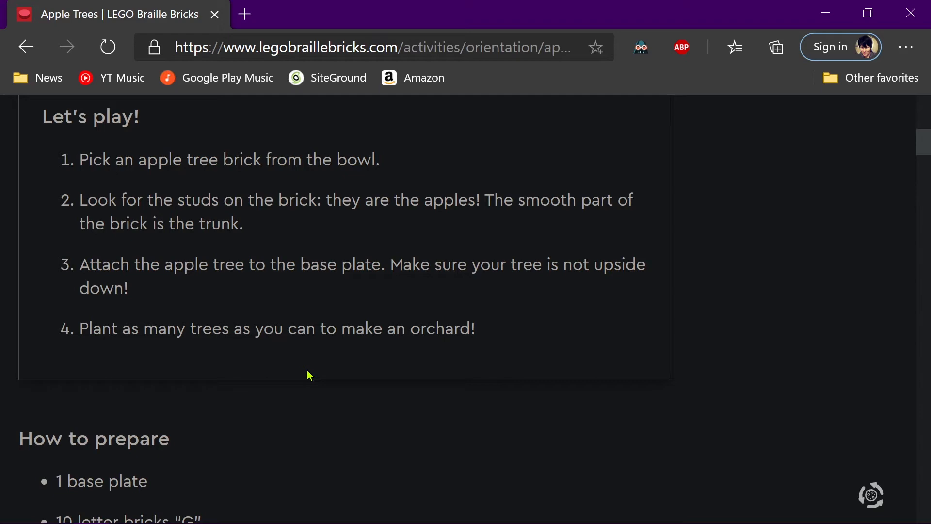
pyautogui.moveTo(313, 374)
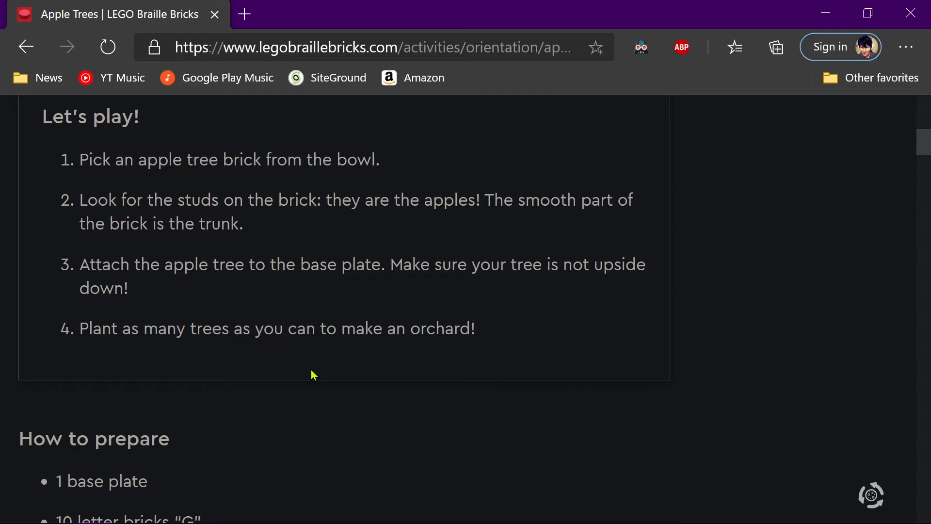
pyautogui.moveTo(325, 376)
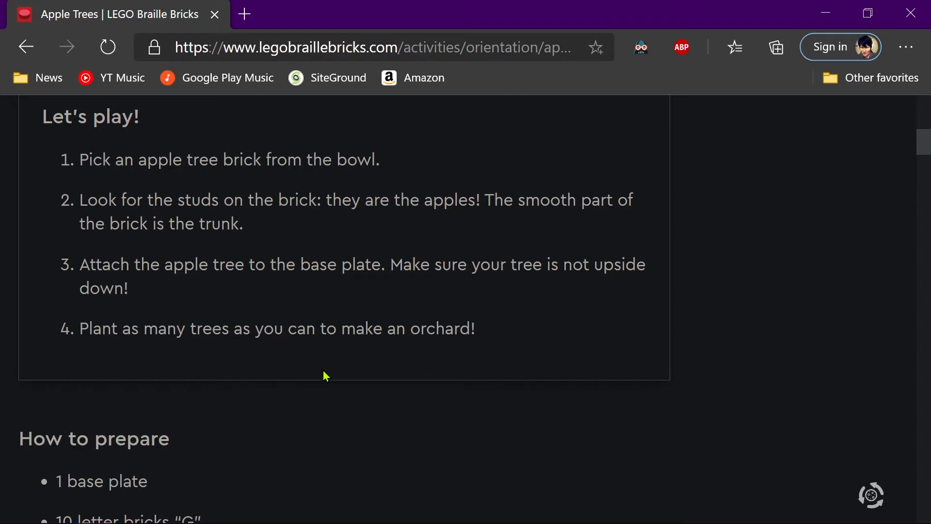
# Scroll past How to prepare and Facilitation tips to Possible variations.
pyautogui.scroll(-3)
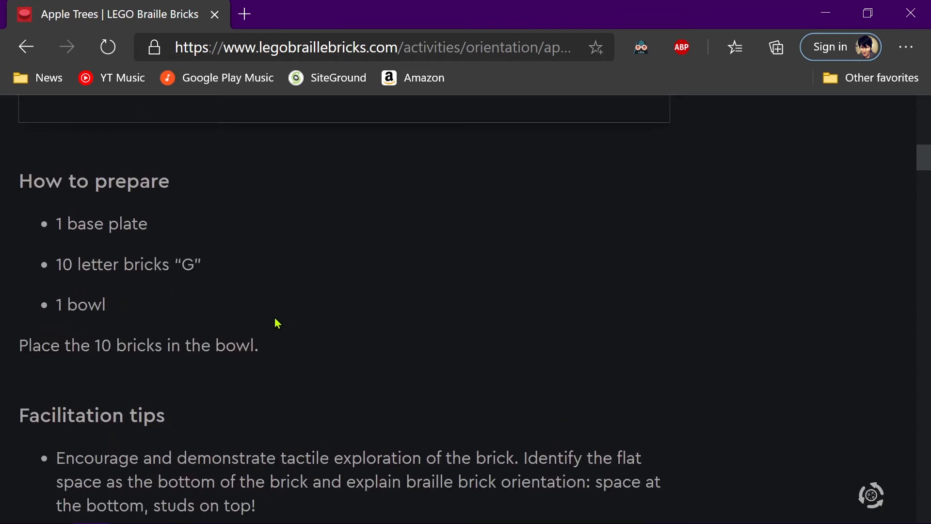
pyautogui.moveTo(321, 315)
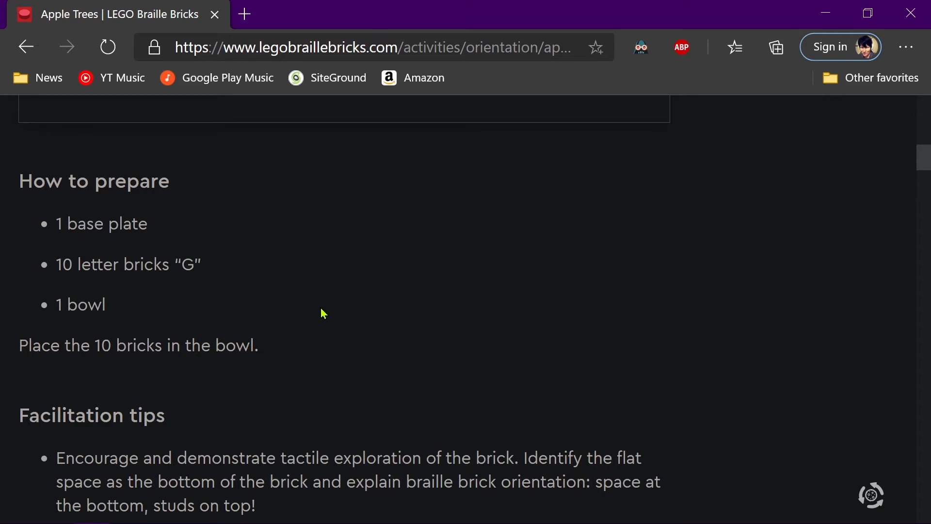
pyautogui.moveTo(202, 328)
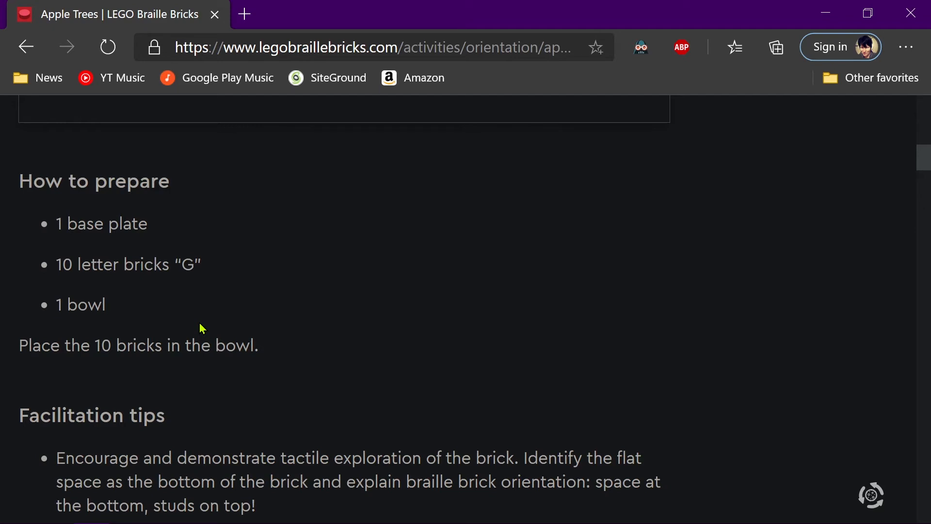
pyautogui.moveTo(266, 260)
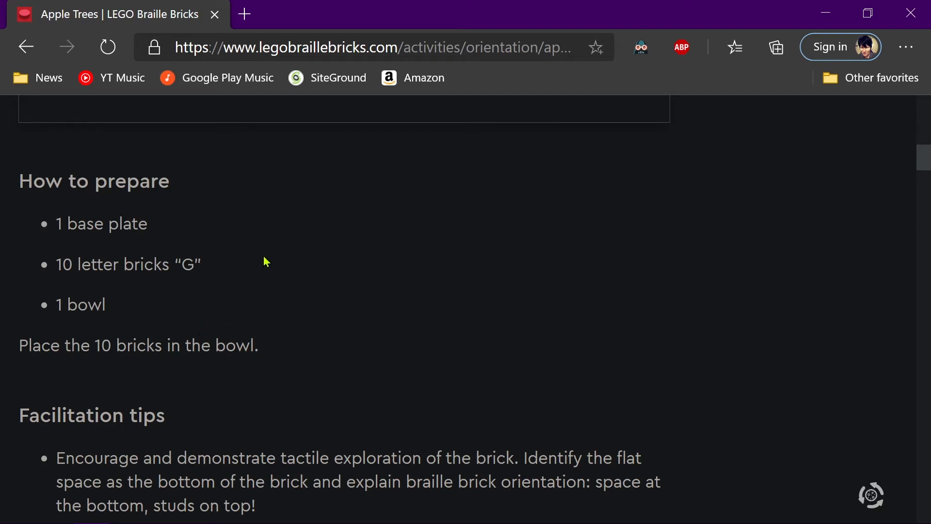
pyautogui.scroll(-3)
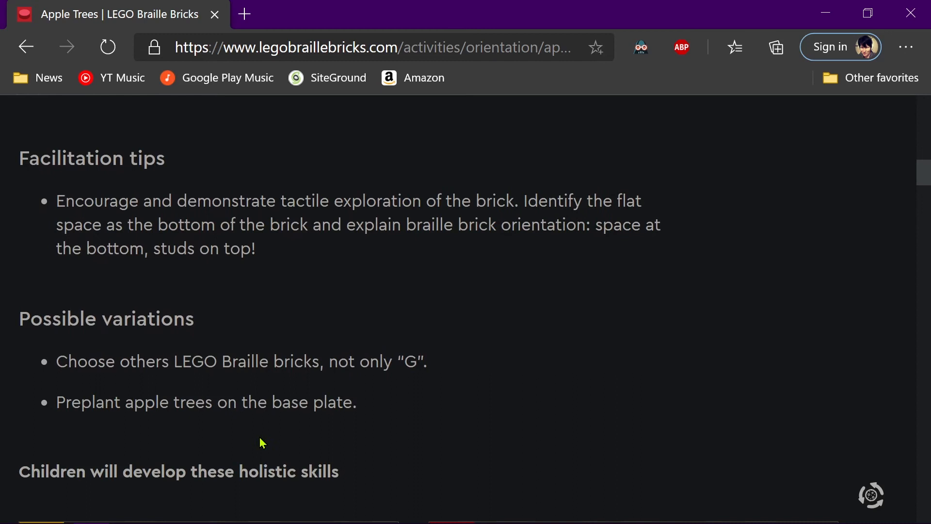
pyautogui.scroll(-3)
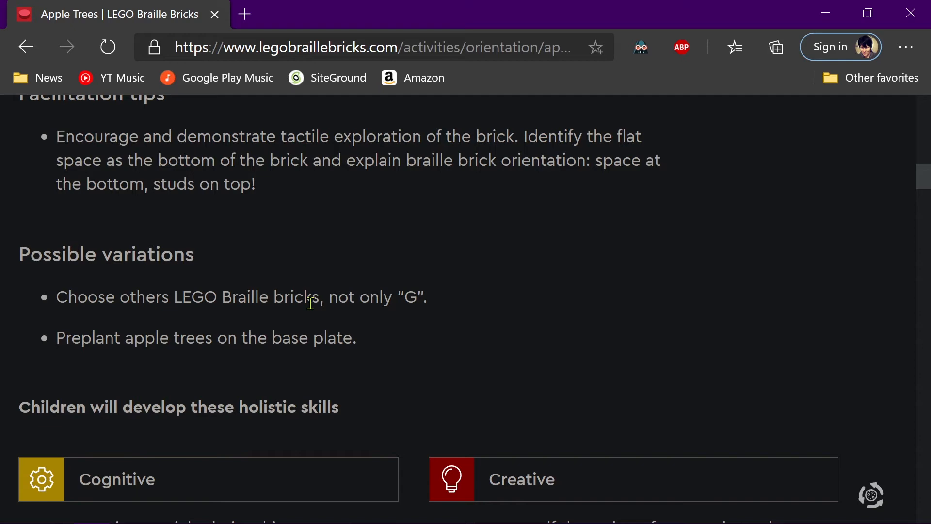
# Scroll the Apple Trees page through holistic skills down to the Download & print section.
pyautogui.scroll(-3)
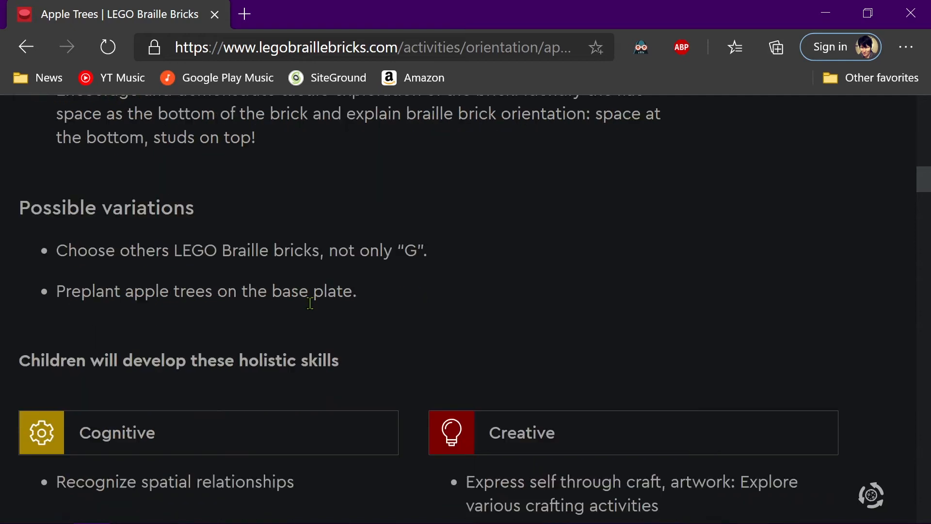
pyautogui.scroll(-3)
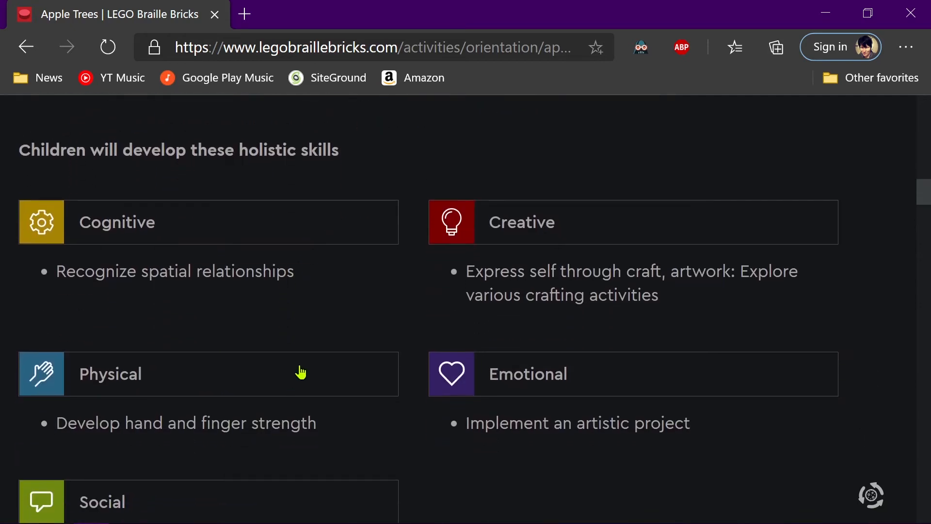
pyautogui.scroll(-3)
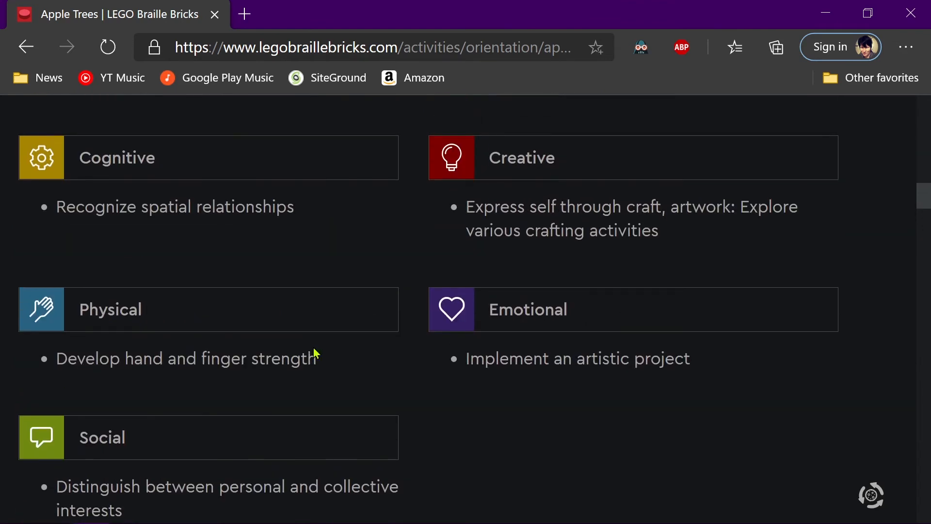
pyautogui.moveTo(134, 246)
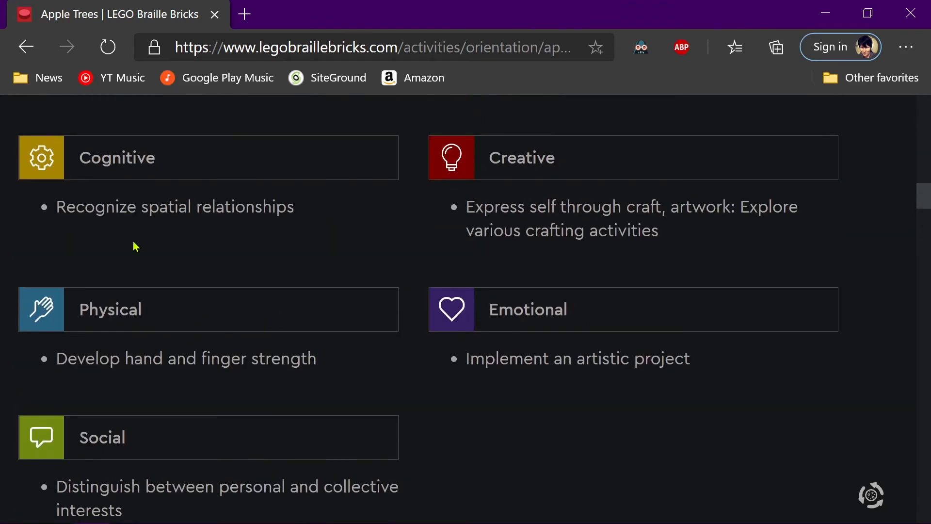
pyautogui.moveTo(135, 255)
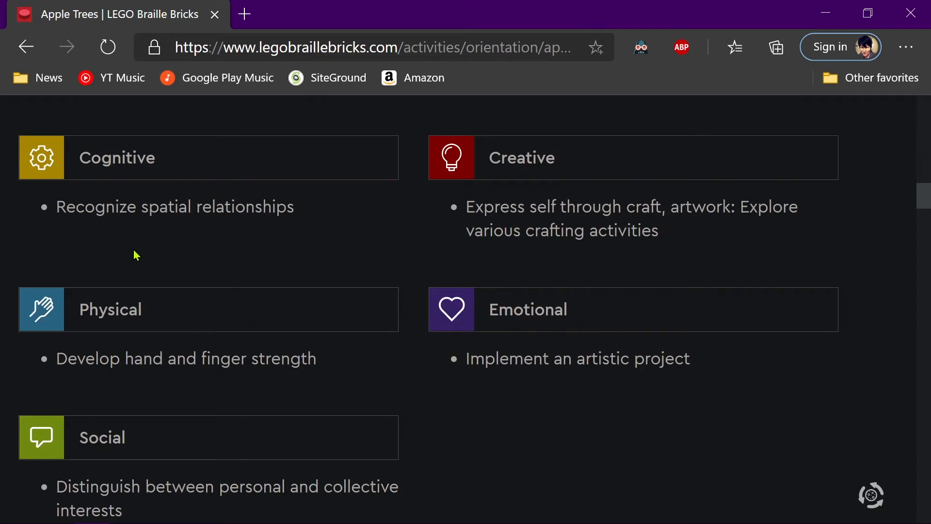
pyautogui.moveTo(154, 252)
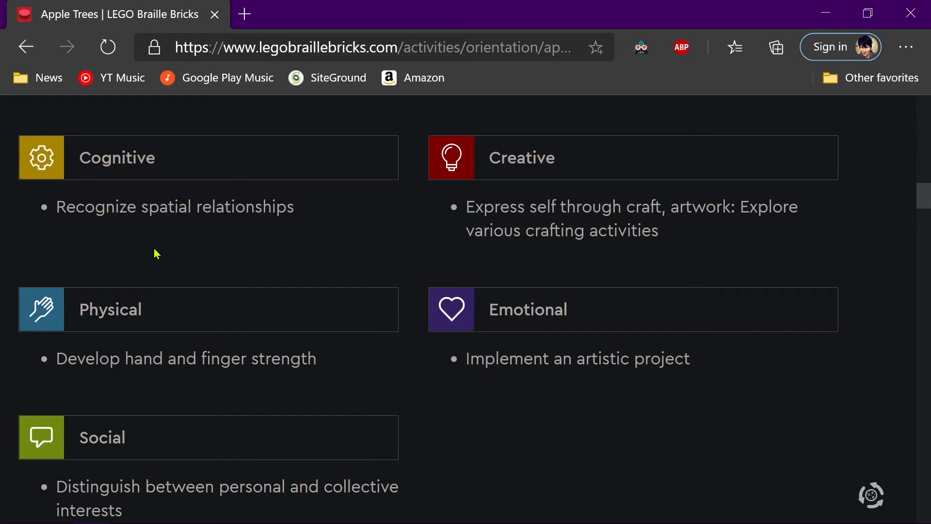
pyautogui.moveTo(198, 285)
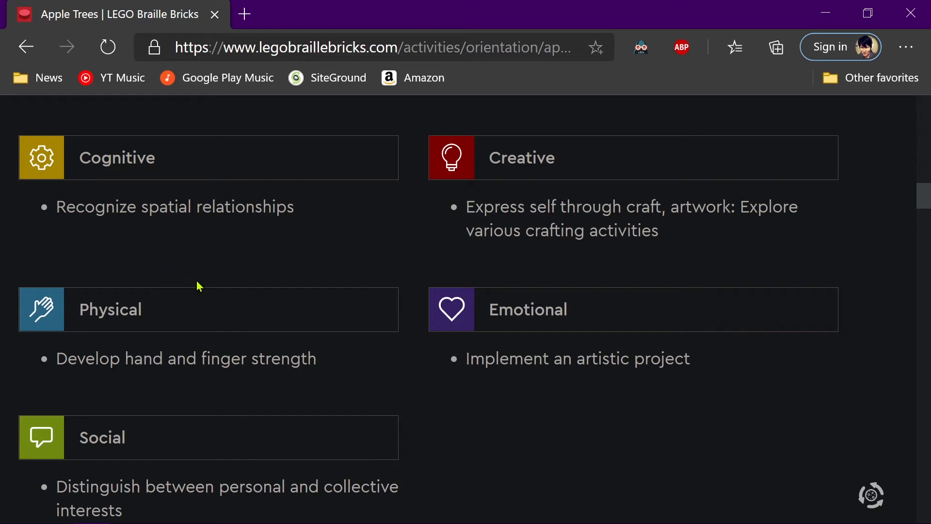
pyautogui.moveTo(203, 304)
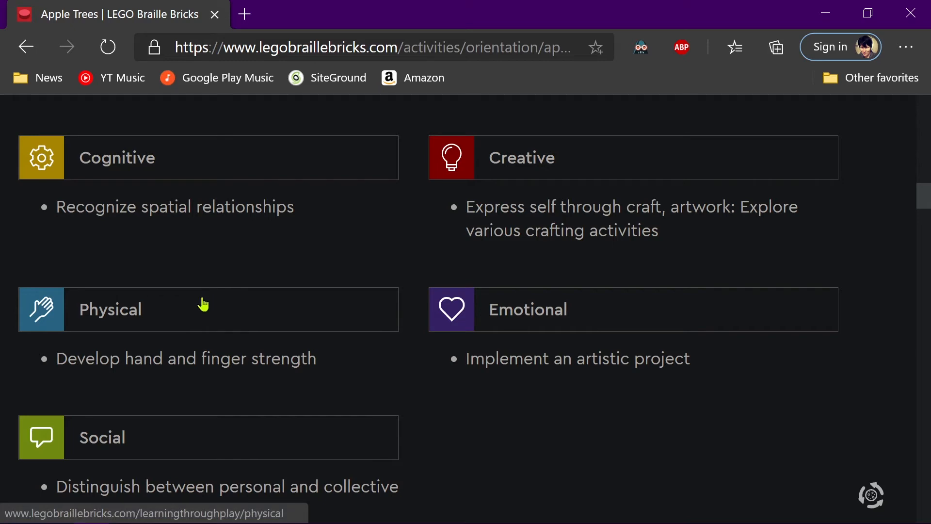
pyautogui.moveTo(202, 309)
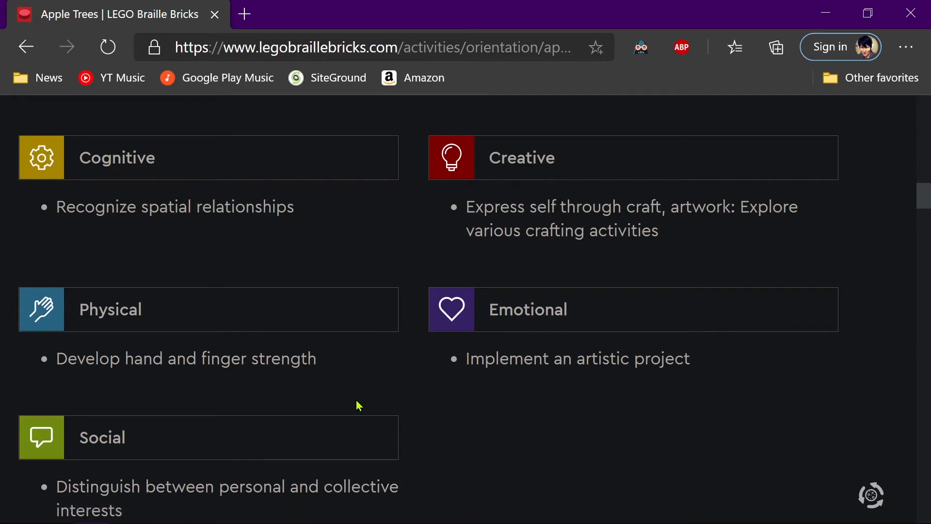
pyautogui.scroll(-3)
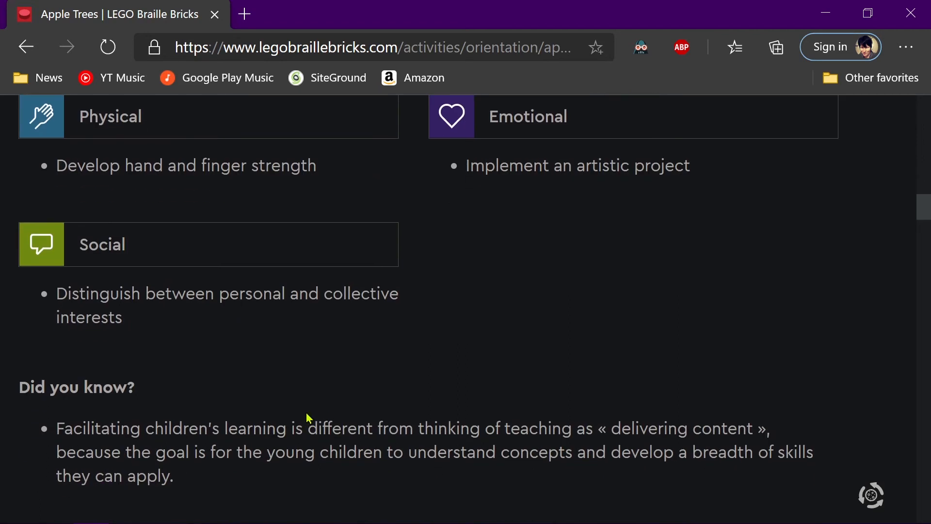
pyautogui.scroll(-3)
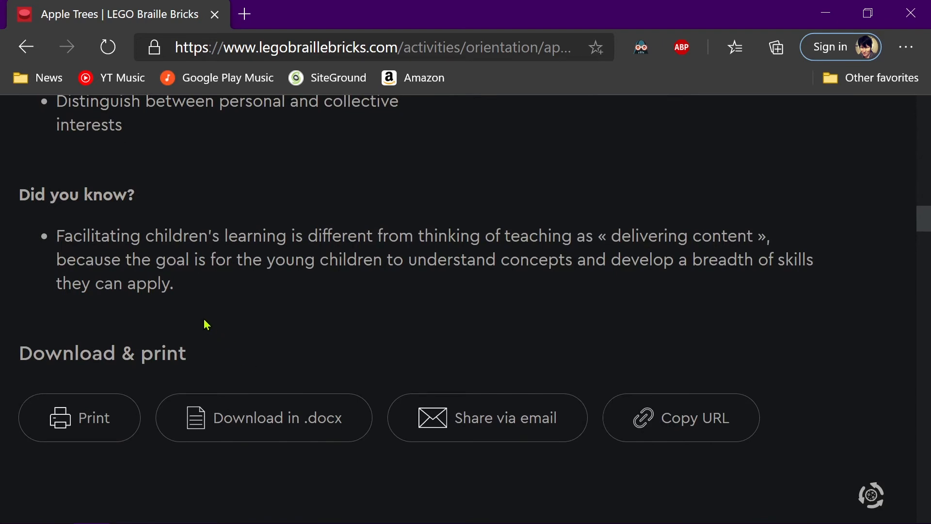
pyautogui.moveTo(252, 309)
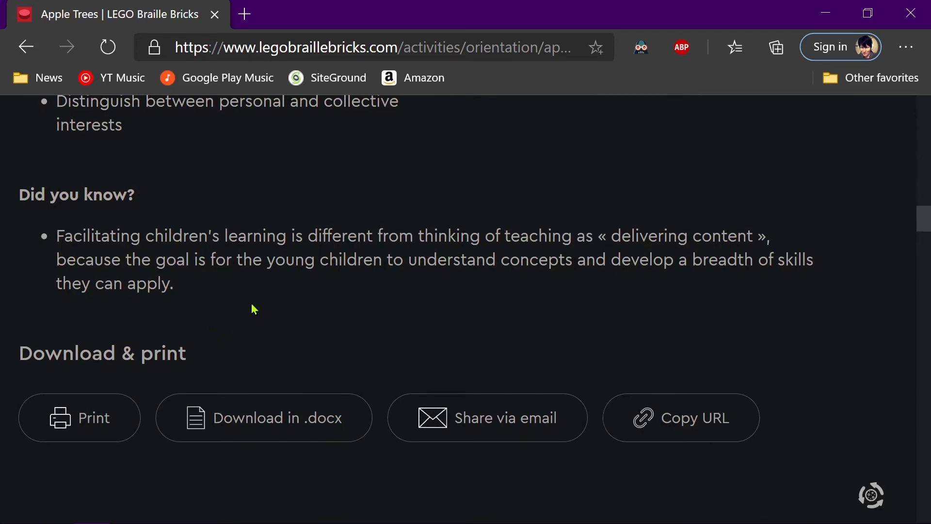
pyautogui.moveTo(269, 302)
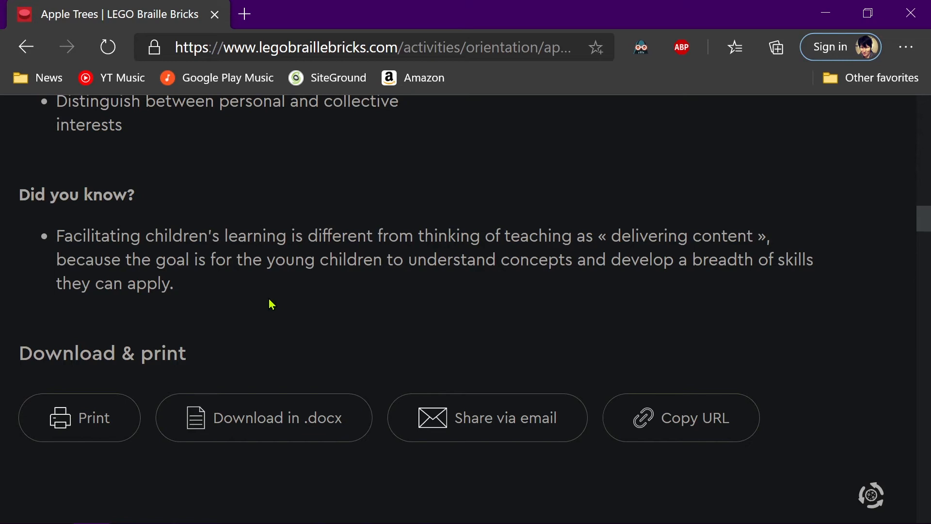
pyautogui.scroll(-3)
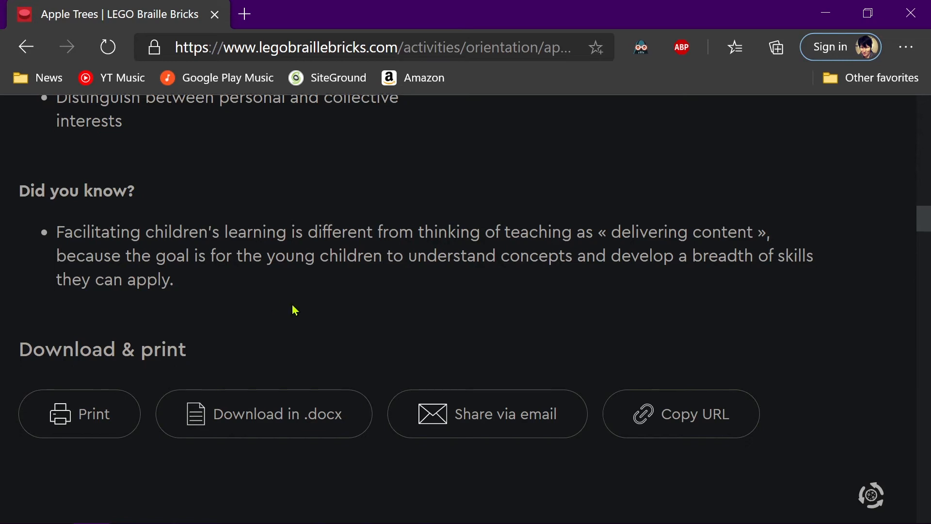
pyautogui.scroll(-3)
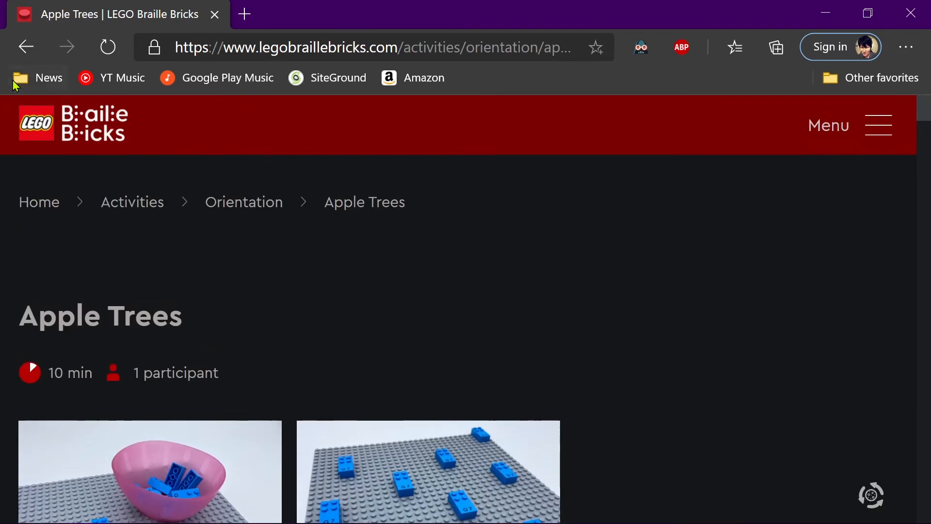
# Go back to the home page and scroll the activity cards to the Quick activity finder.
pyautogui.click(26, 46)
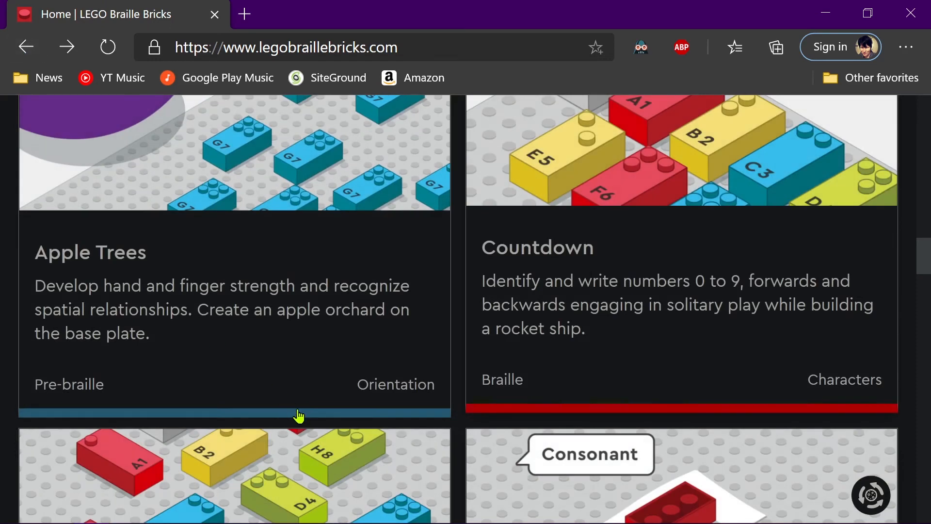
pyautogui.moveTo(397, 398)
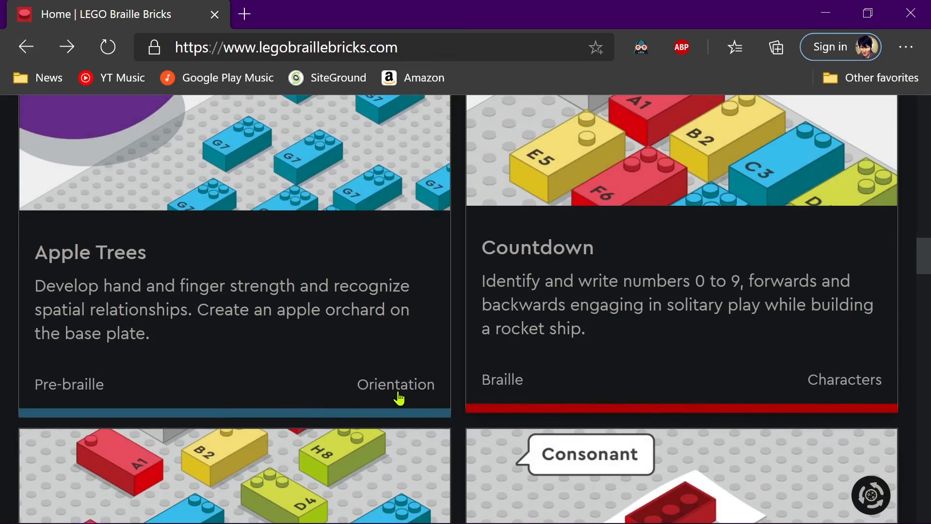
pyautogui.moveTo(80, 383)
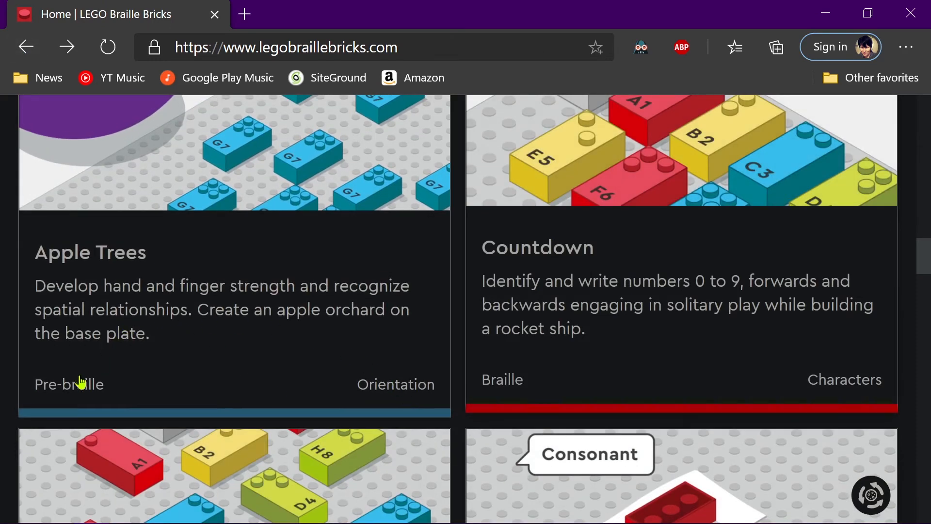
pyautogui.scroll(-3)
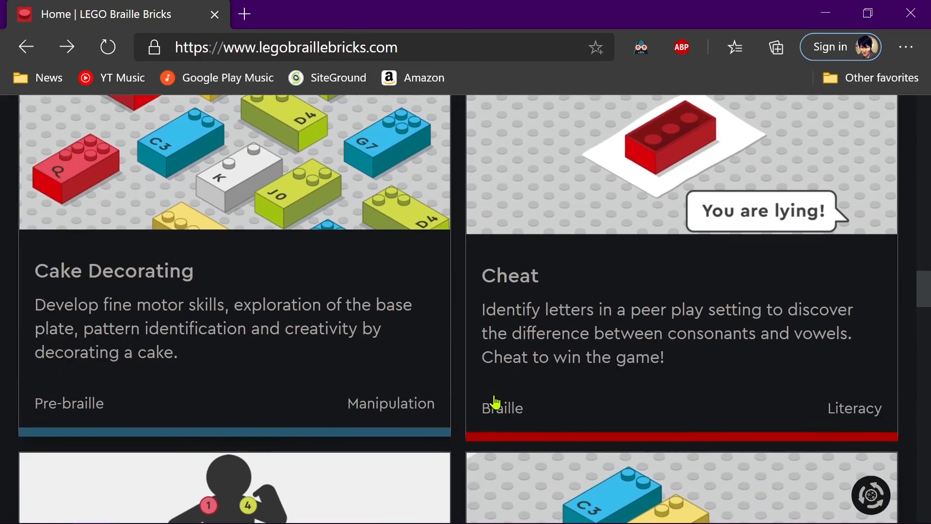
pyautogui.scroll(-3)
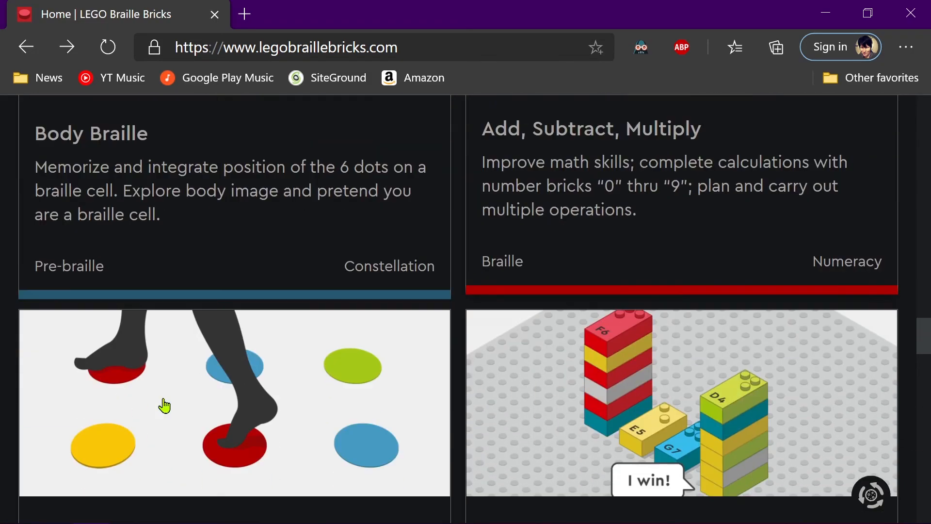
pyautogui.scroll(-3)
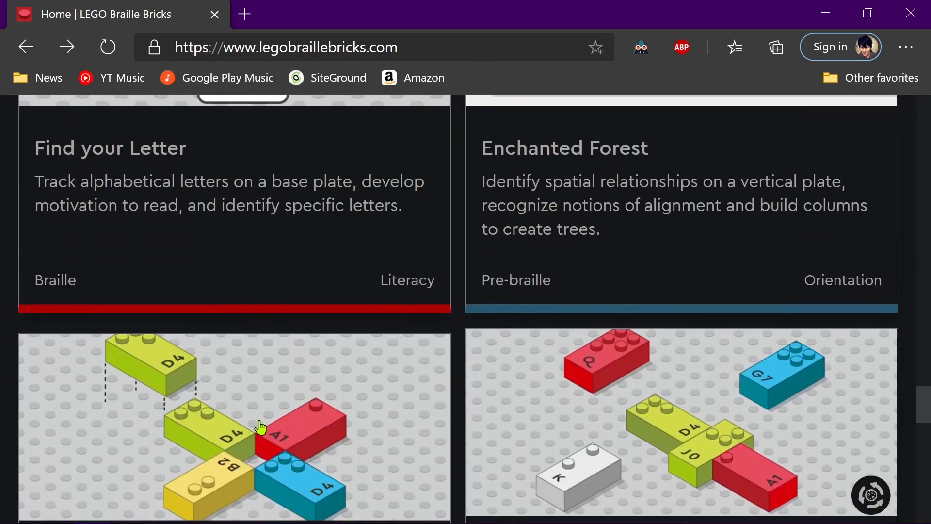
pyautogui.scroll(-3)
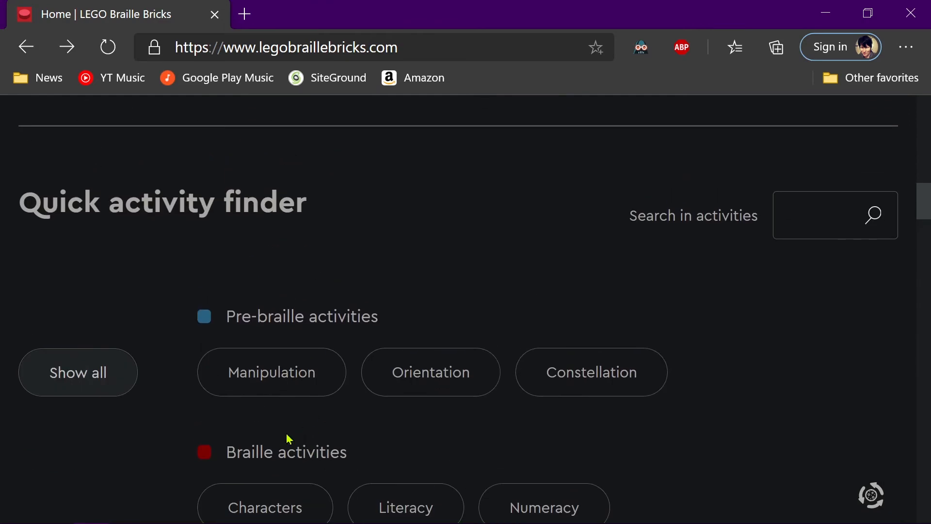
# Scroll the home page past the Quick activity finder back toward the 'Introducing LEGO Braille Bricks' intro.
pyautogui.scroll(-3)
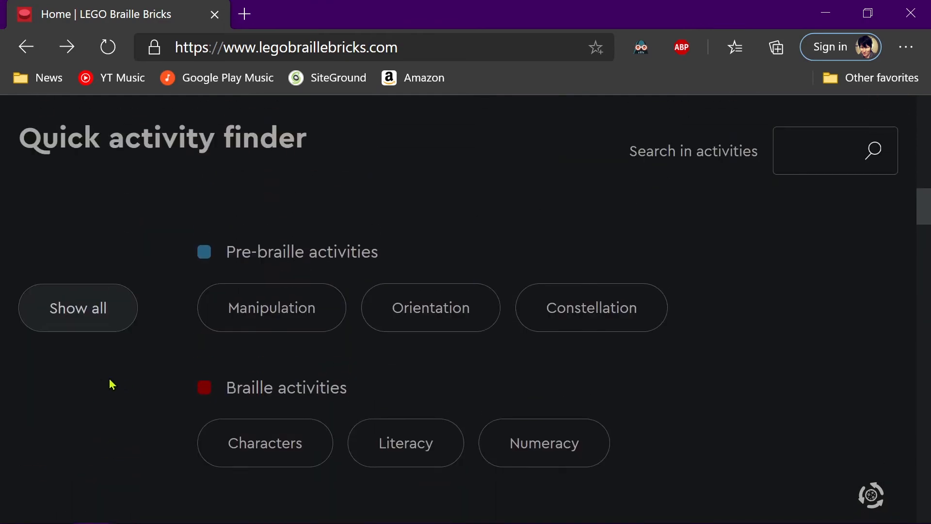
pyautogui.moveTo(565, 395)
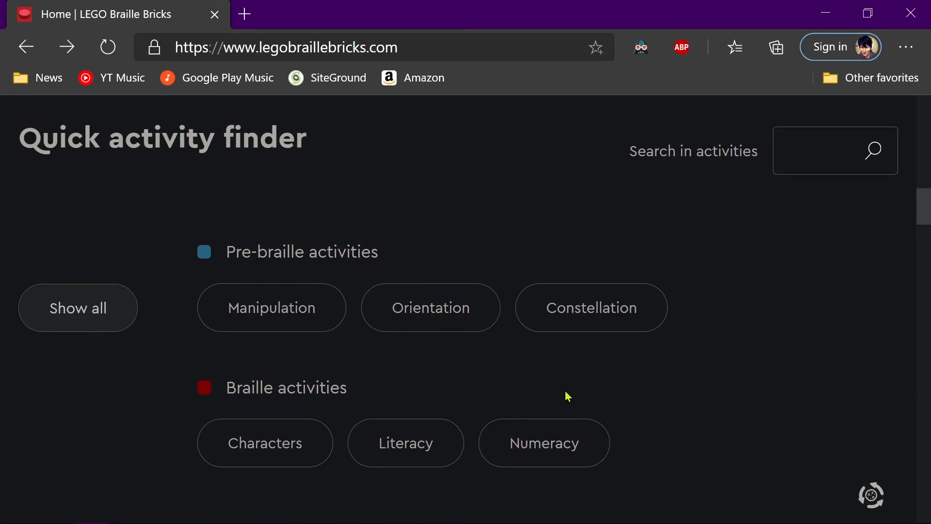
pyautogui.scroll(-3)
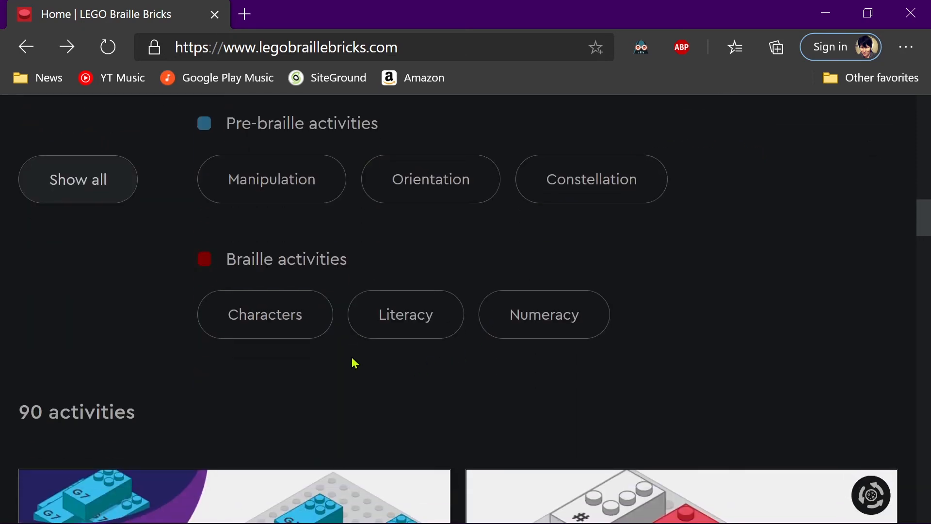
pyautogui.moveTo(344, 369)
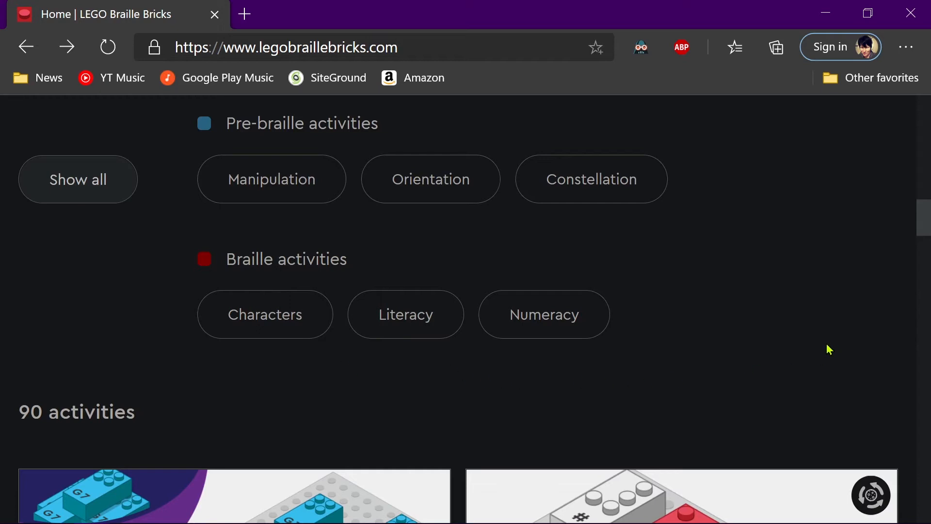
pyautogui.moveTo(659, 314)
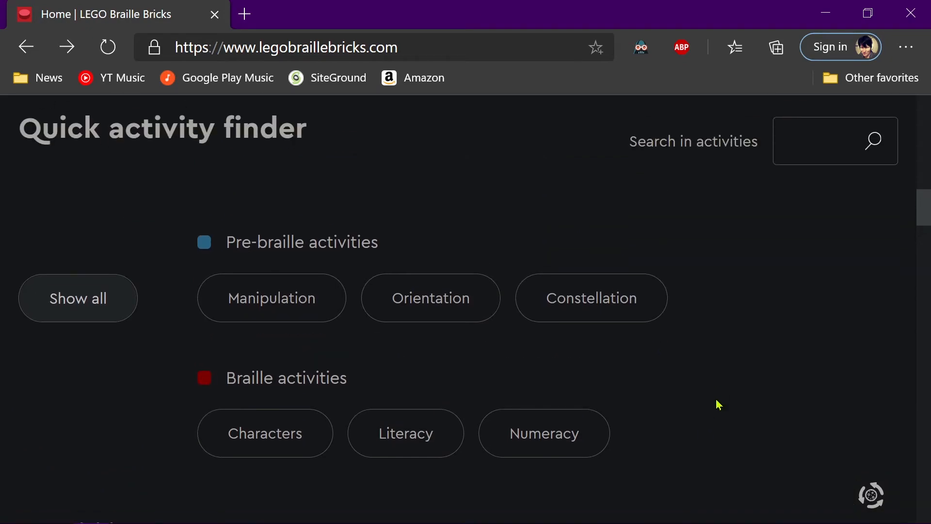
pyautogui.scroll(-3)
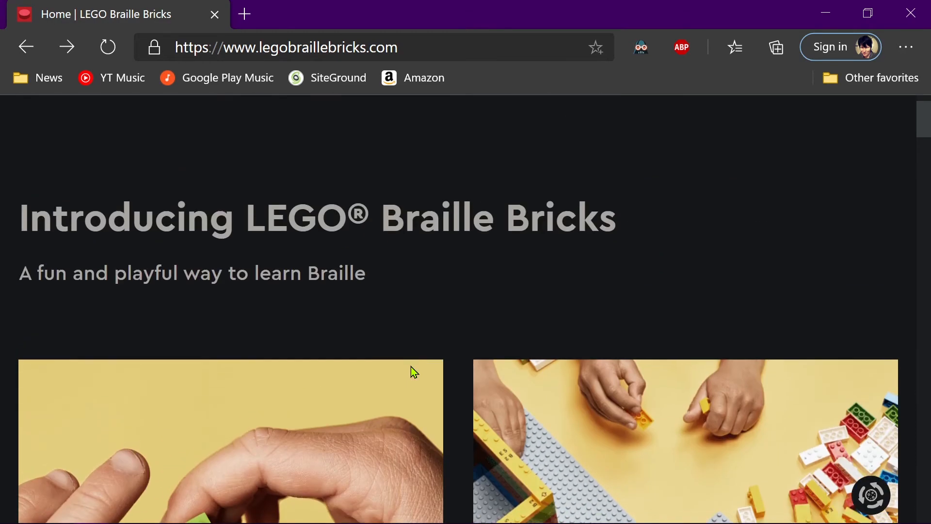
# Scroll the home page to its very top so the site header with the Menu button shows.
pyautogui.scroll(-3)
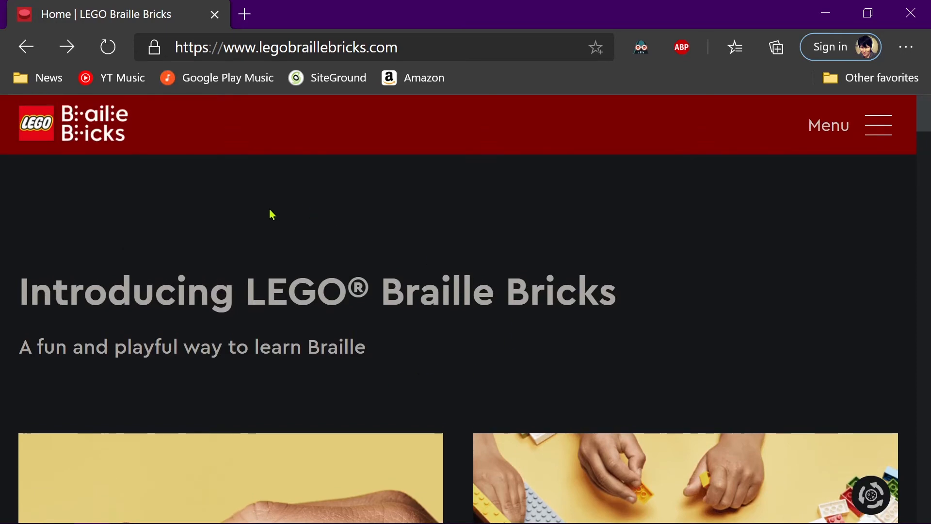
pyautogui.moveTo(388, 220)
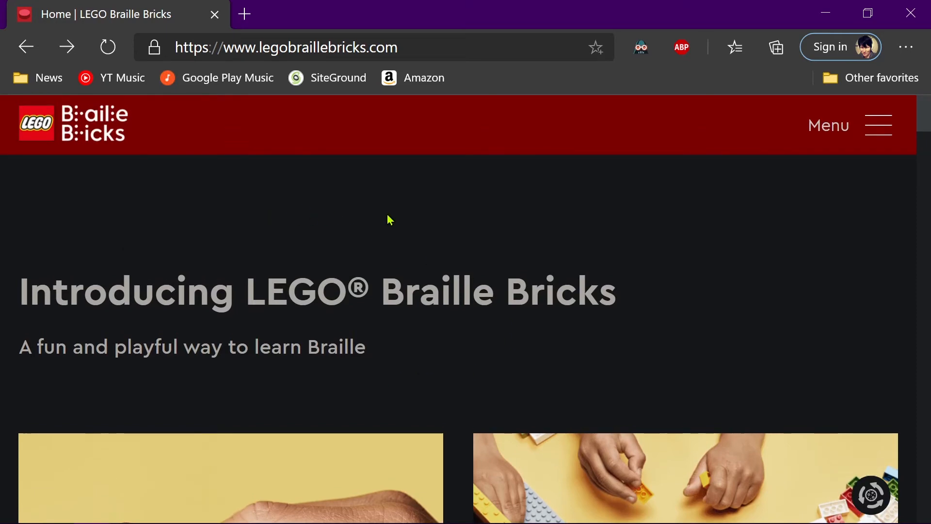
pyautogui.moveTo(386, 220)
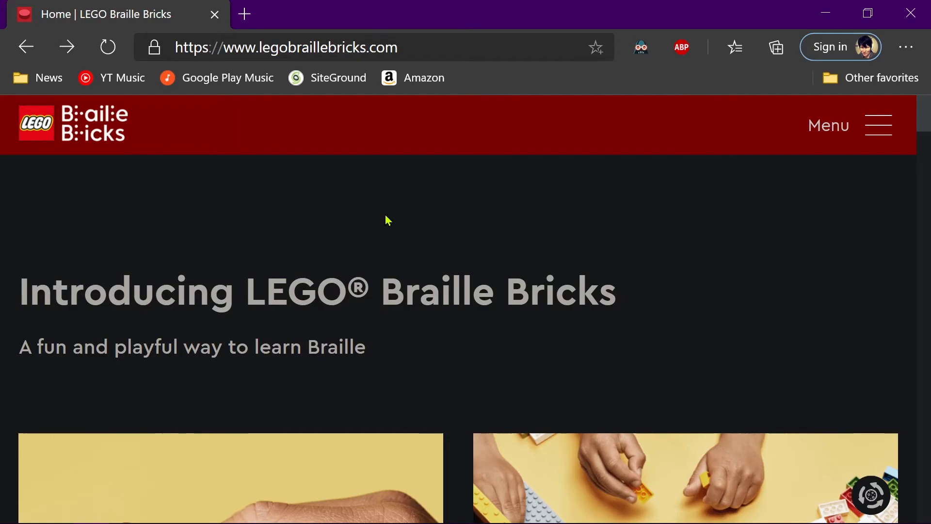
pyautogui.scroll(-3)
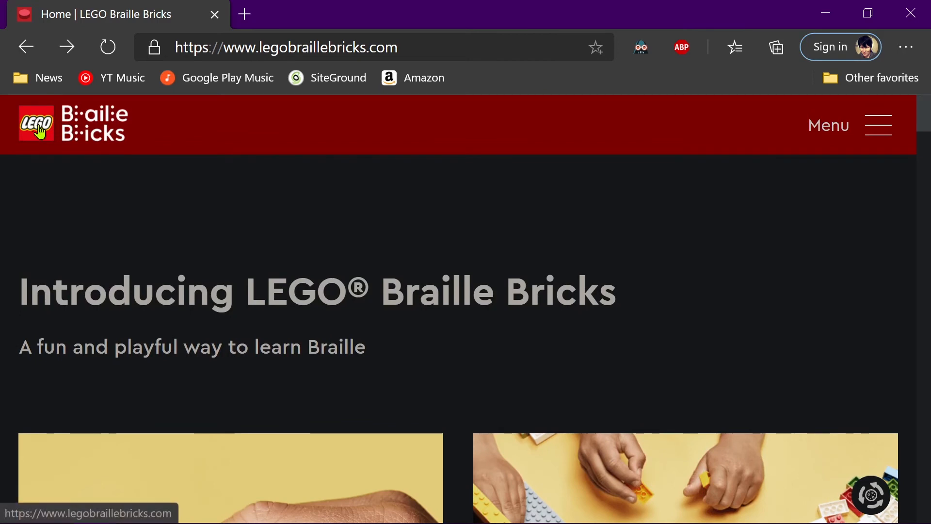
pyautogui.moveTo(810, 206)
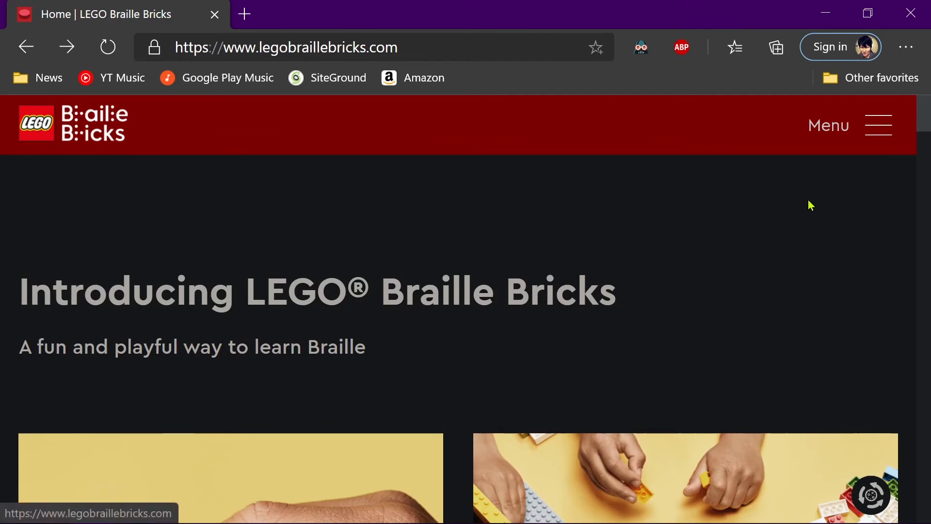
pyautogui.moveTo(387, 273)
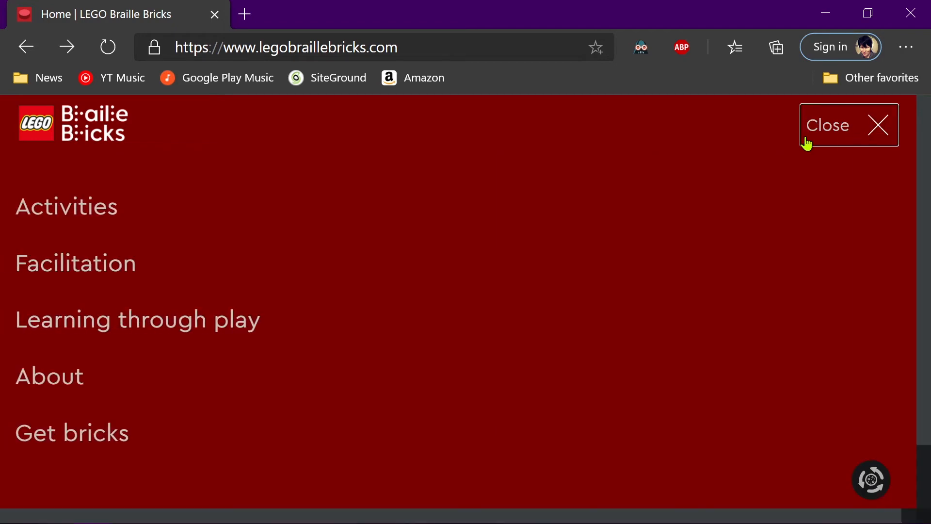
# Go to the Get bricks page and scroll to the toolkit contents list of bricks, base plates and separator.
pyautogui.click(71, 433)
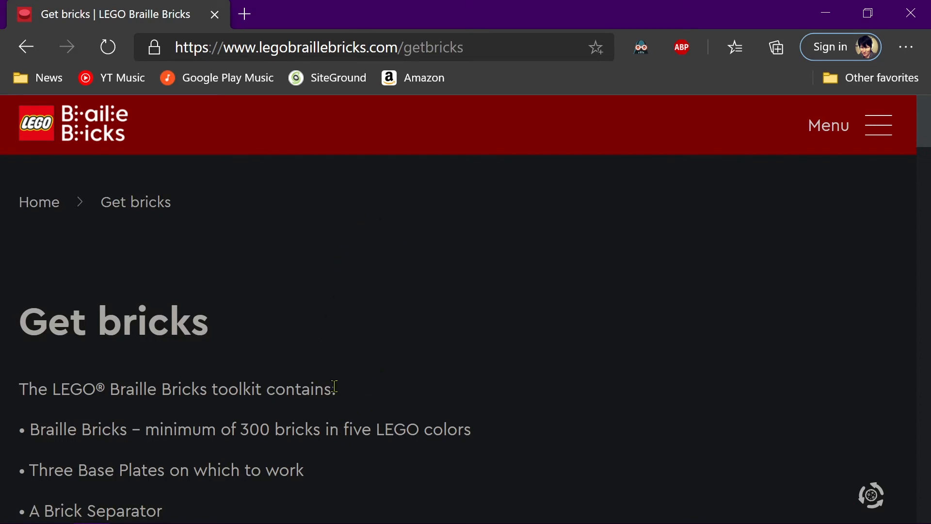
pyautogui.scroll(-3)
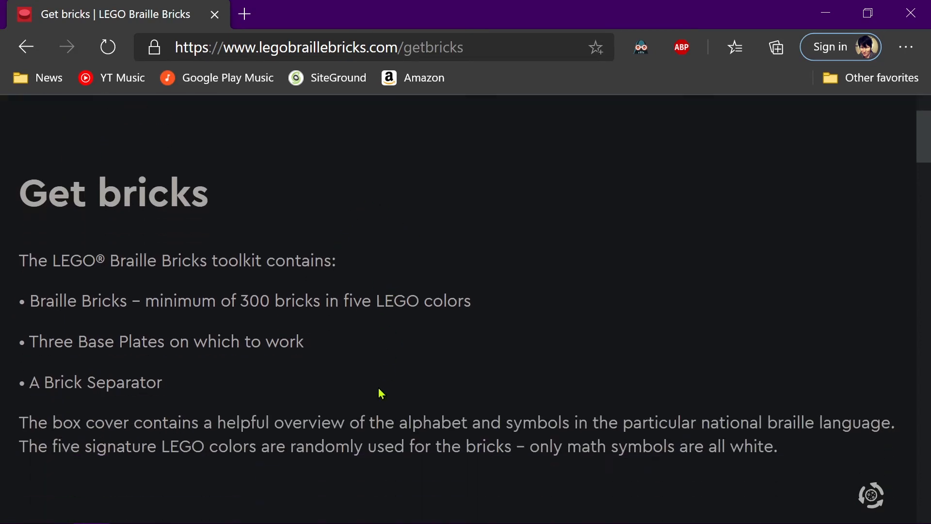
pyautogui.moveTo(396, 390)
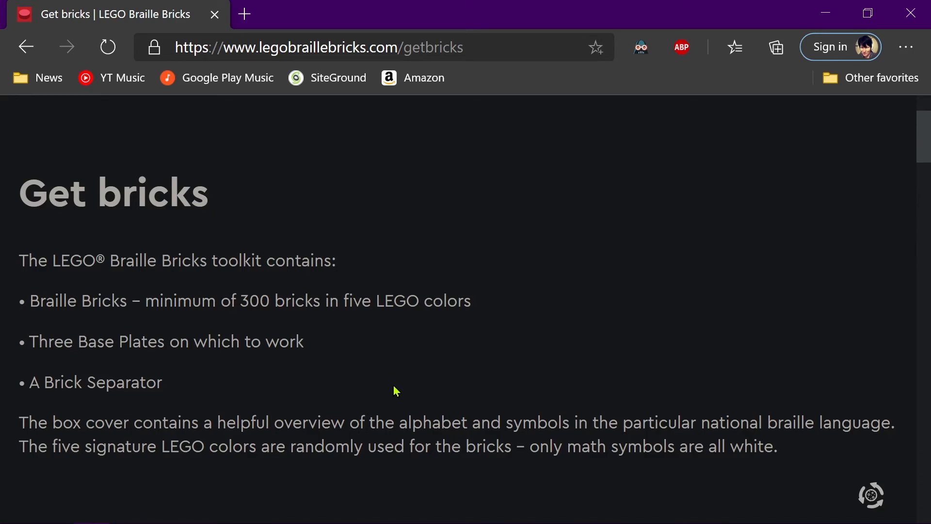
pyautogui.moveTo(382, 388)
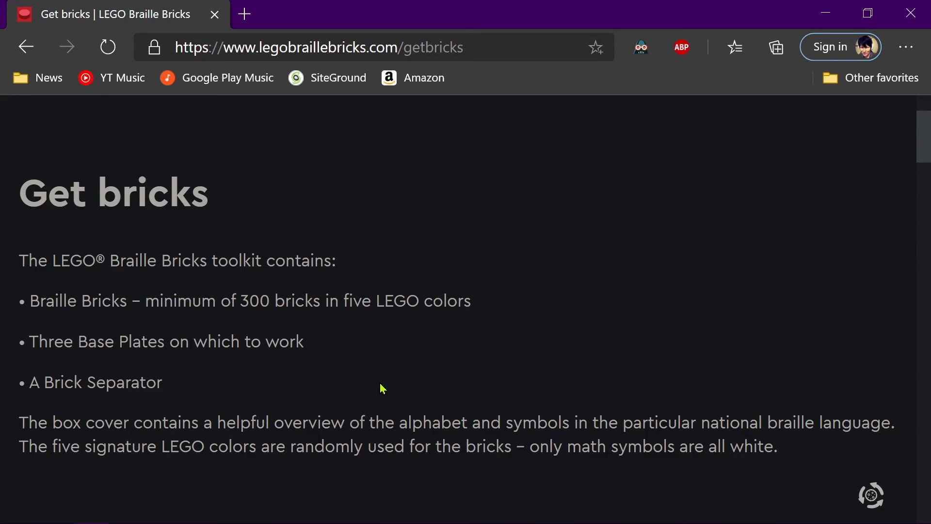
pyautogui.moveTo(343, 405)
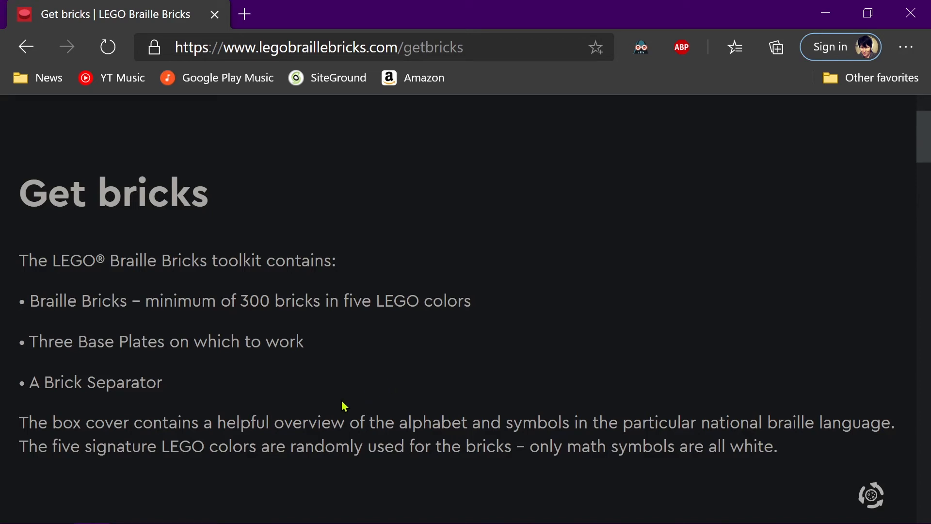
pyautogui.moveTo(348, 401)
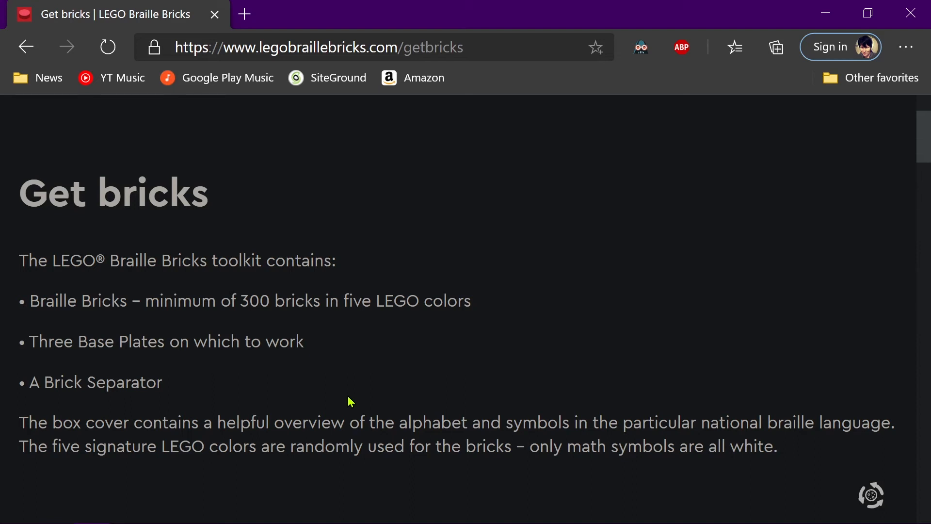
pyautogui.moveTo(274, 411)
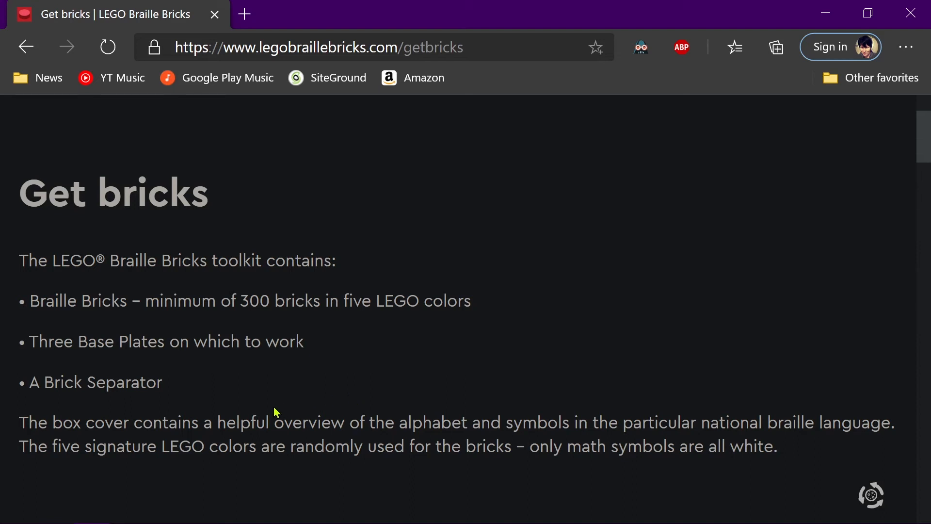
pyautogui.moveTo(264, 390)
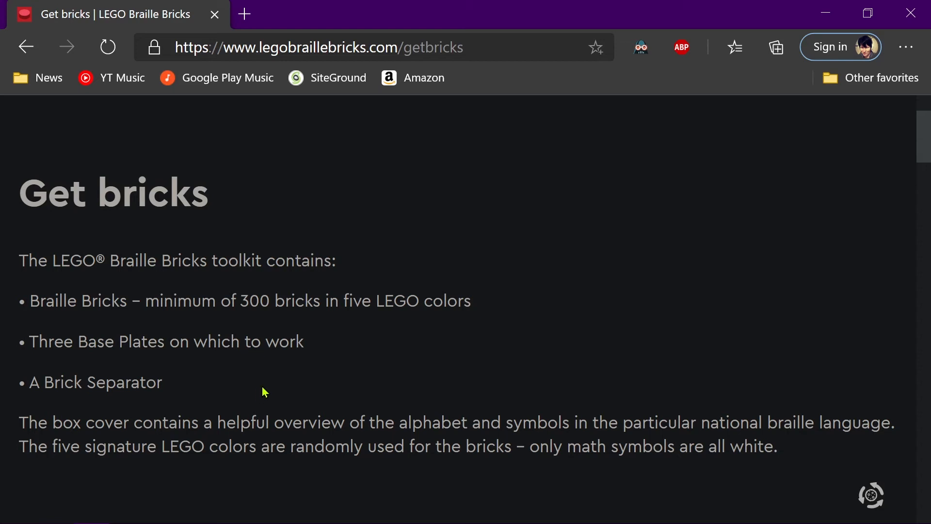
pyautogui.scroll(-3)
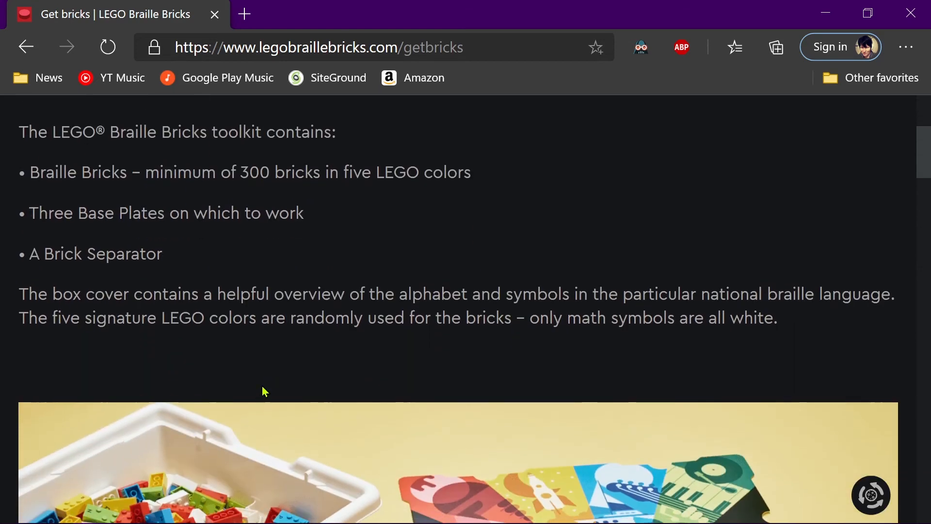
pyautogui.moveTo(297, 378)
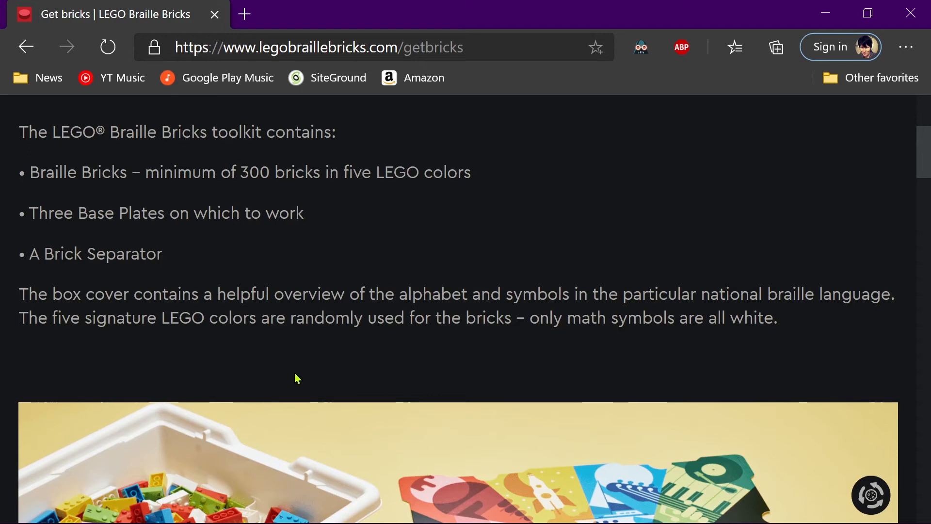
pyautogui.moveTo(292, 381)
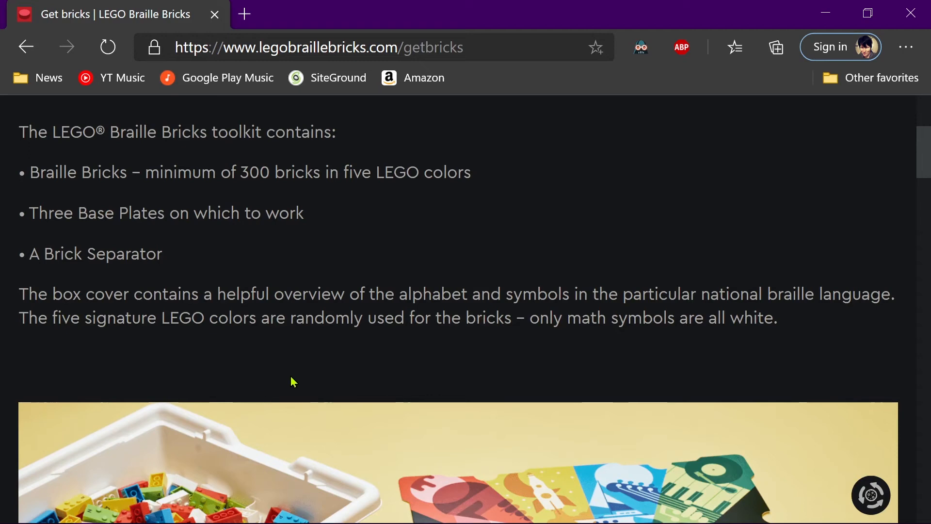
pyautogui.moveTo(285, 383)
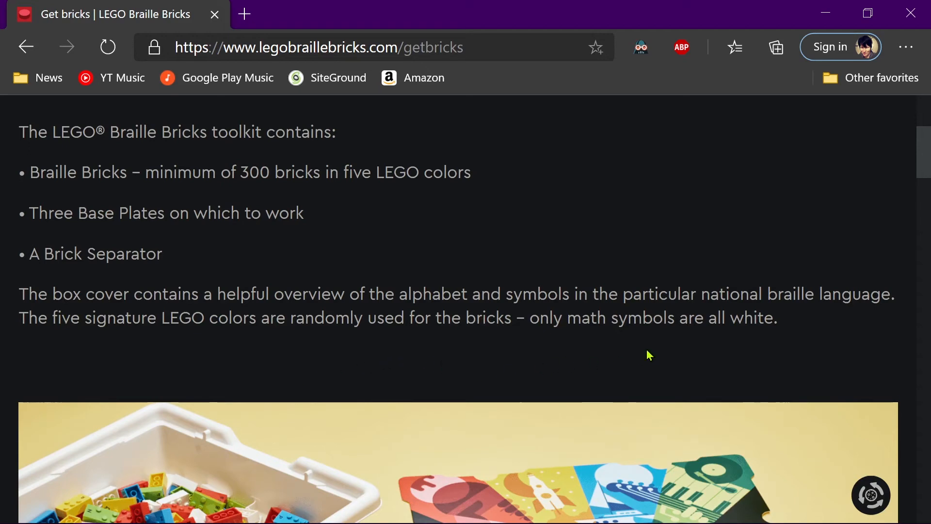
pyautogui.moveTo(321, 389)
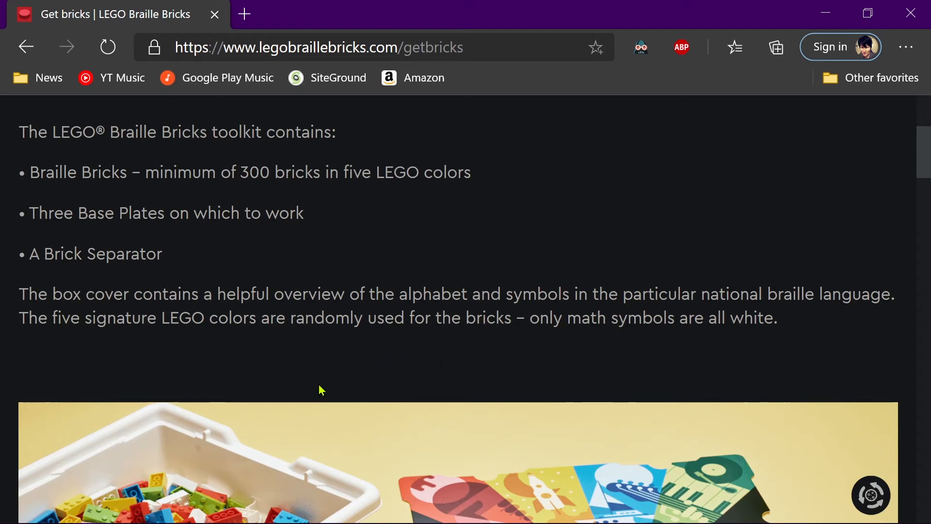
pyautogui.moveTo(163, 368)
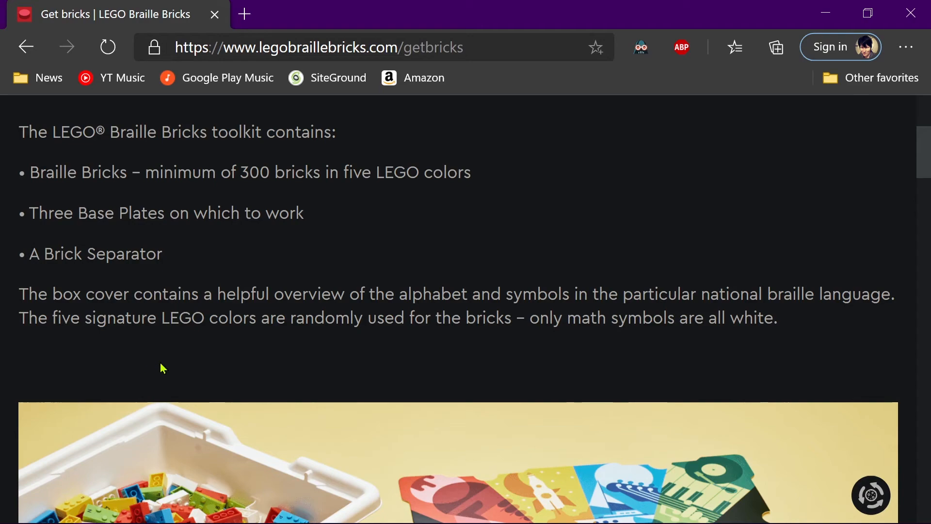
pyautogui.moveTo(480, 362)
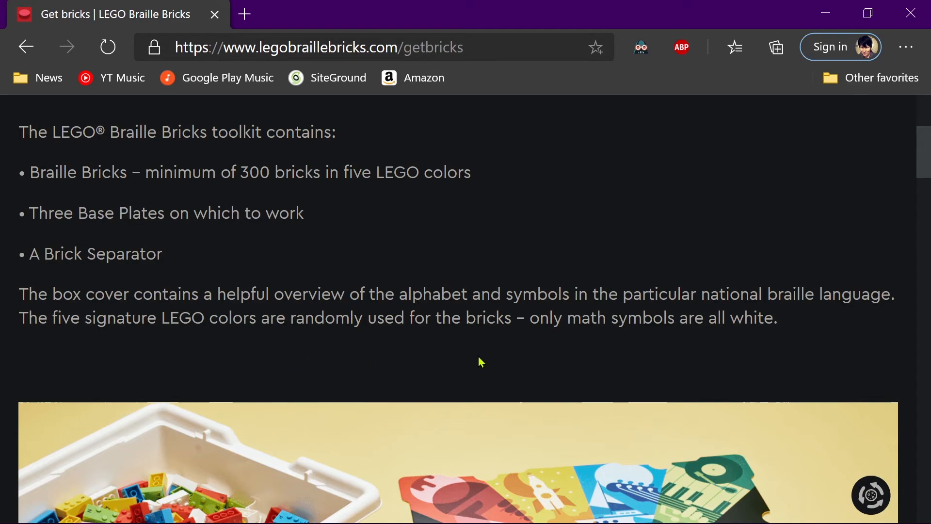
# Scroll past the toolkit photo to the free-distribution and eligibility text above Official partners.
pyautogui.scroll(-3)
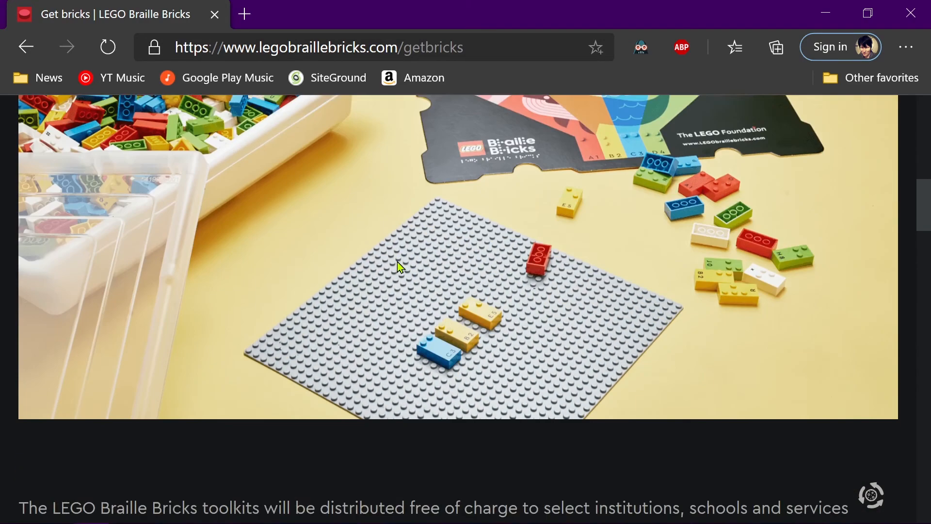
pyautogui.scroll(-3)
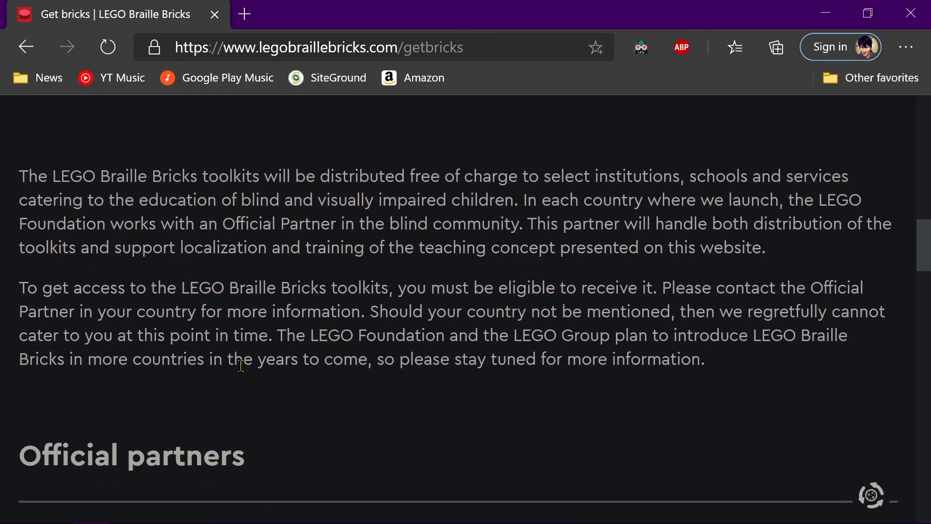
pyautogui.moveTo(232, 360)
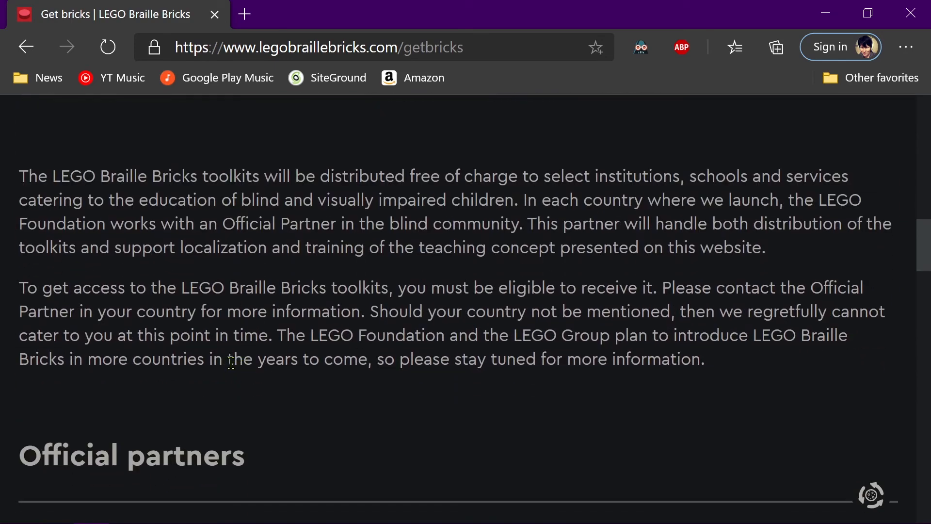
pyautogui.moveTo(335, 321)
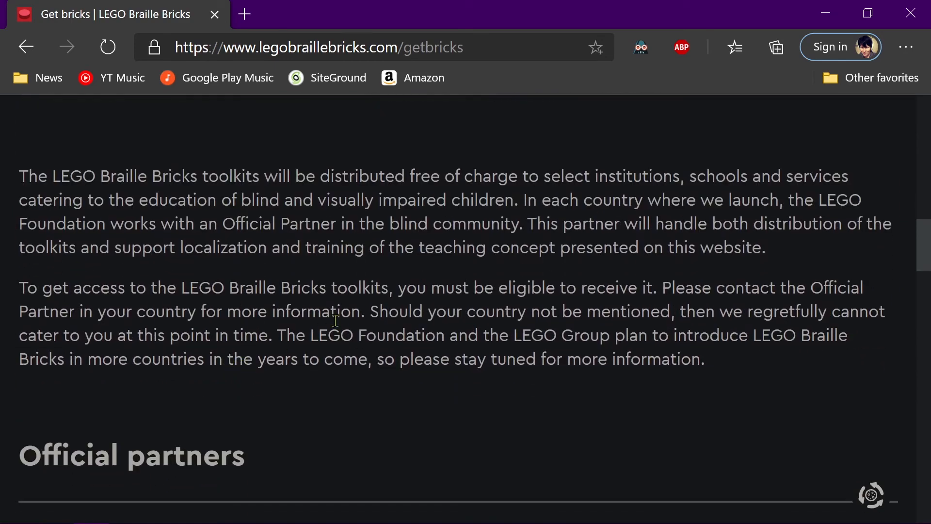
pyautogui.moveTo(351, 329)
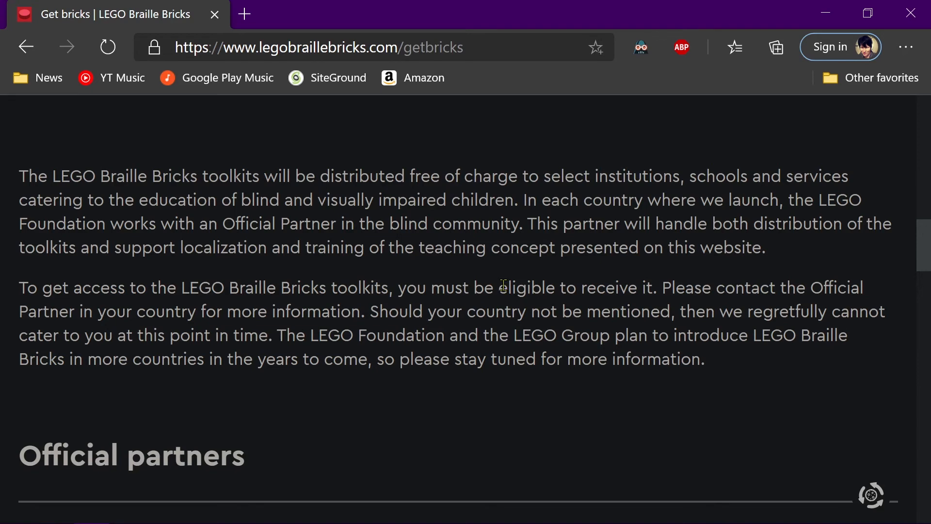
pyautogui.moveTo(535, 277)
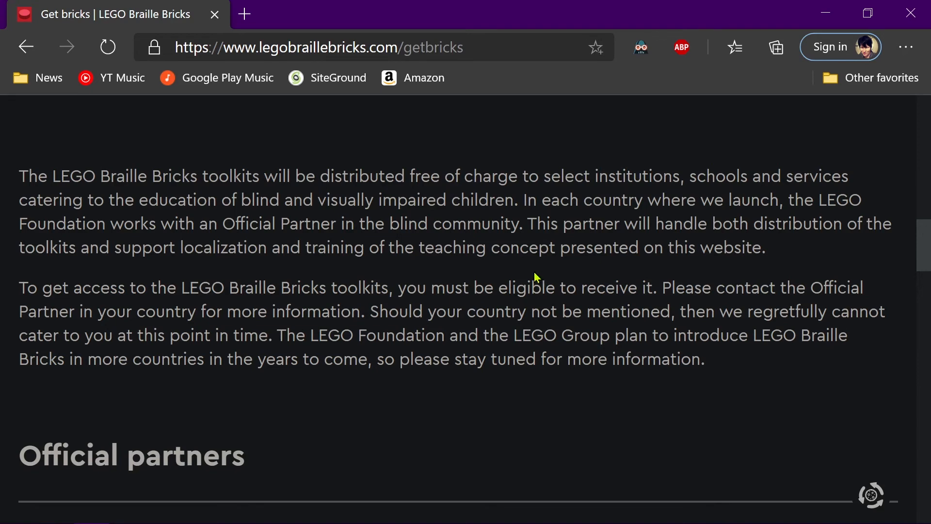
pyautogui.moveTo(431, 292)
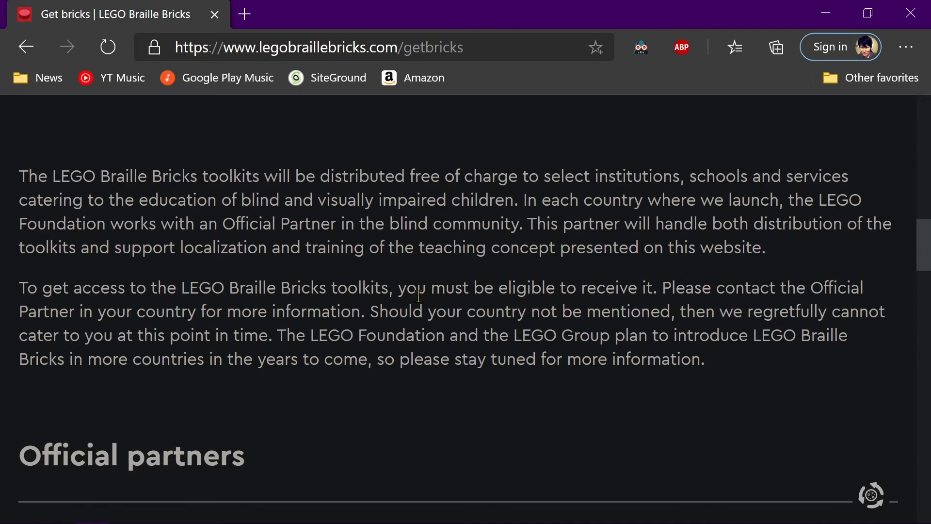
pyautogui.moveTo(292, 386)
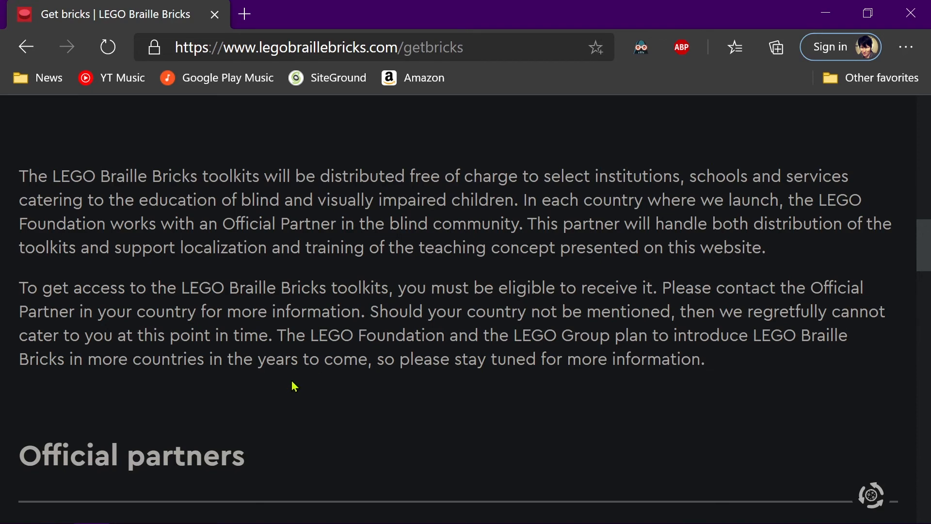
pyautogui.moveTo(283, 385)
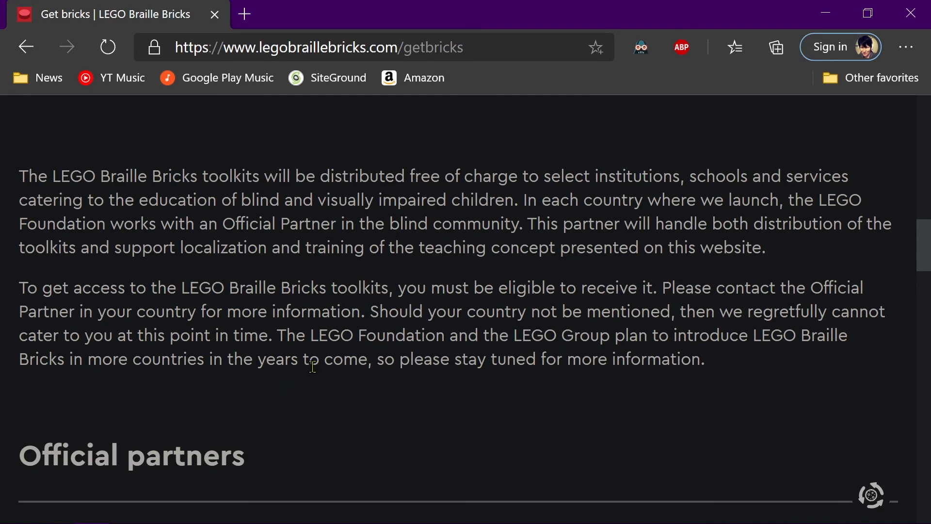
pyautogui.moveTo(805, 329)
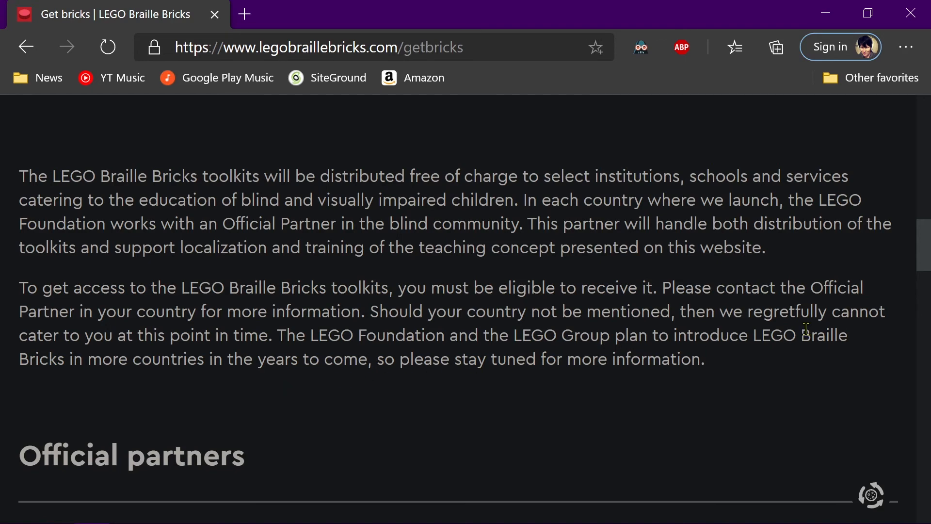
pyautogui.scroll(-3)
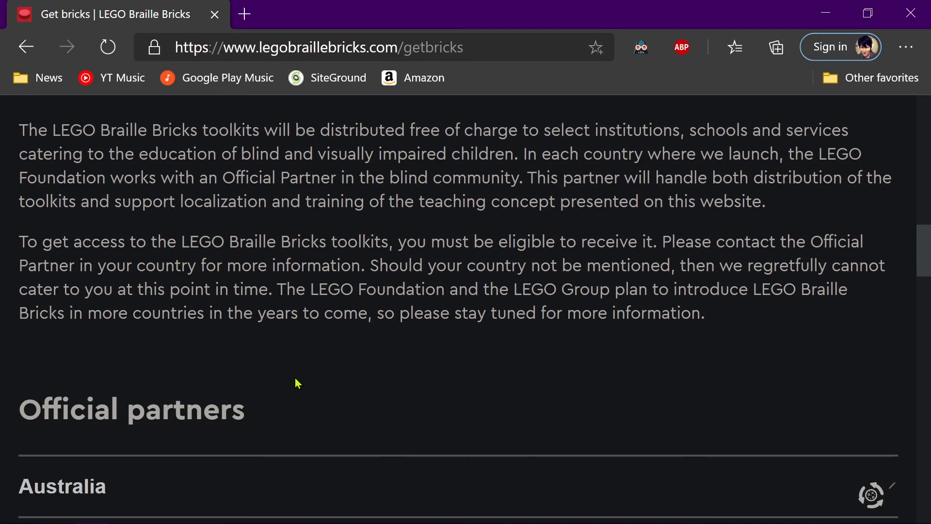
pyautogui.scroll(-3)
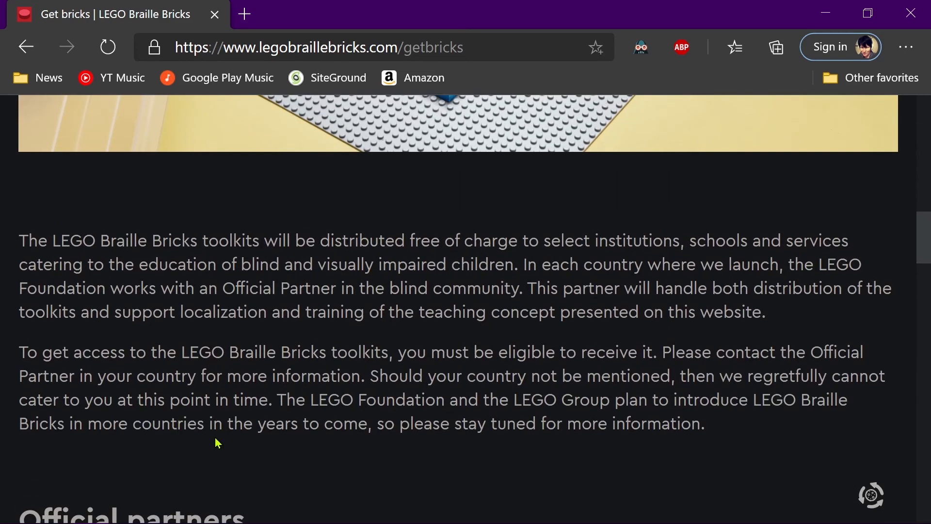
pyautogui.scroll(-3)
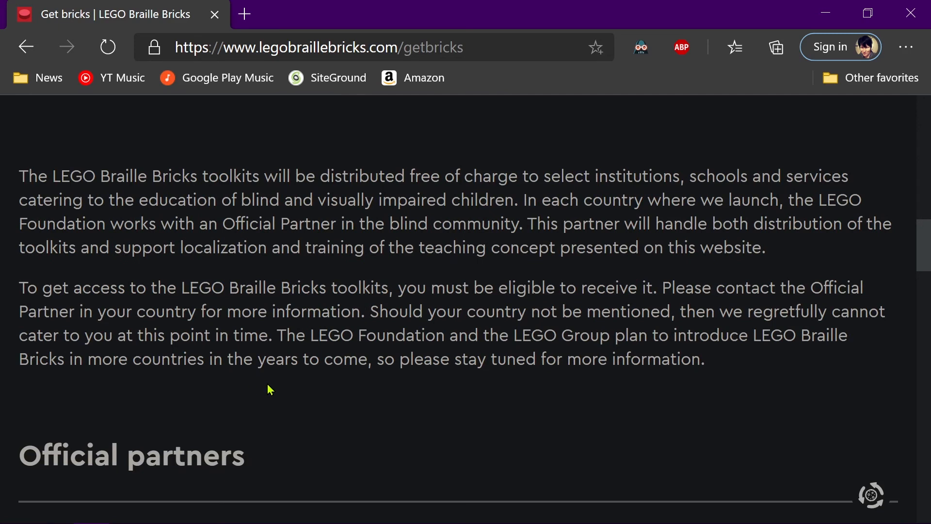
pyautogui.moveTo(325, 381)
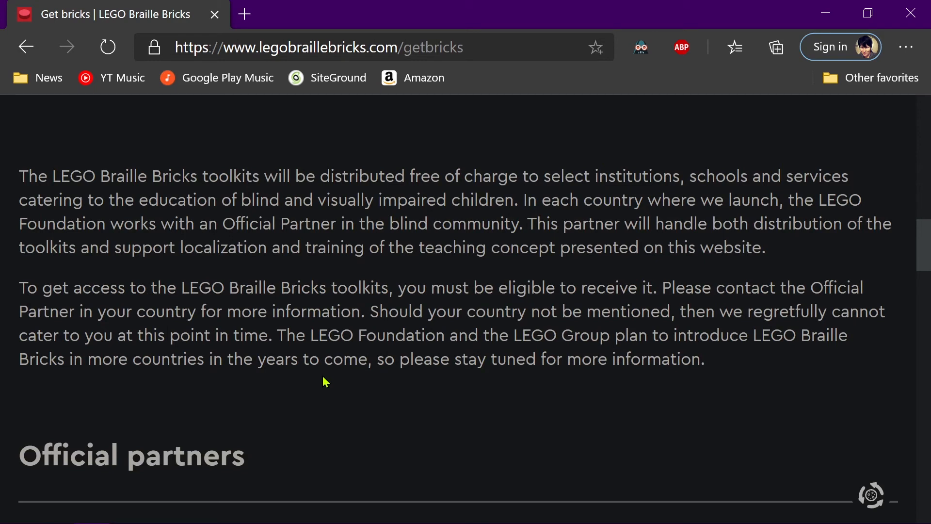
pyautogui.moveTo(181, 391)
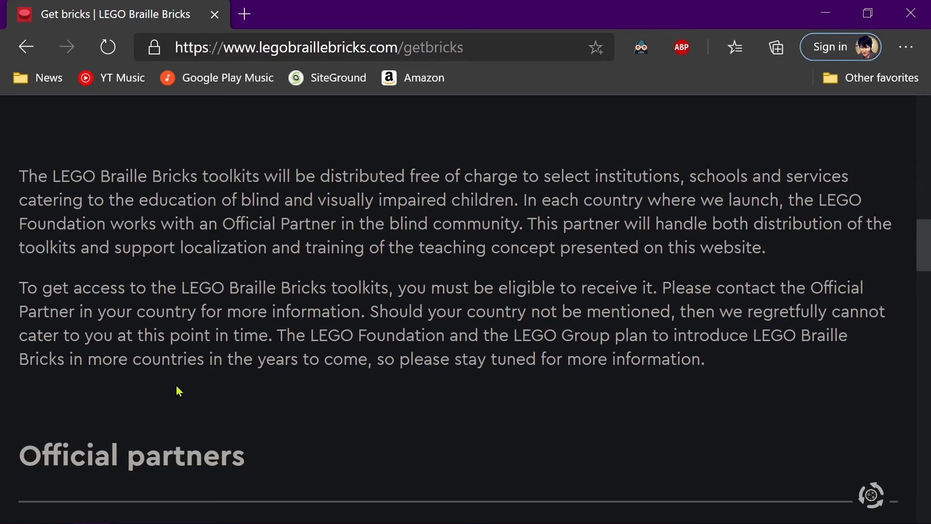
pyautogui.moveTo(184, 393)
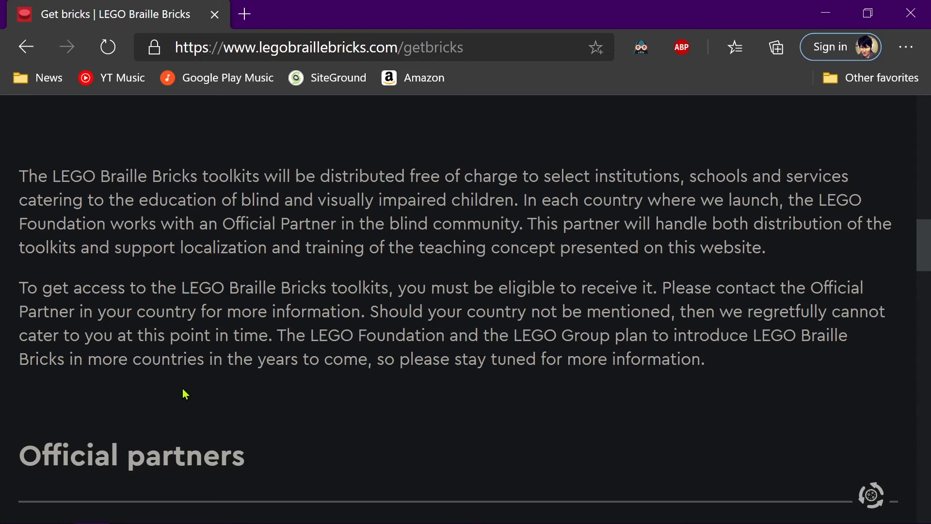
pyautogui.moveTo(192, 395)
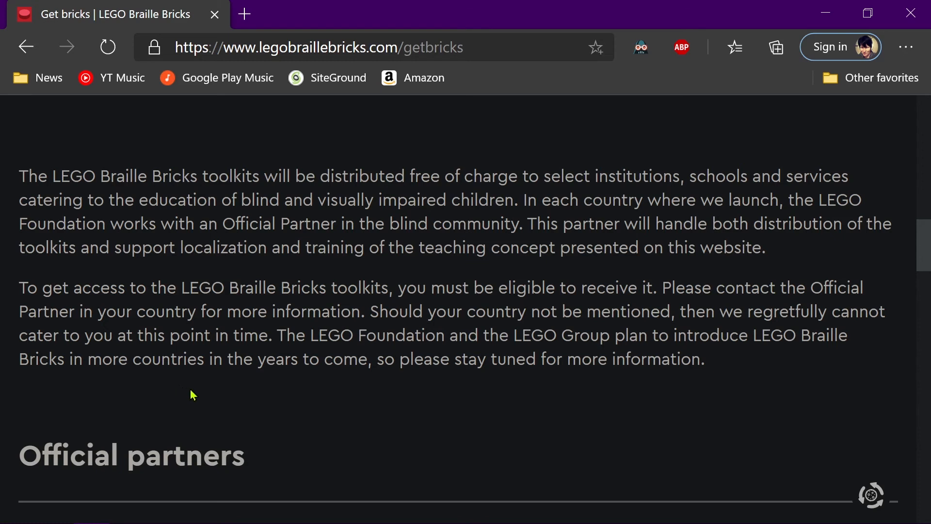
pyautogui.moveTo(523, 396)
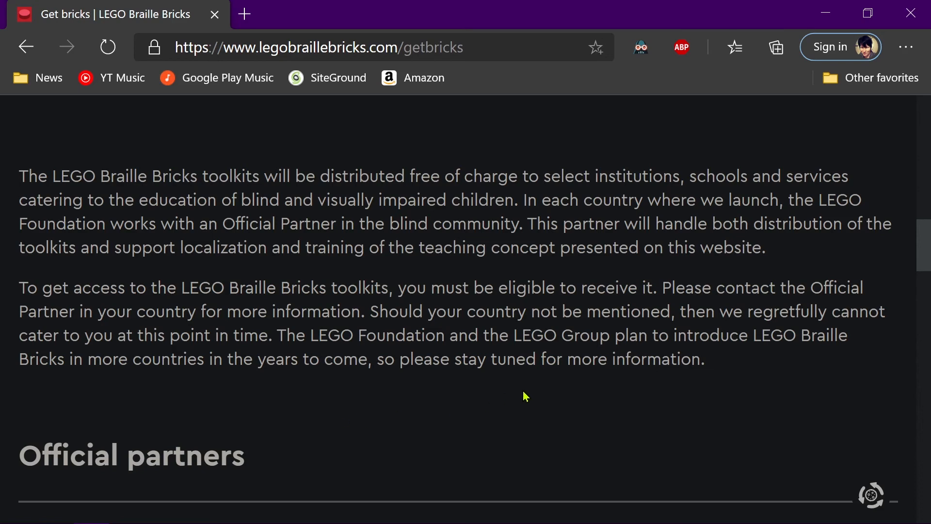
pyautogui.moveTo(567, 413)
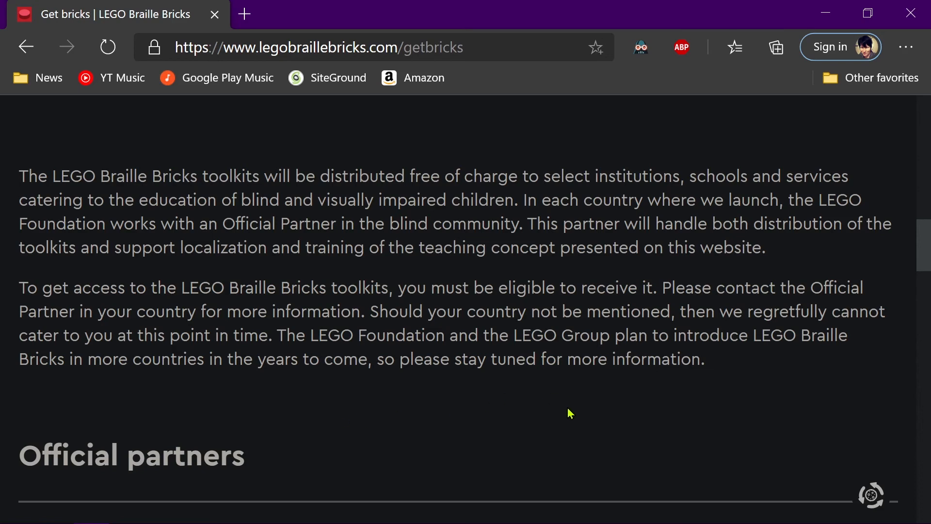
# Scroll through the partner country list down to United States of America and the LEGO Foundation footer.
pyautogui.scroll(-3)
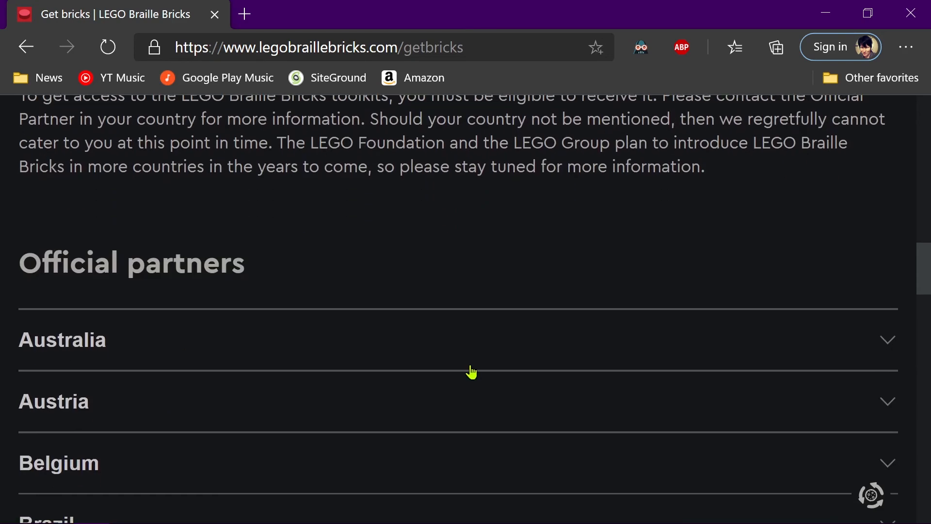
pyautogui.scroll(-3)
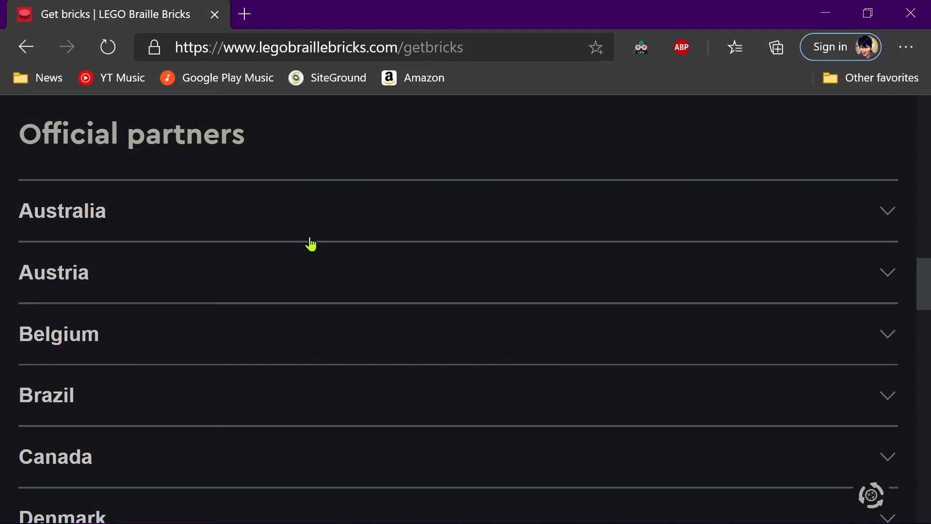
pyautogui.scroll(-3)
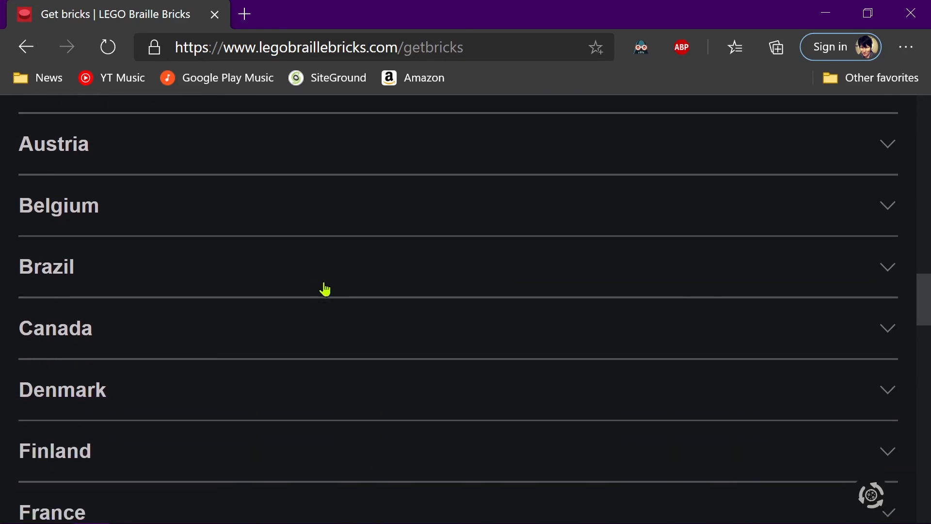
pyautogui.scroll(-3)
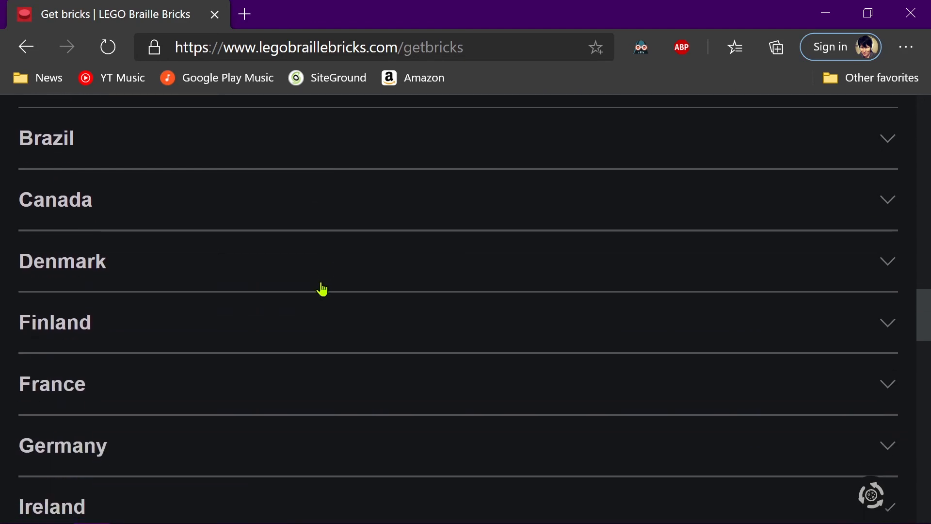
pyautogui.scroll(-3)
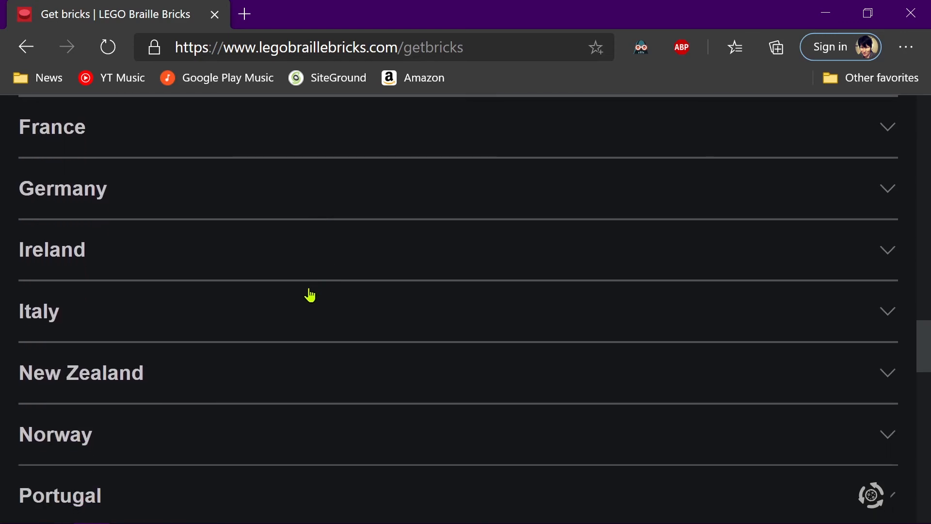
pyautogui.scroll(-3)
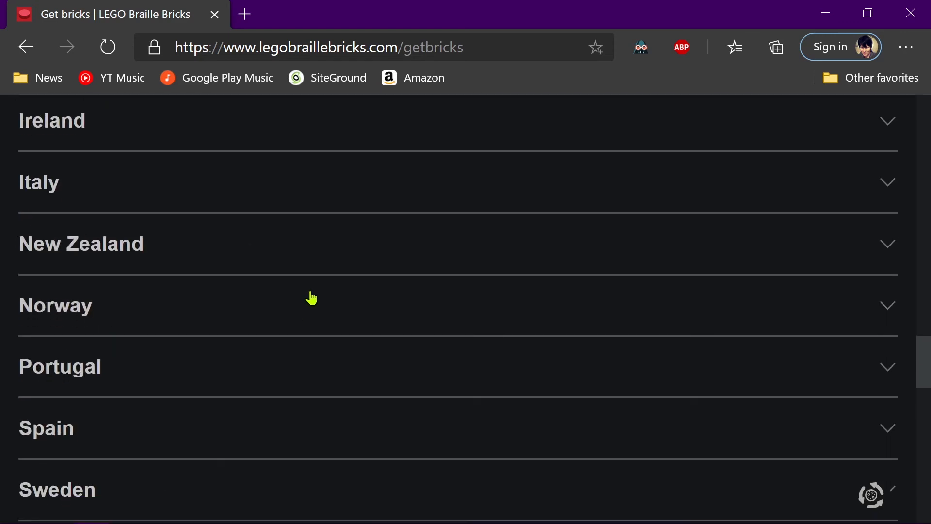
pyautogui.scroll(-3)
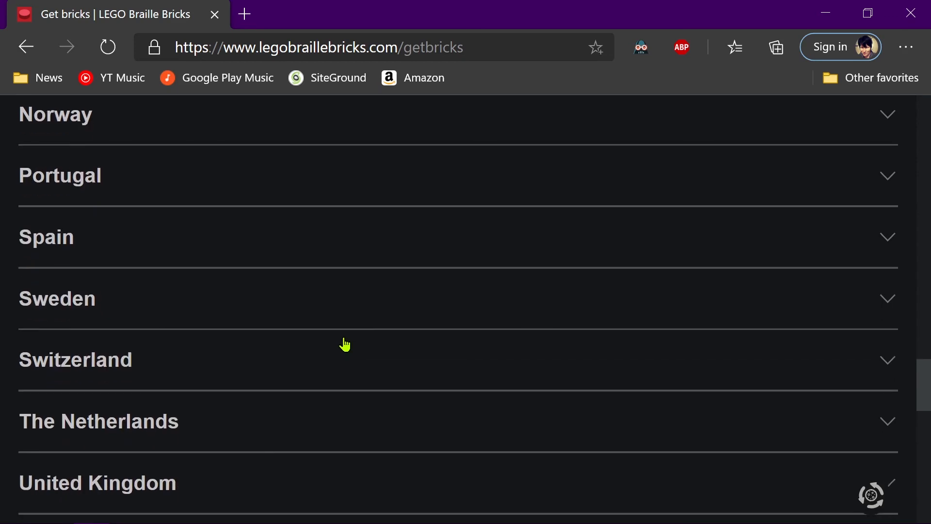
pyautogui.scroll(-3)
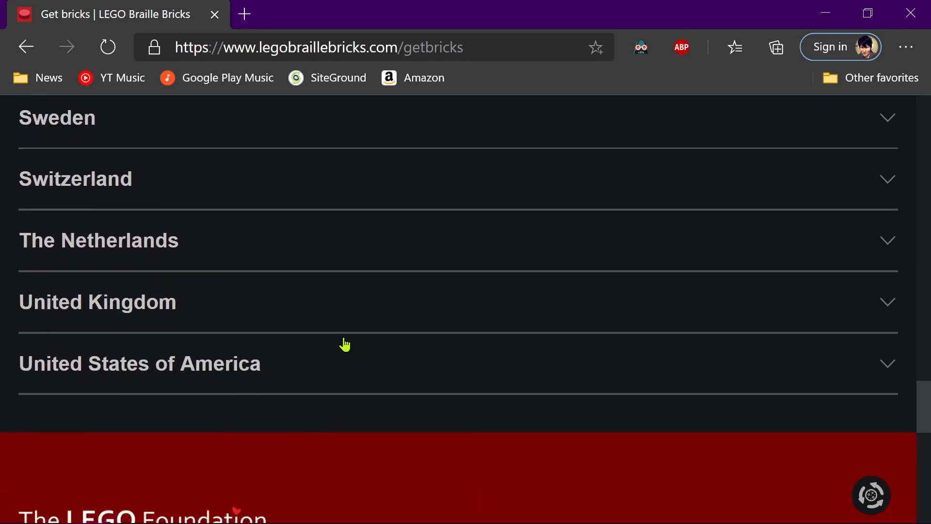
pyautogui.scroll(-3)
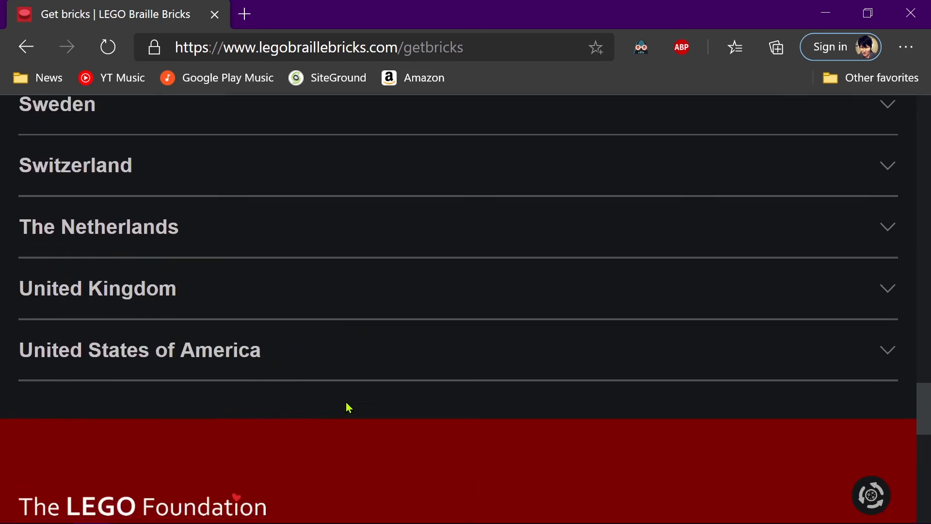
pyautogui.scroll(-3)
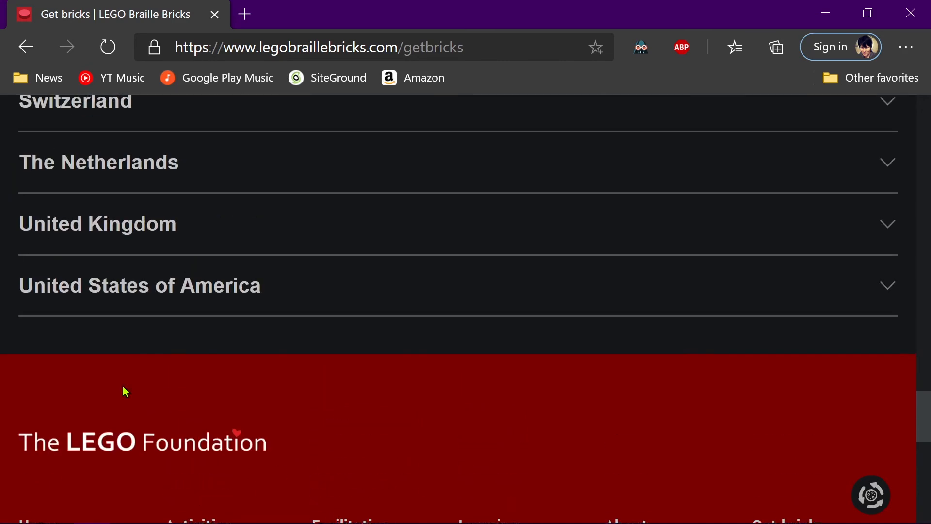
# Expand United States of America to reveal American Printing House's contact details, then scroll away.
pyautogui.click(139, 285)
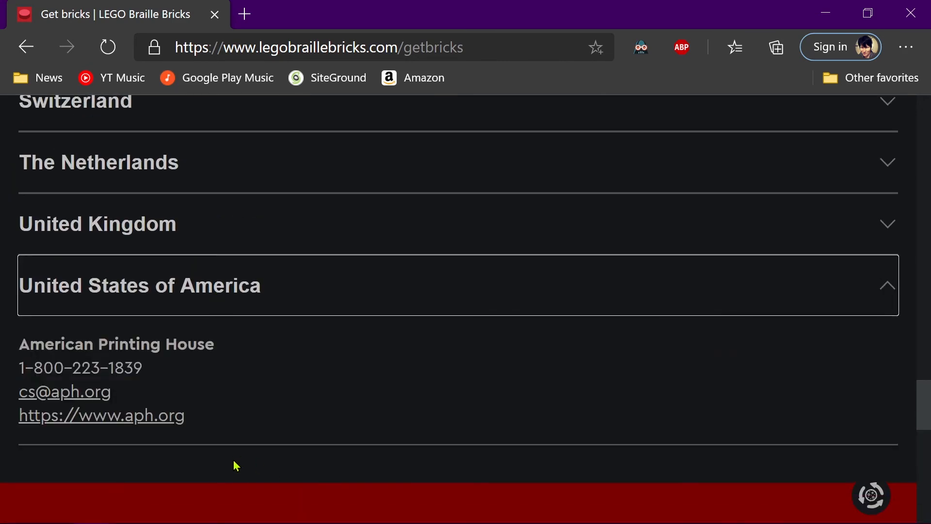
pyautogui.moveTo(217, 497)
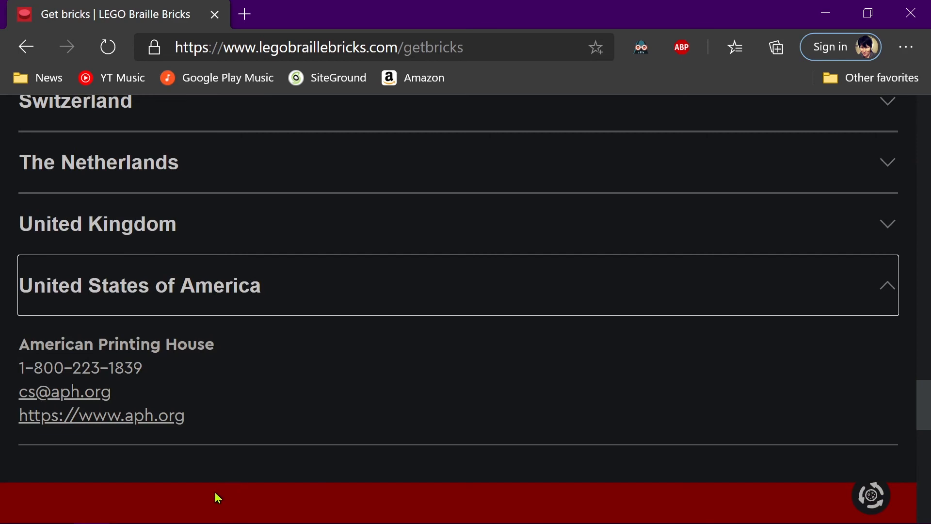
pyautogui.moveTo(193, 516)
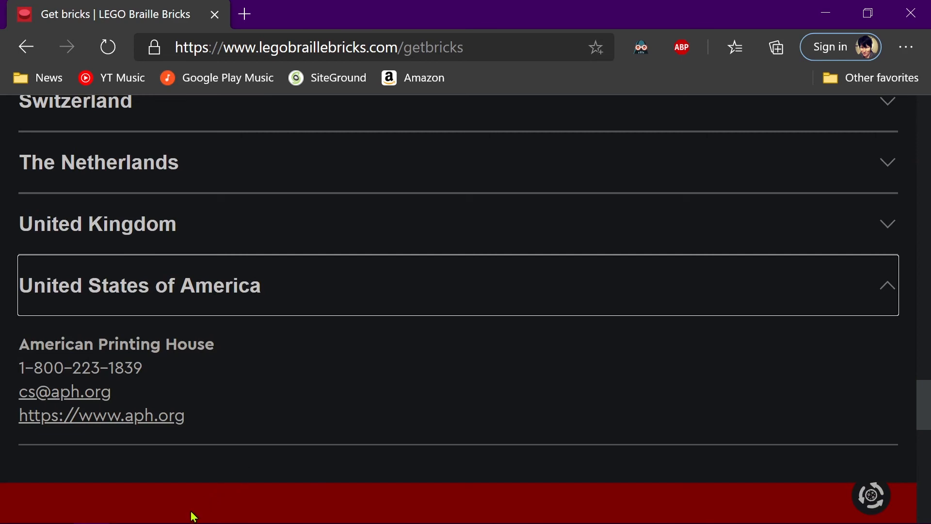
pyautogui.moveTo(512, 432)
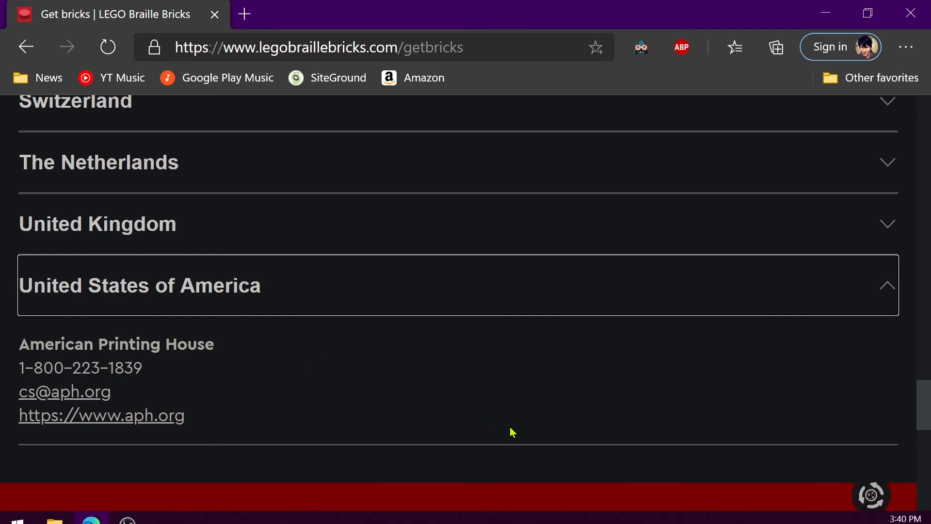
pyautogui.scroll(-3)
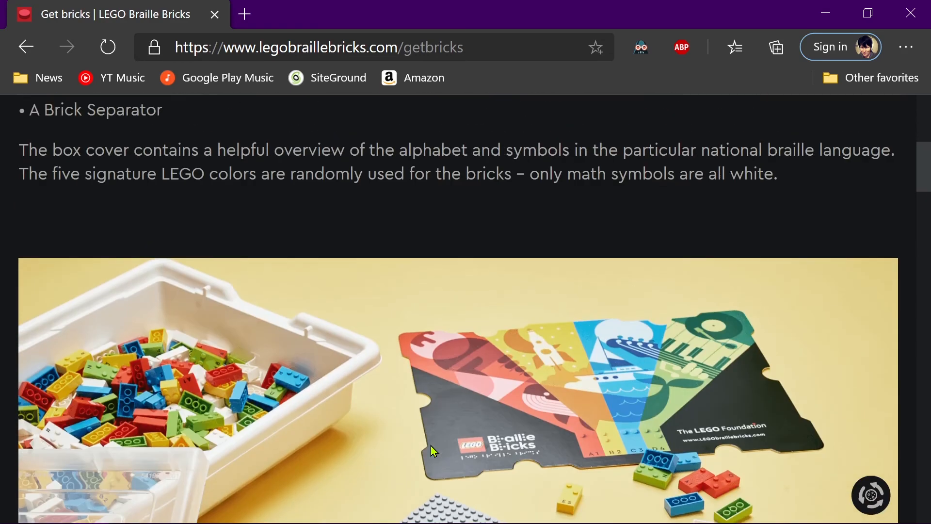
# Return to the home page via the LEGO Braille Bricks logo, browse its images and scroll back to the top.
pyautogui.scroll(3)
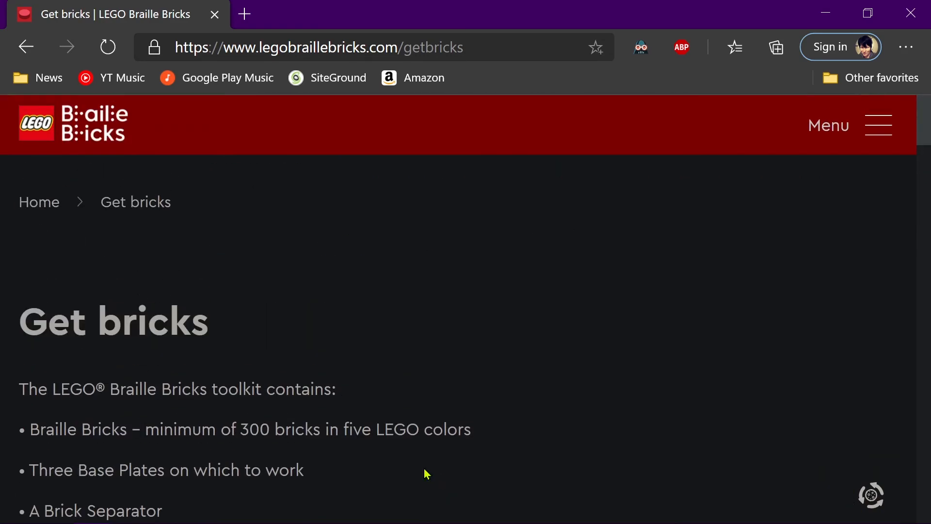
pyautogui.moveTo(247, 361)
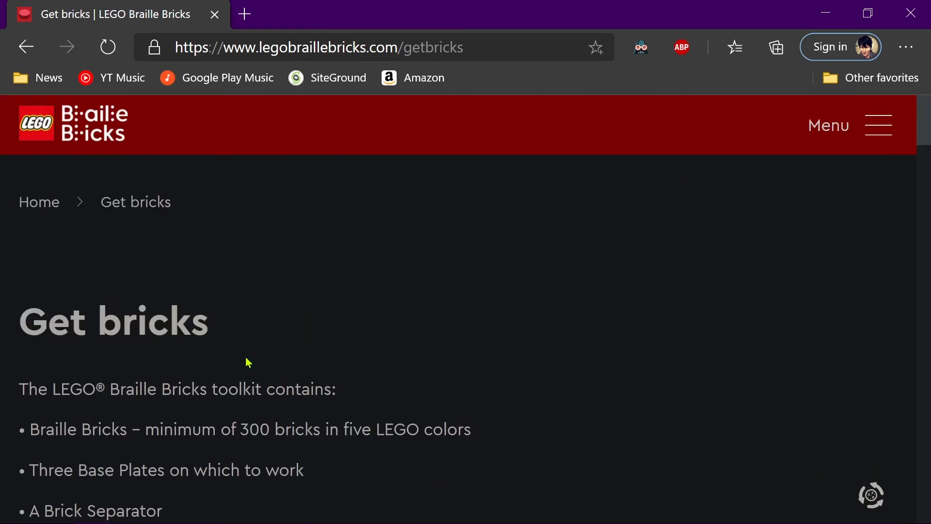
pyautogui.moveTo(42, 134)
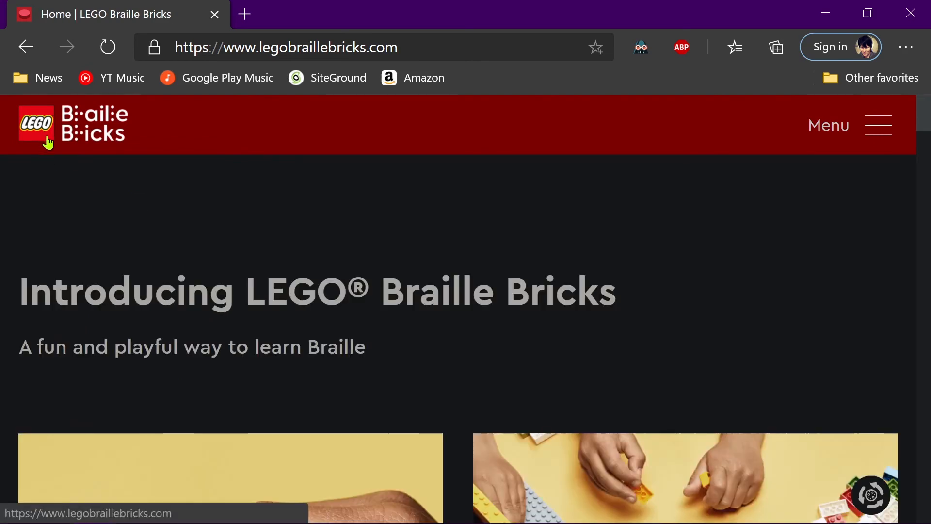
pyautogui.scroll(-3)
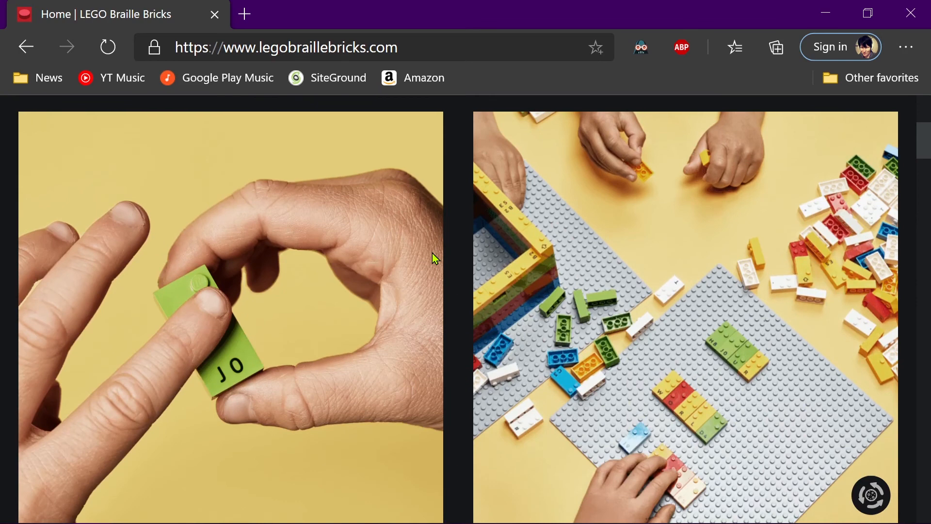
pyautogui.moveTo(487, 362)
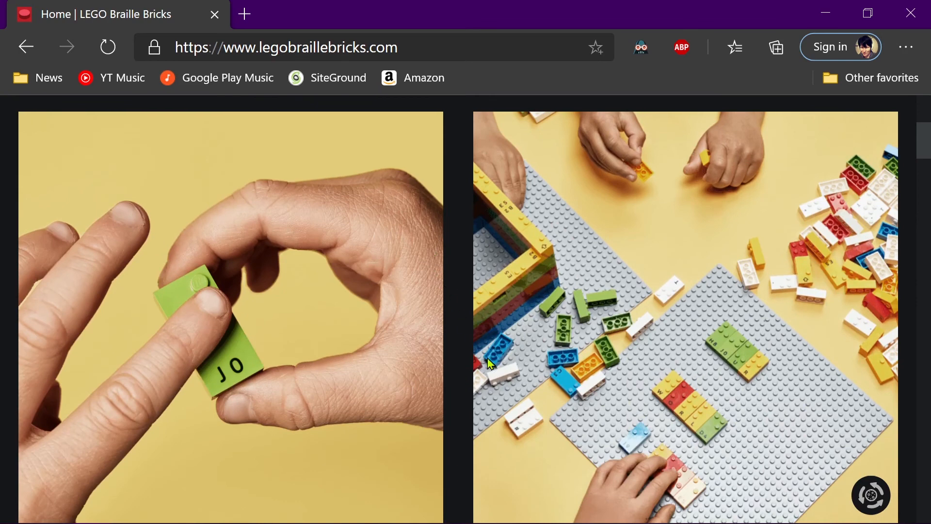
pyautogui.moveTo(495, 379)
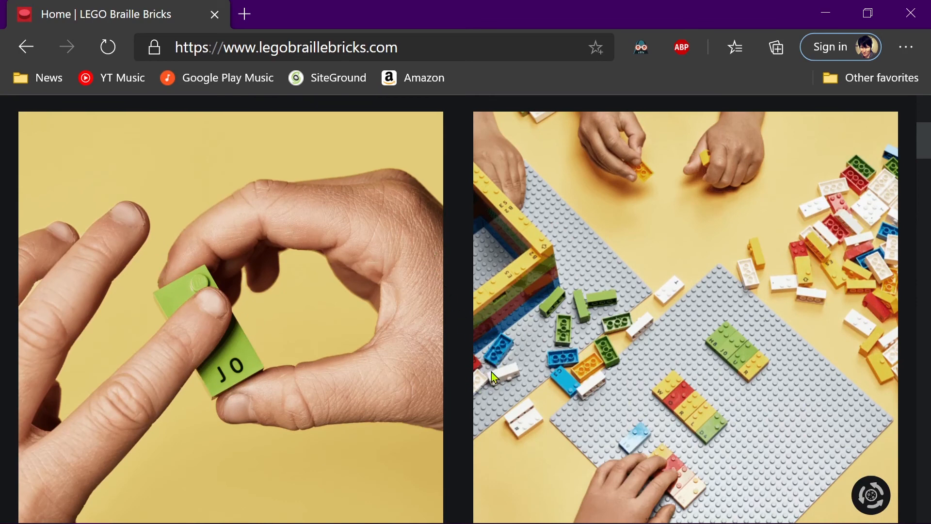
pyautogui.moveTo(487, 390)
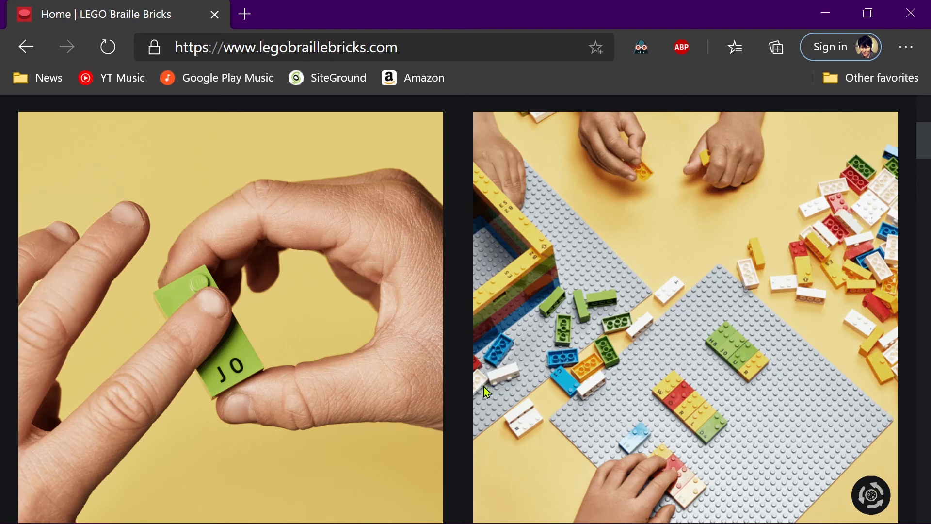
pyautogui.moveTo(552, 350)
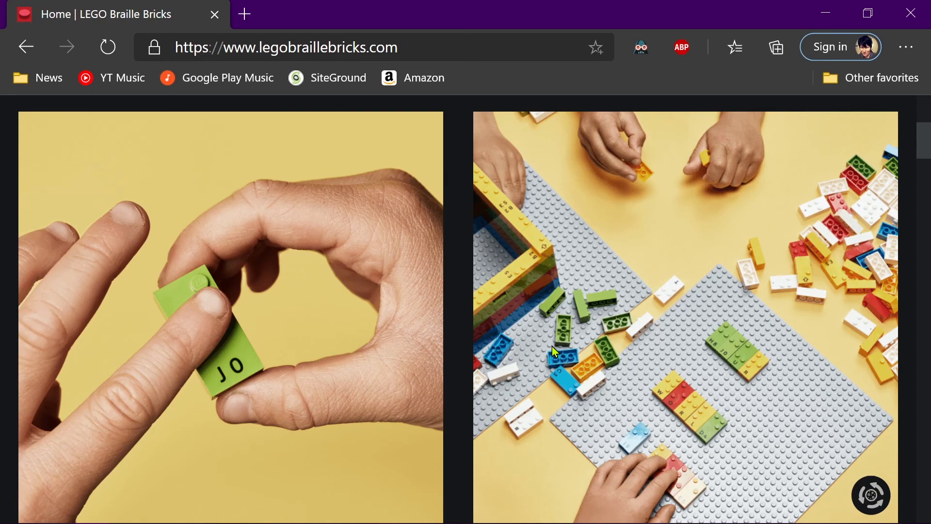
pyautogui.scroll(3)
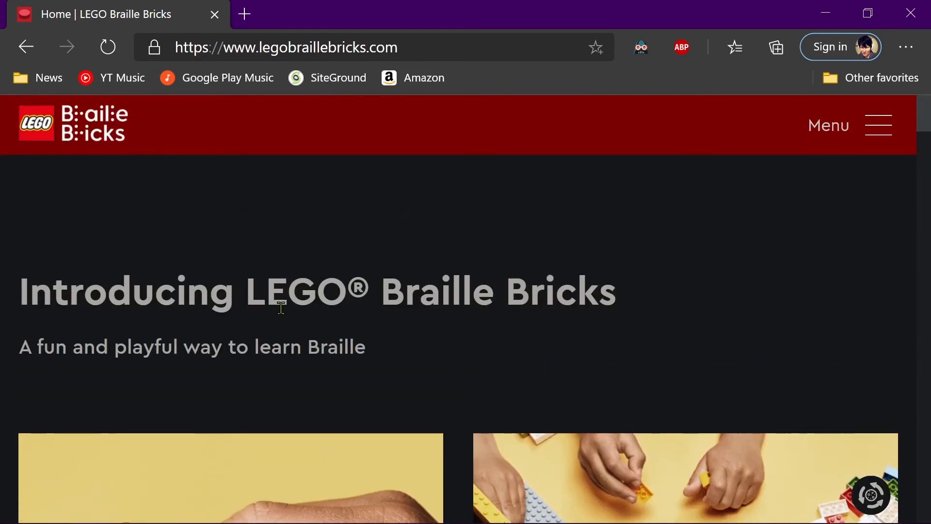
pyautogui.moveTo(522, 215)
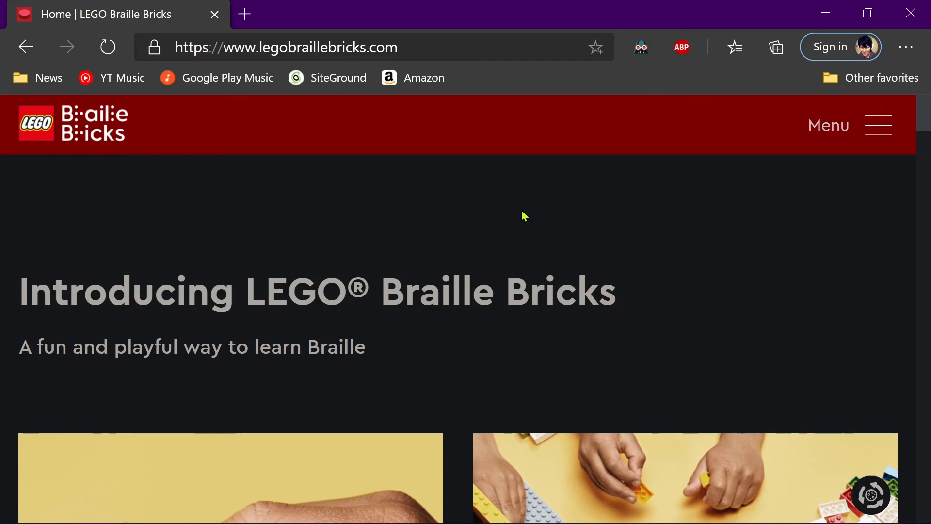
# Use the site menu to go to the Activities page with its teaching materials introduction.
pyautogui.scroll(-3)
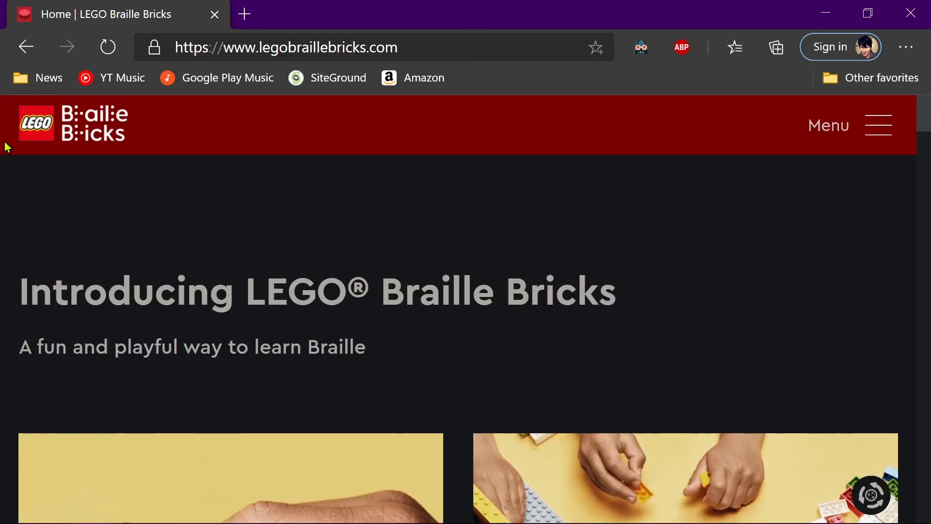
pyautogui.moveTo(878, 125)
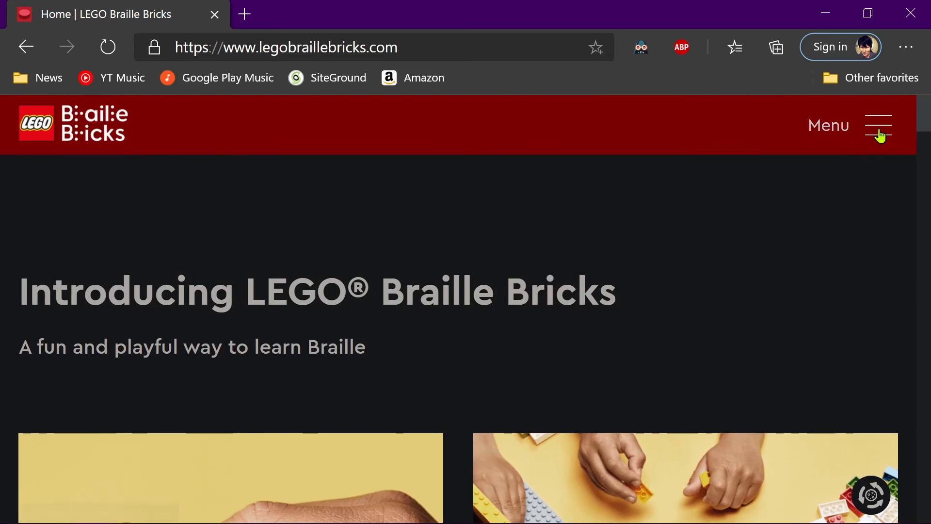
pyautogui.click(879, 126)
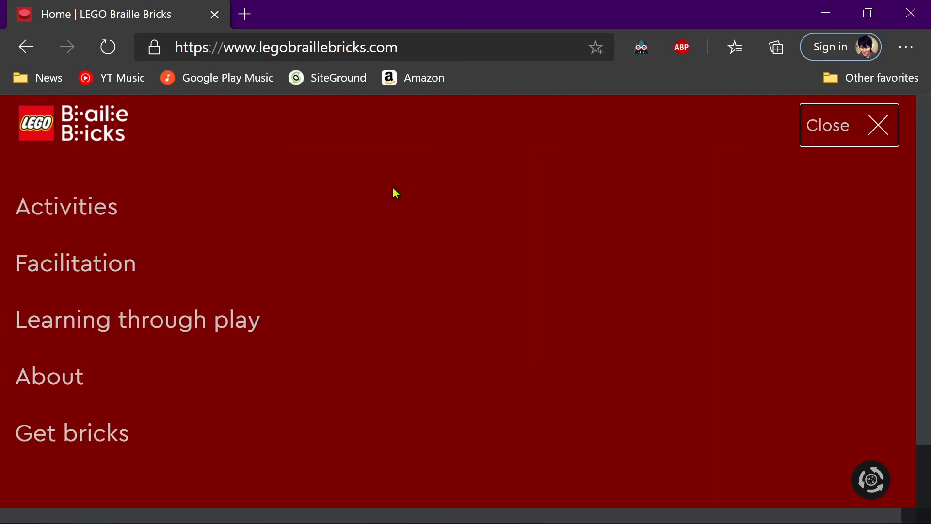
pyautogui.moveTo(113, 377)
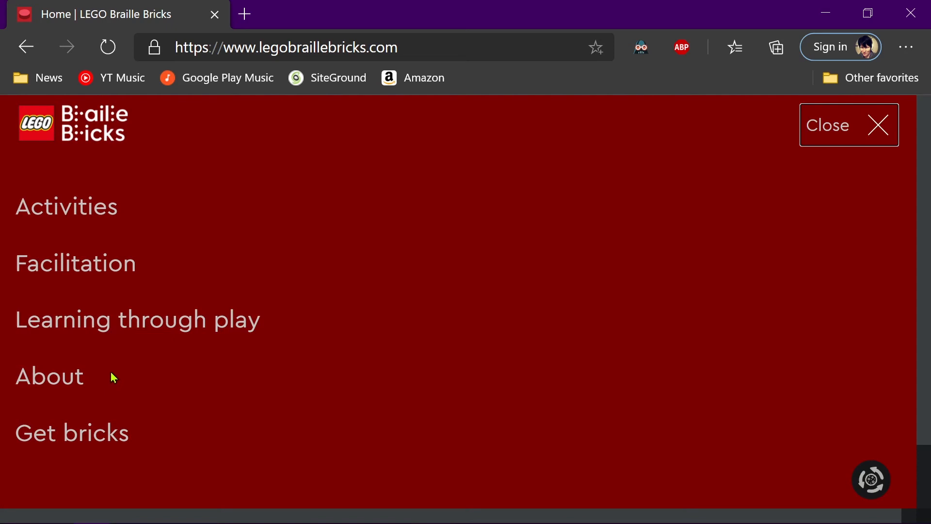
pyautogui.click(66, 206)
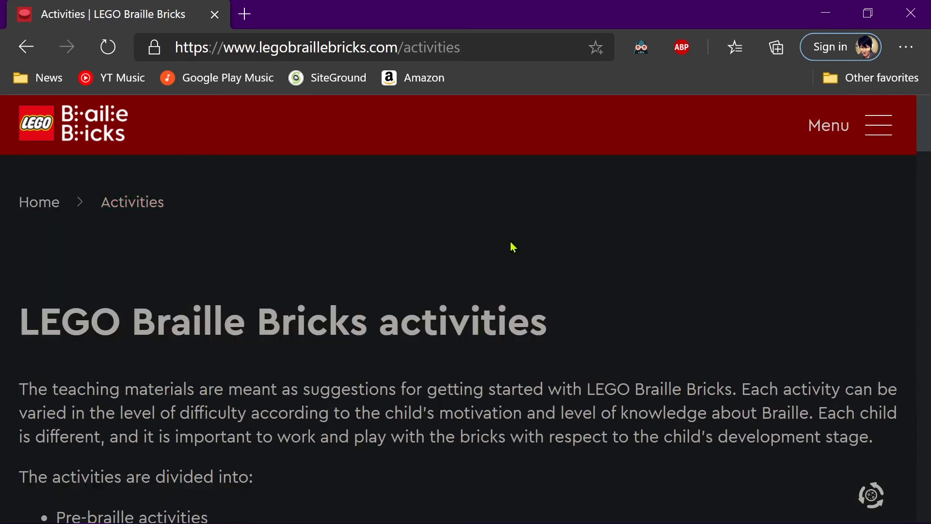